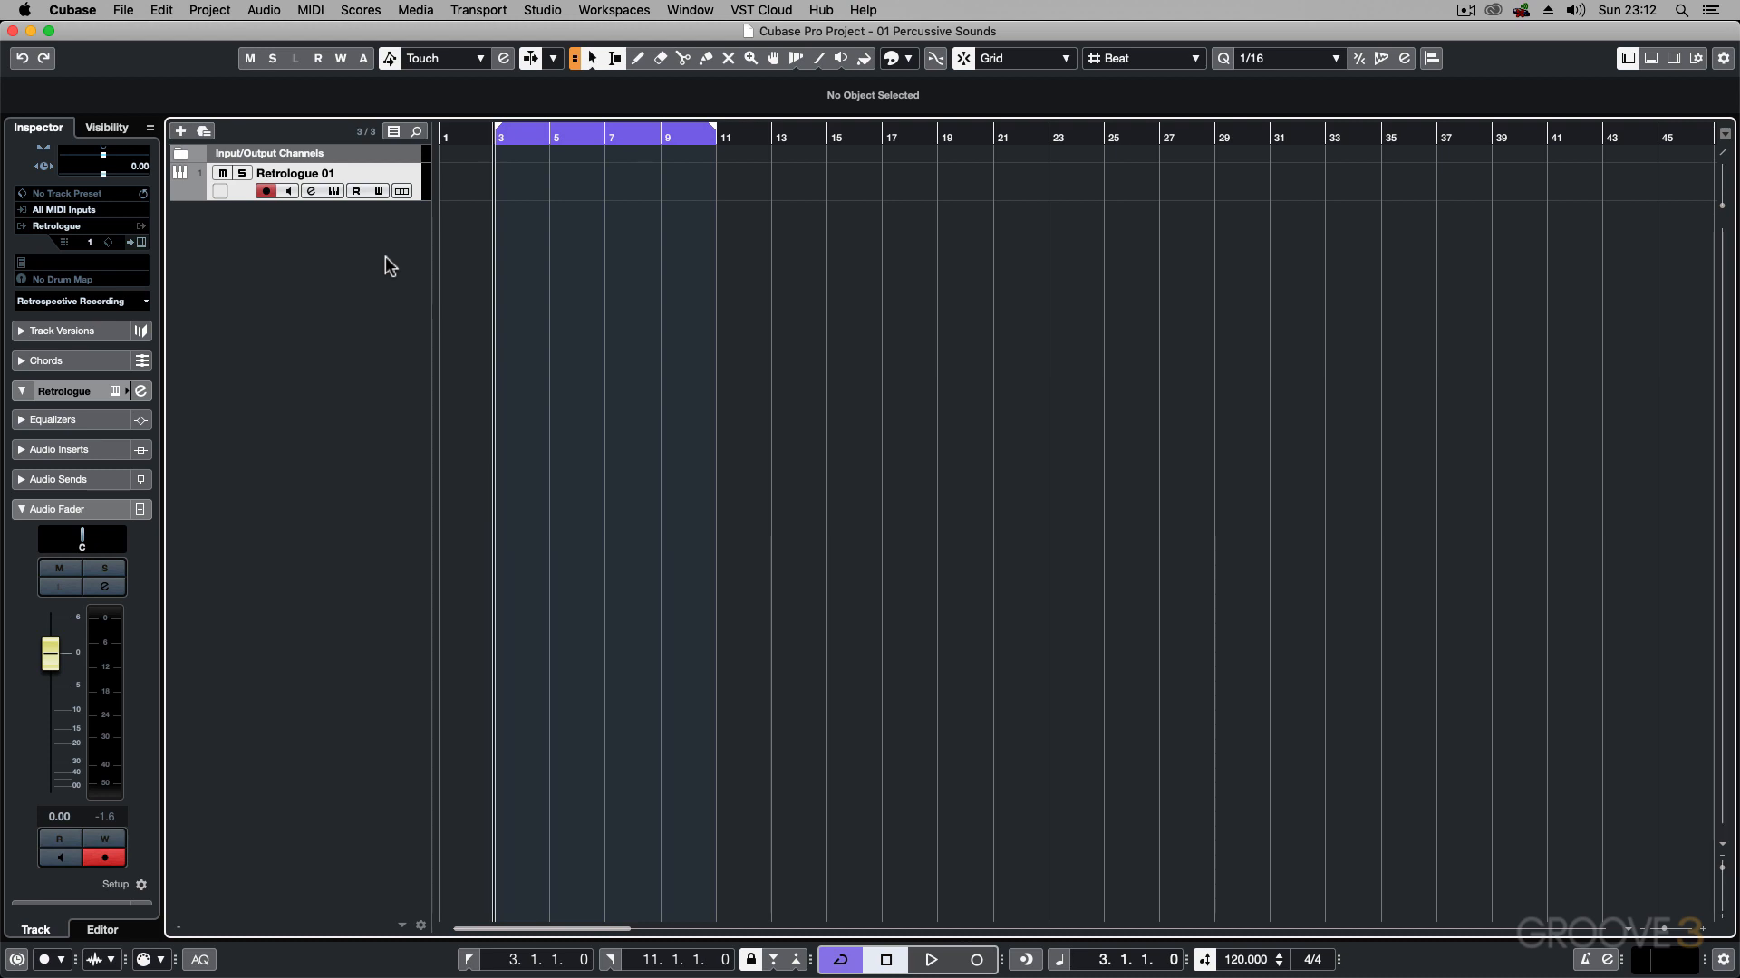
{"action": "mouse_move", "coordinate": [286, 191]}
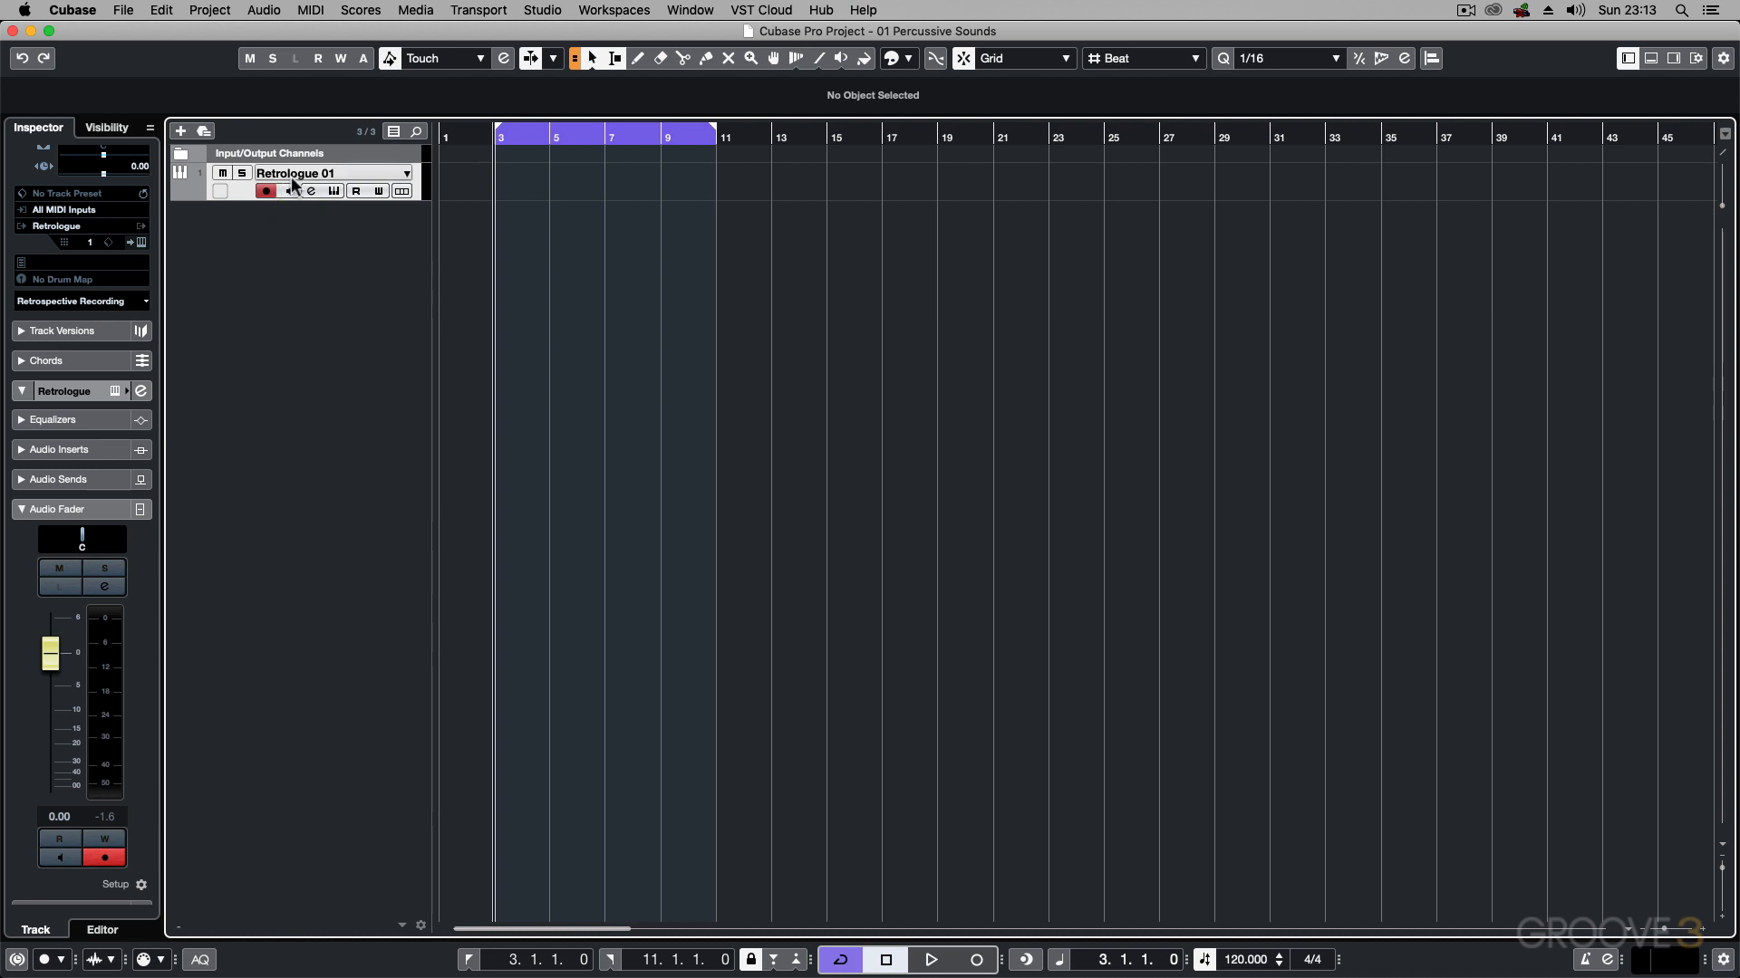
Open the Retrologue 2 editor for the Retrologue 01 track, showing the Init preset.
{"action": "left_click", "coordinate": [332, 189]}
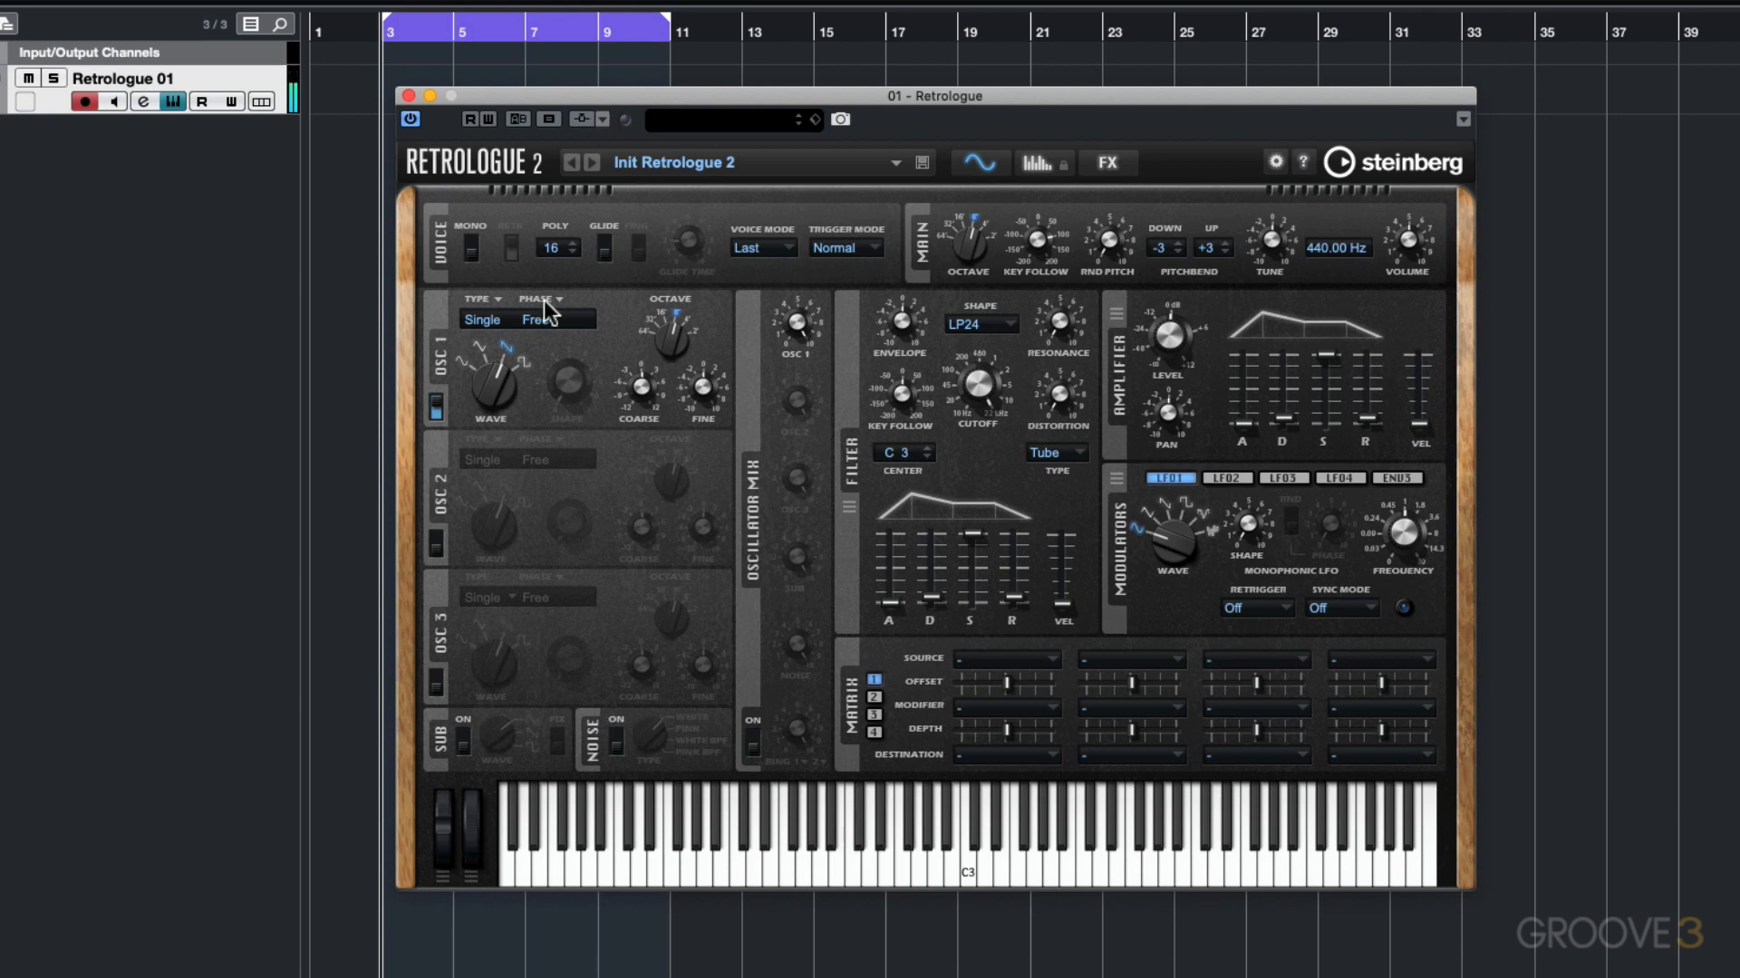
{"action": "mouse_move", "coordinate": [449, 383]}
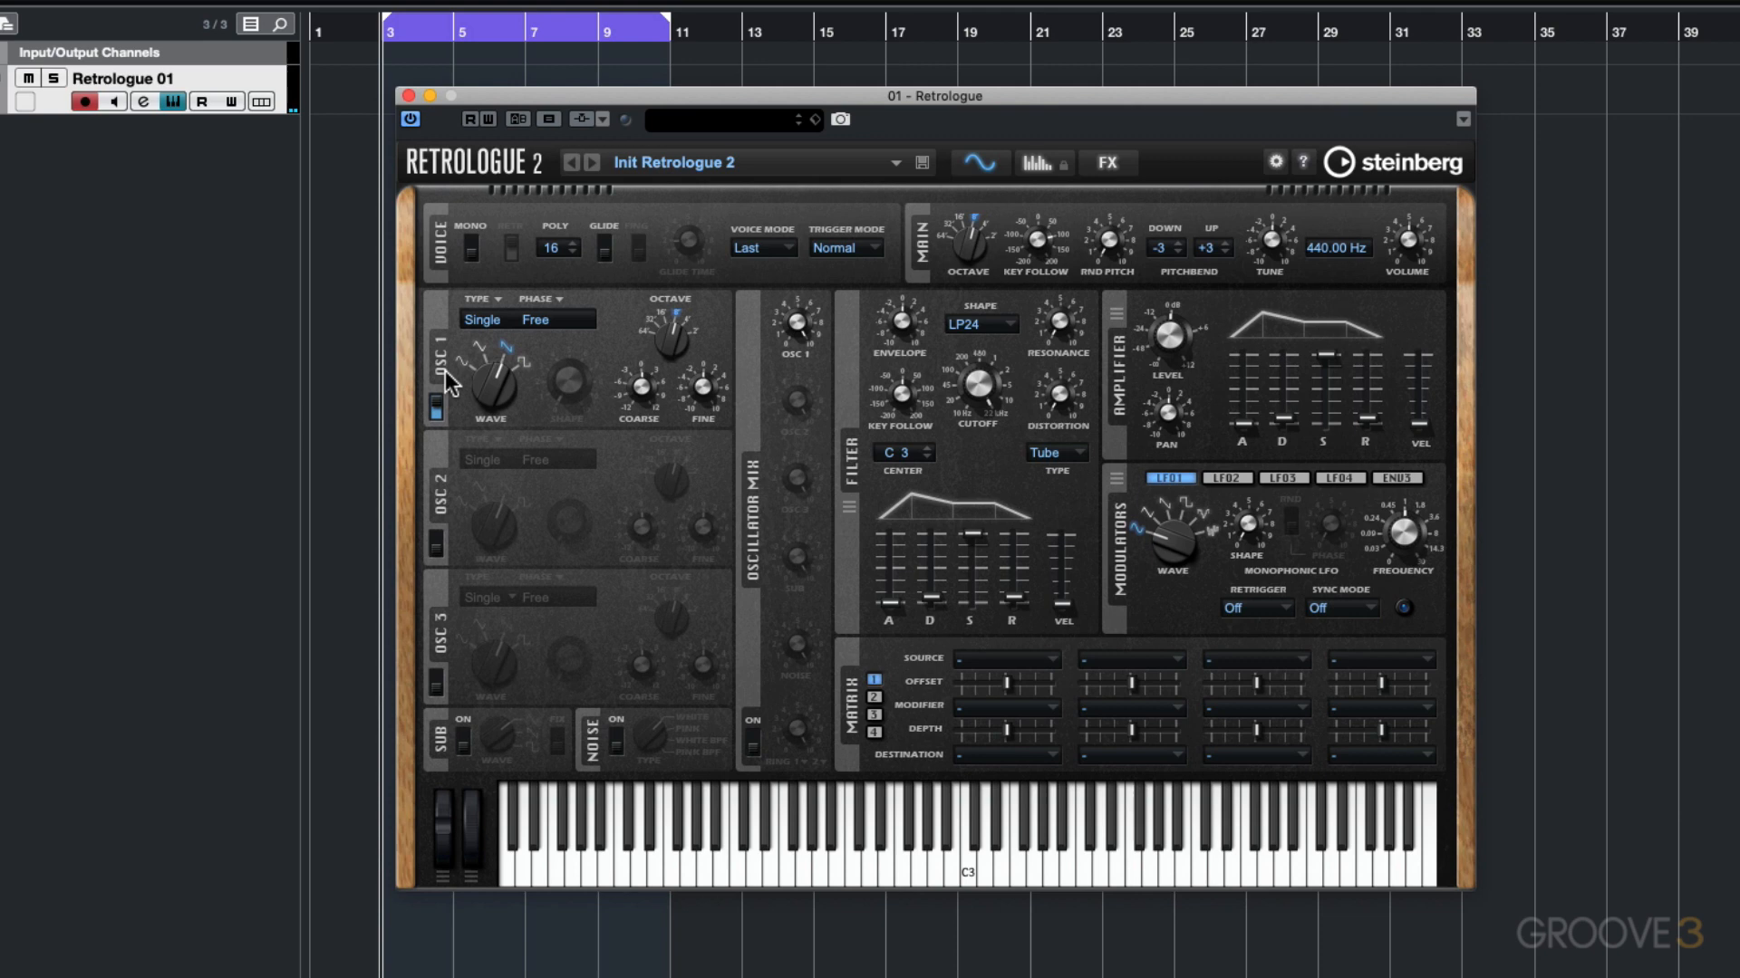
{"action": "mouse_move", "coordinate": [491, 386]}
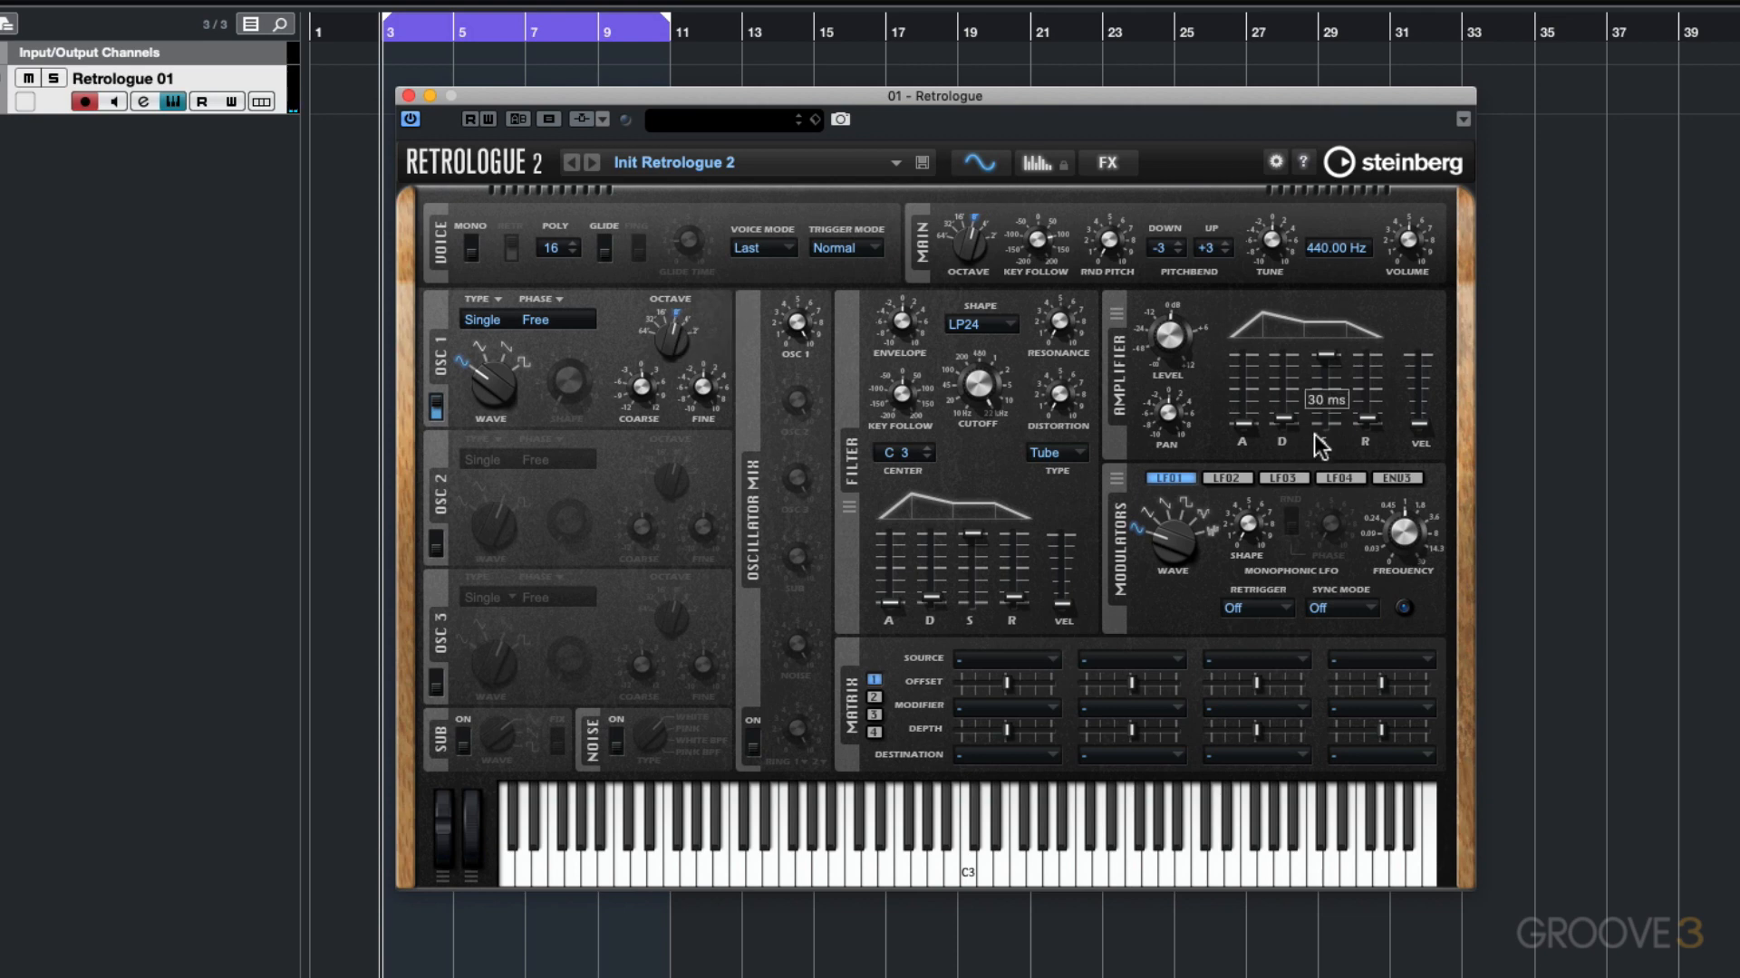
{"action": "mouse_move", "coordinate": [1286, 433]}
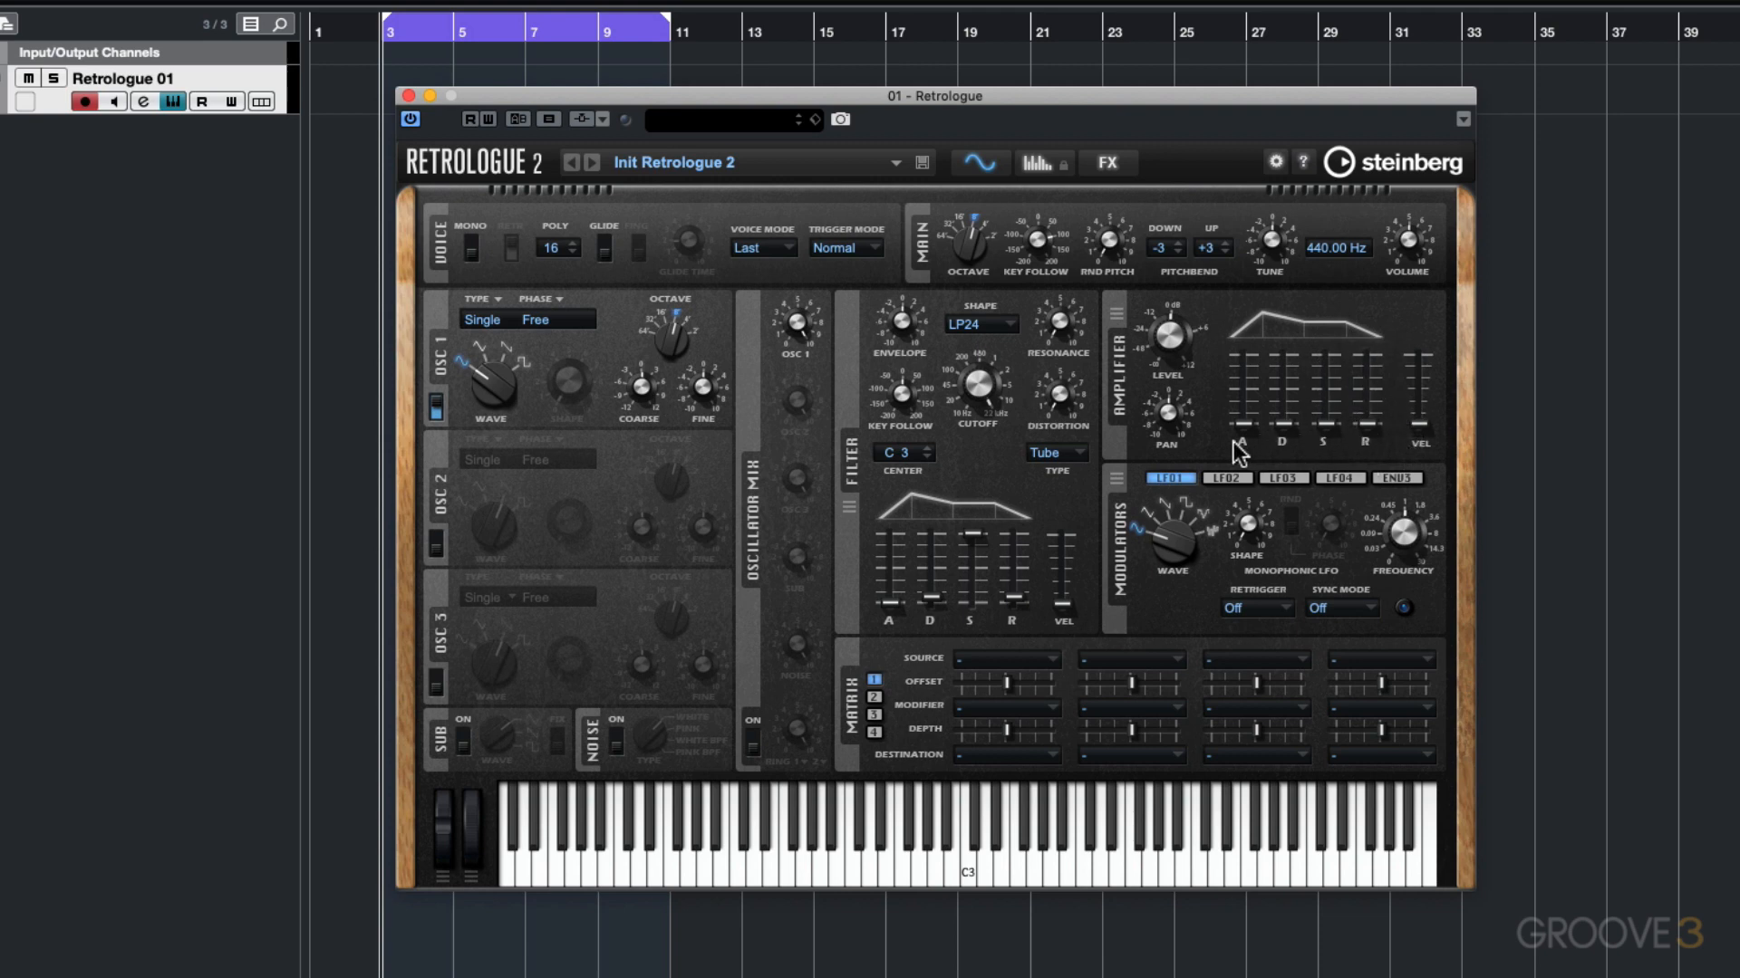
Adjust the amp envelope attack and lengthen the amp decay to about 457 ms.
{"action": "left_click_drag", "start_coordinate": [1251, 416], "coordinate": [1287, 405]}
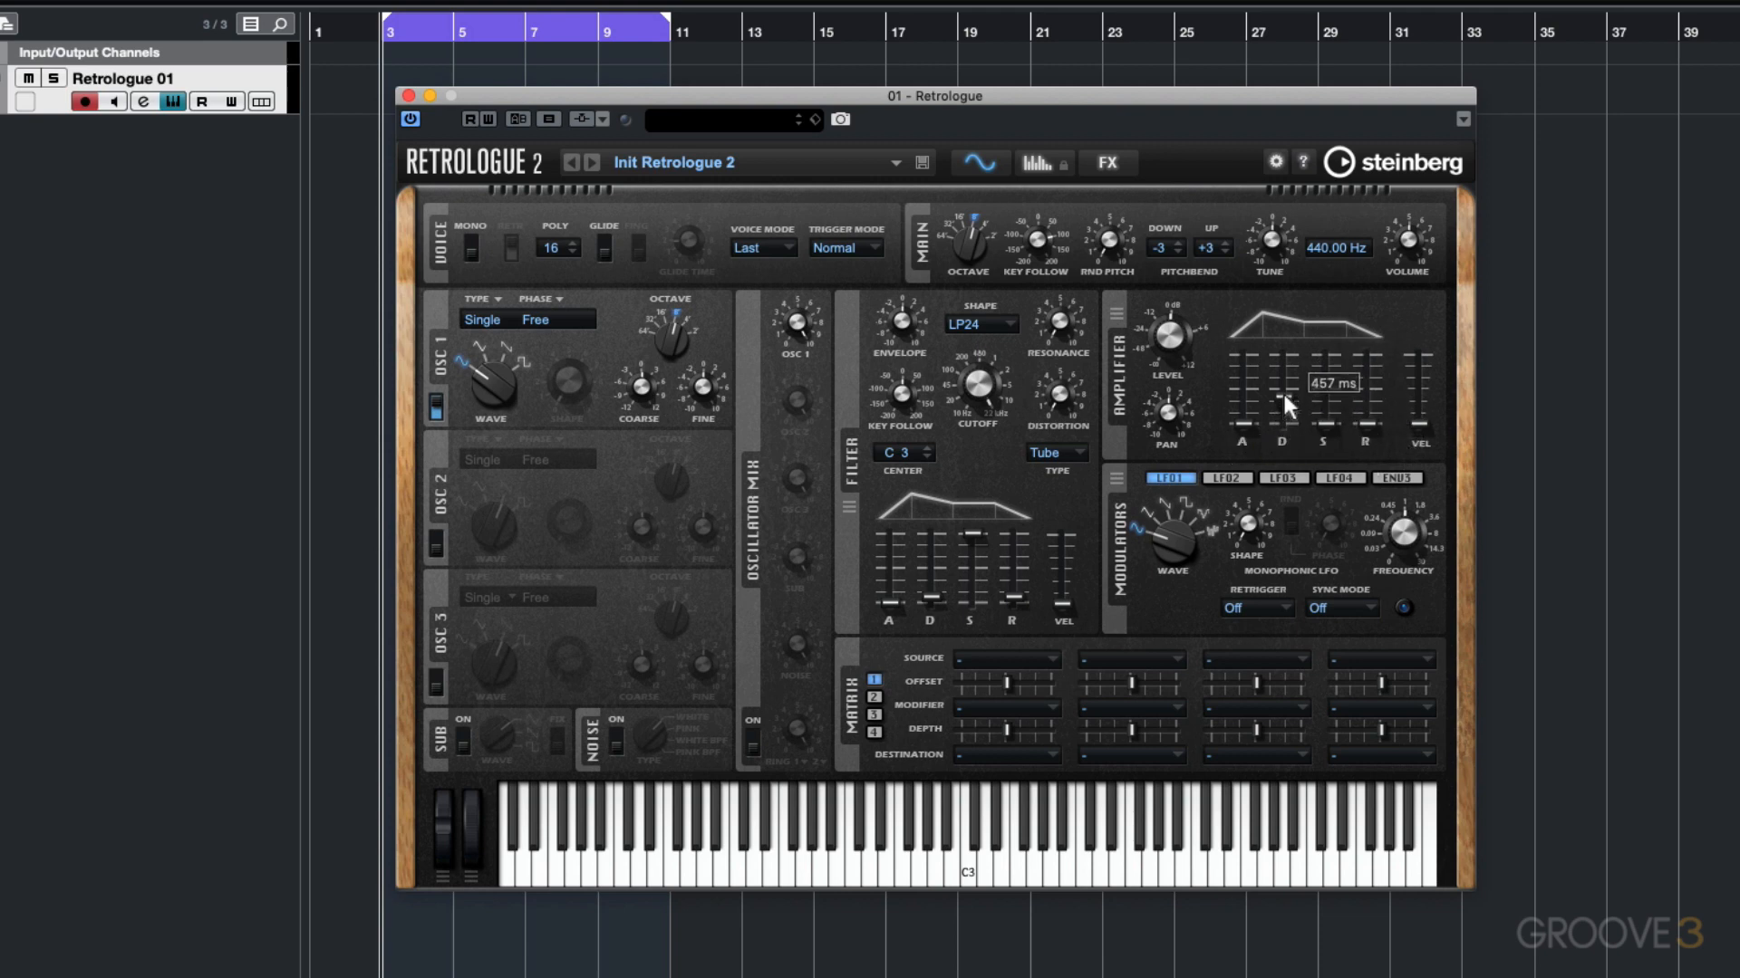
{"action": "left_click_drag", "start_coordinate": [1244, 377], "coordinate": [1244, 411]}
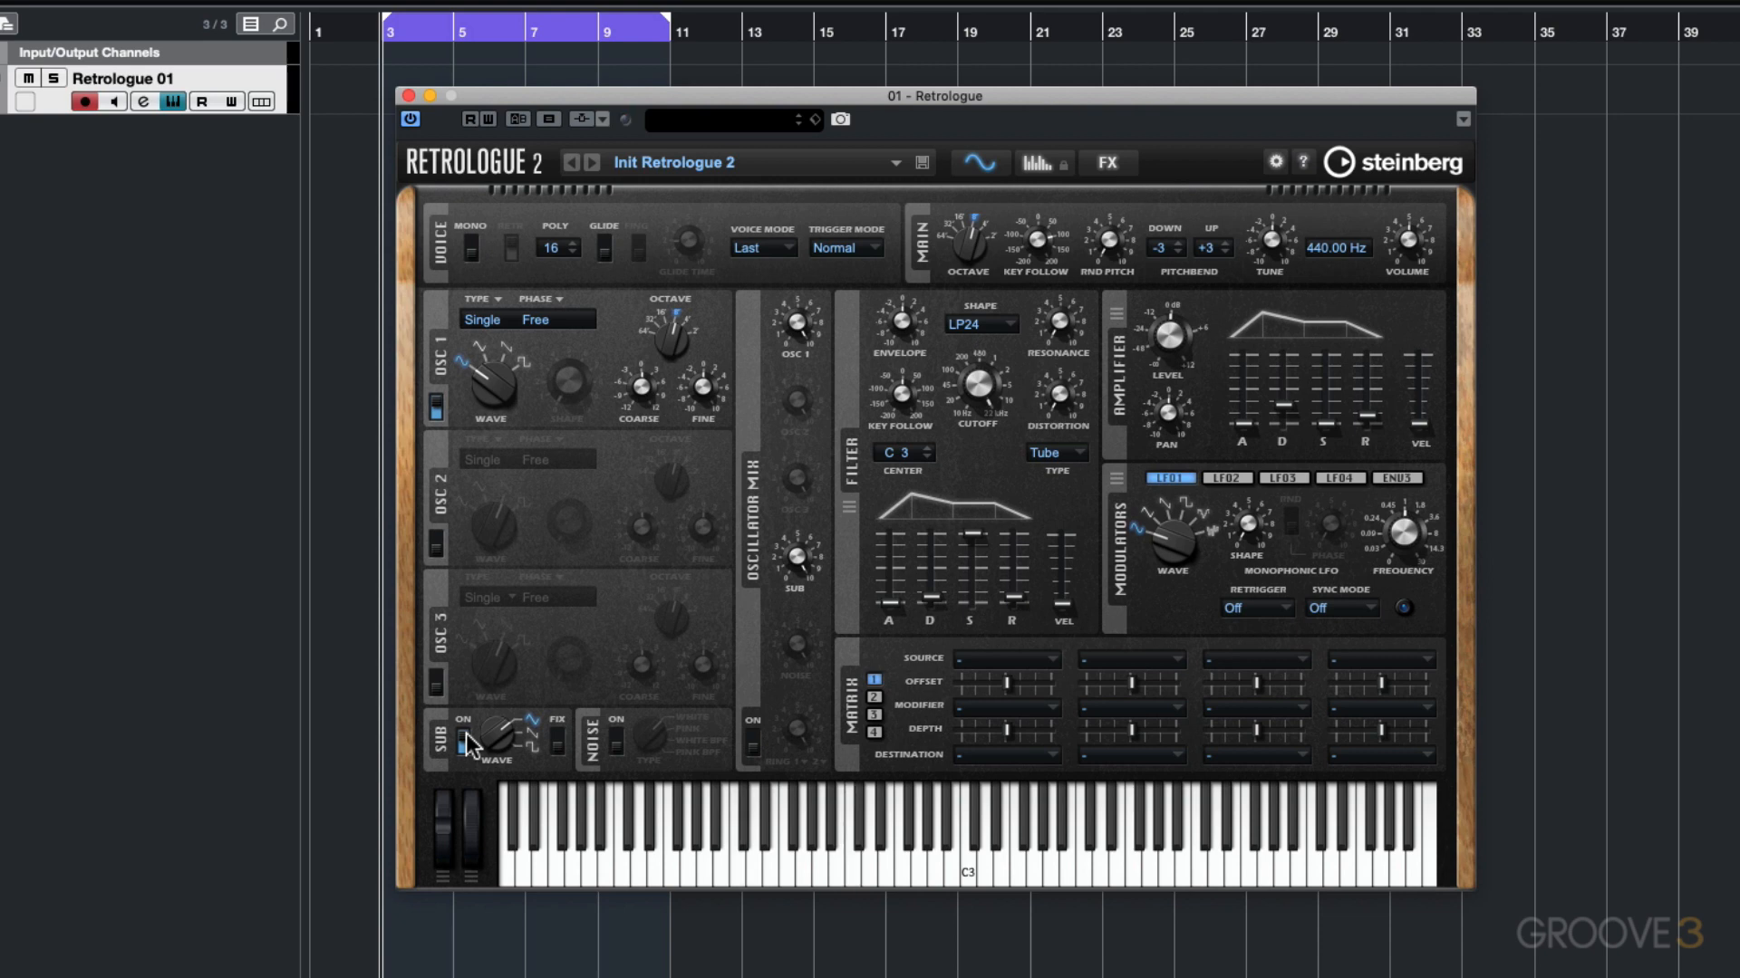
Switch on the white noise generator and set its Oscillator Mix level to about 13%.
{"action": "left_click", "coordinate": [644, 733]}
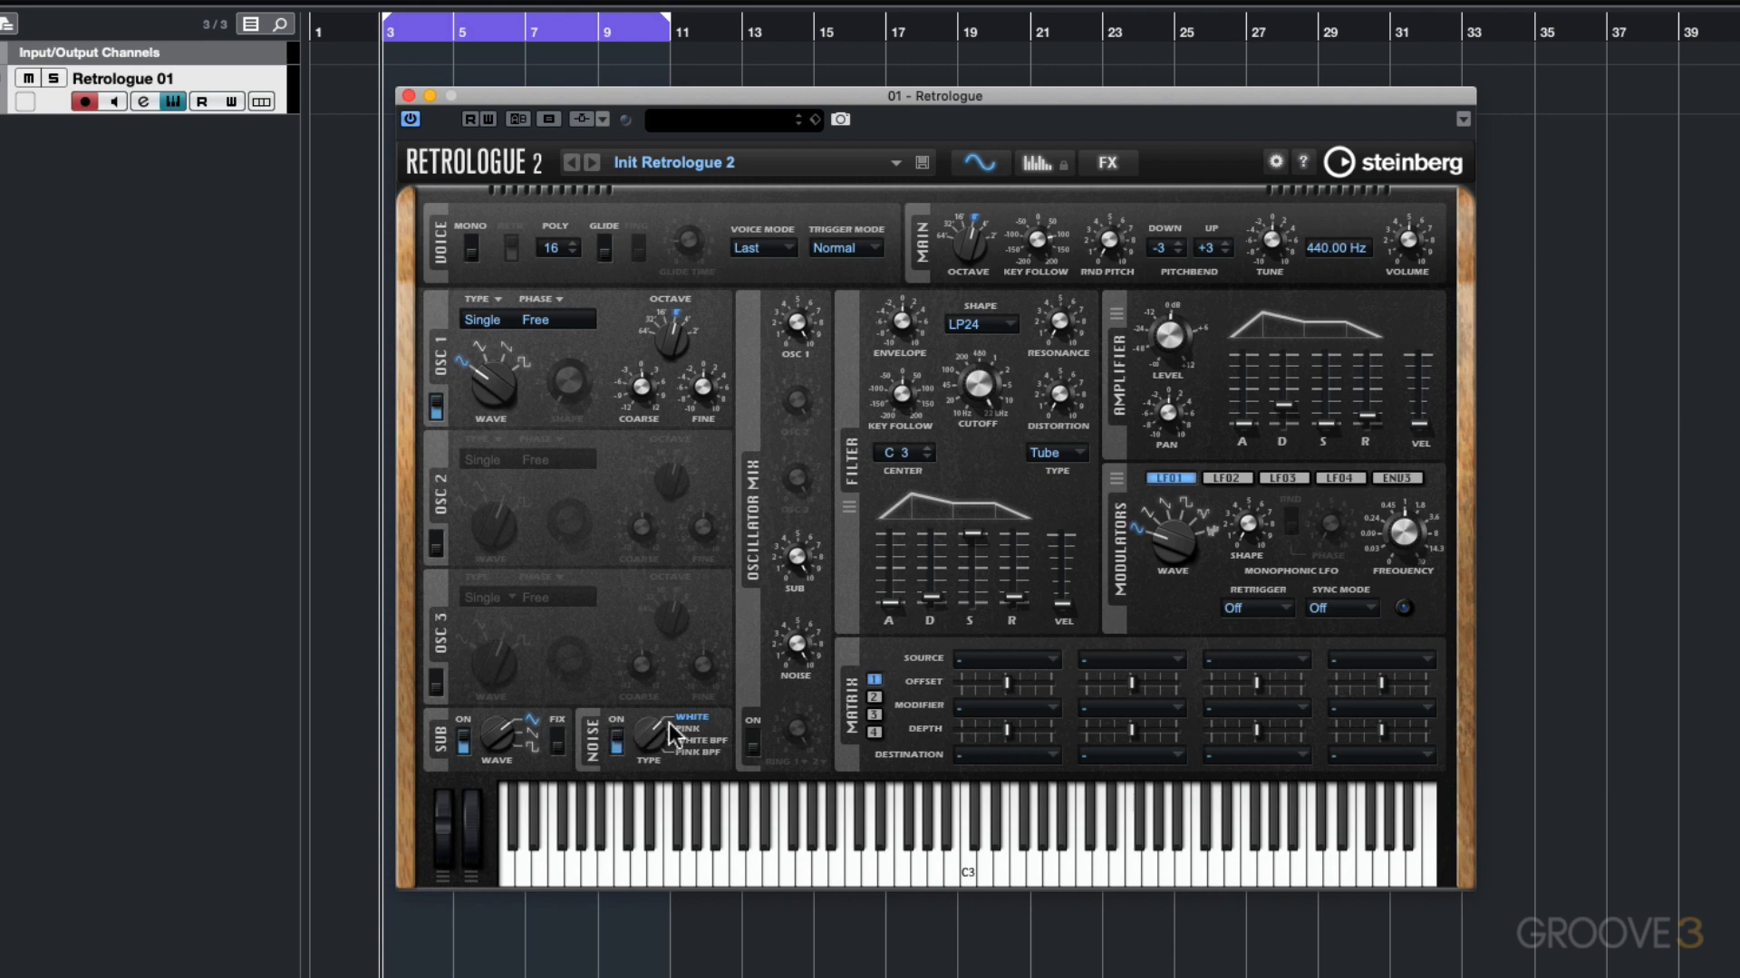
{"action": "mouse_move", "coordinate": [674, 732]}
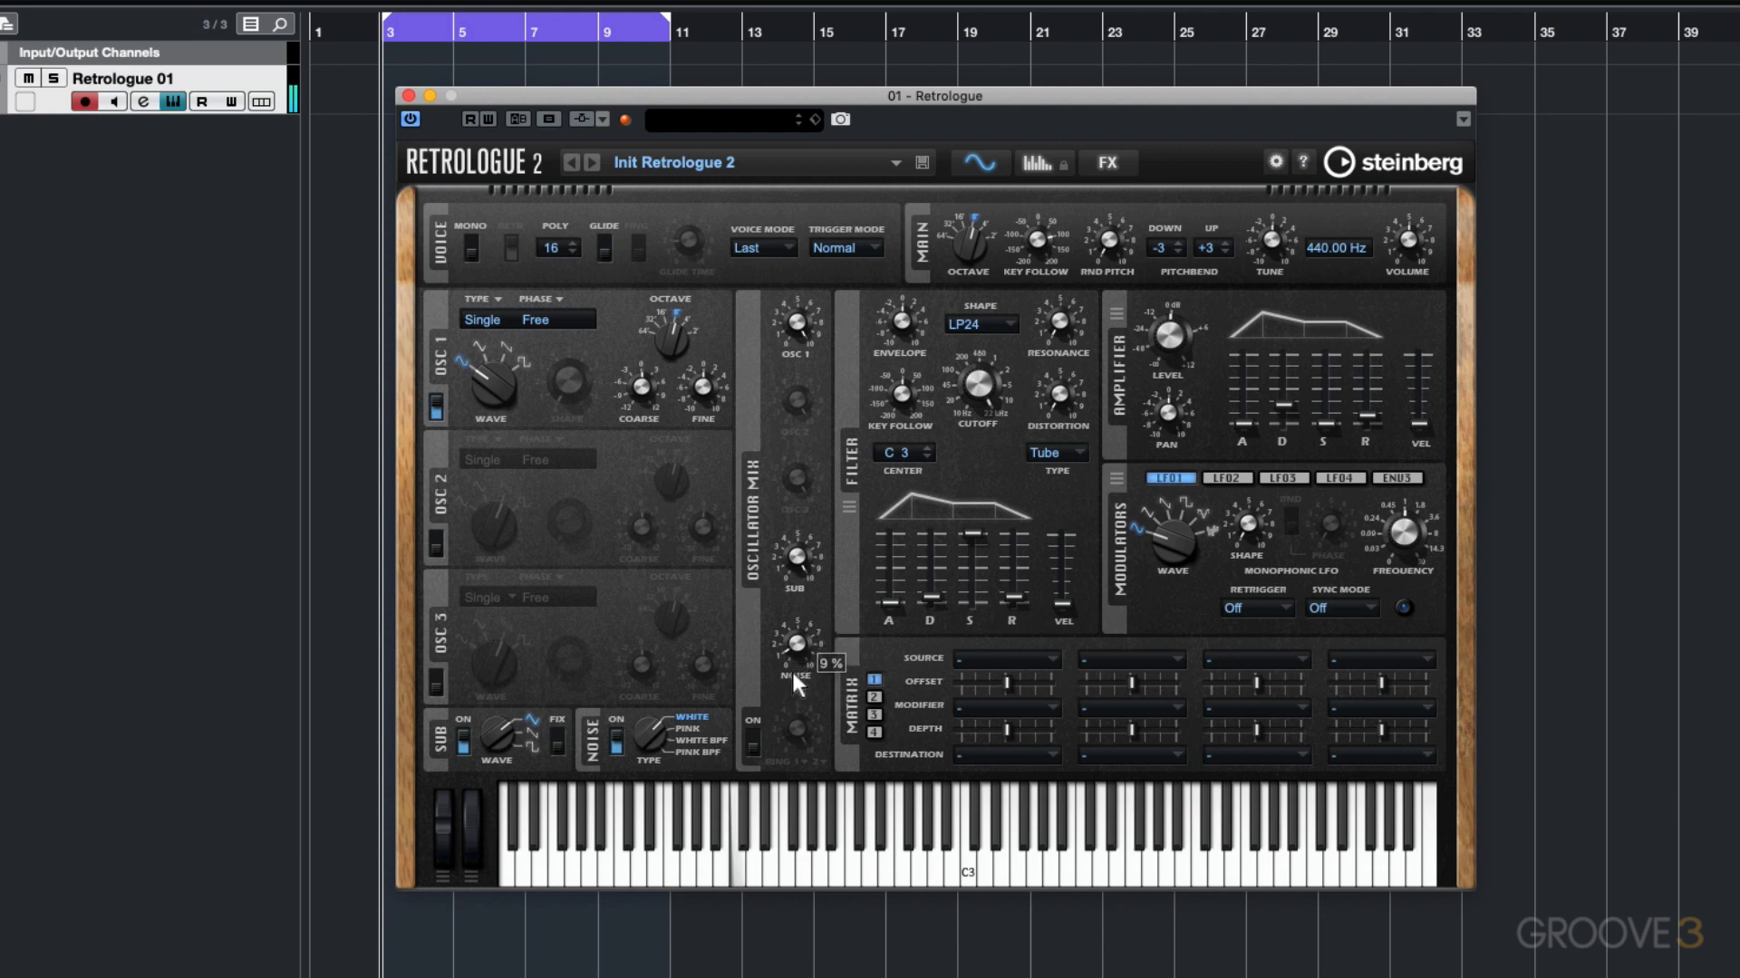
{"action": "left_click_drag", "start_coordinate": [792, 654], "coordinate": [792, 638]}
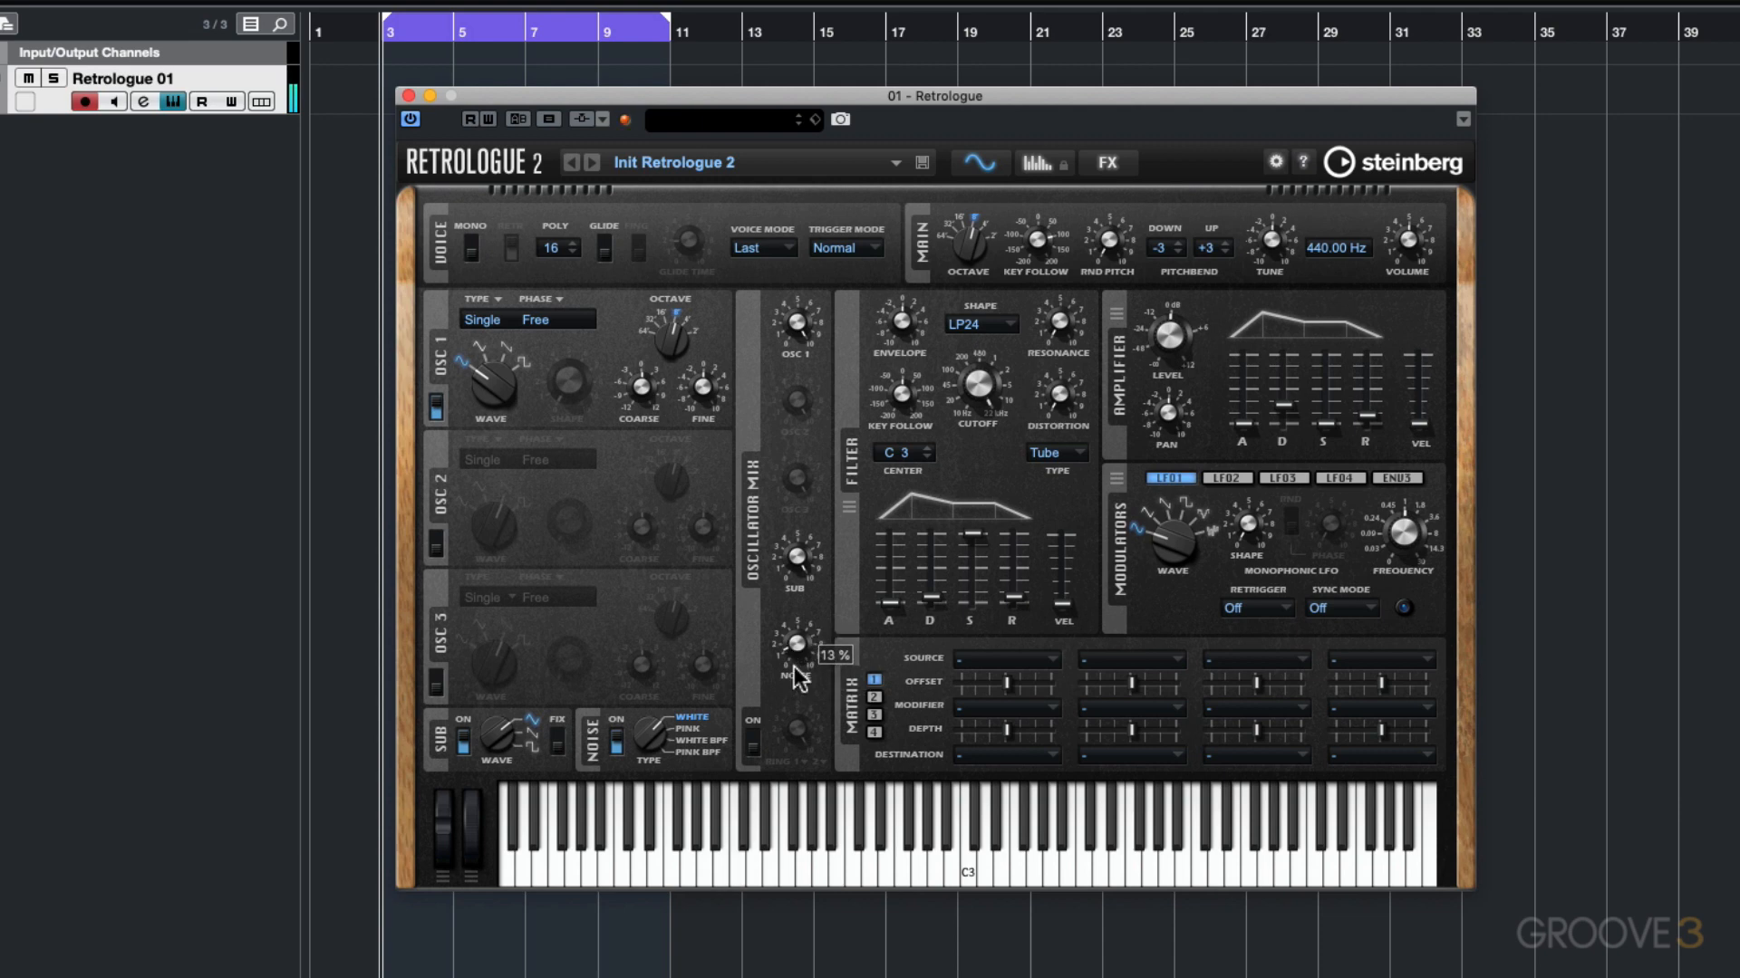
{"action": "left_click_drag", "start_coordinate": [794, 649], "coordinate": [794, 666]}
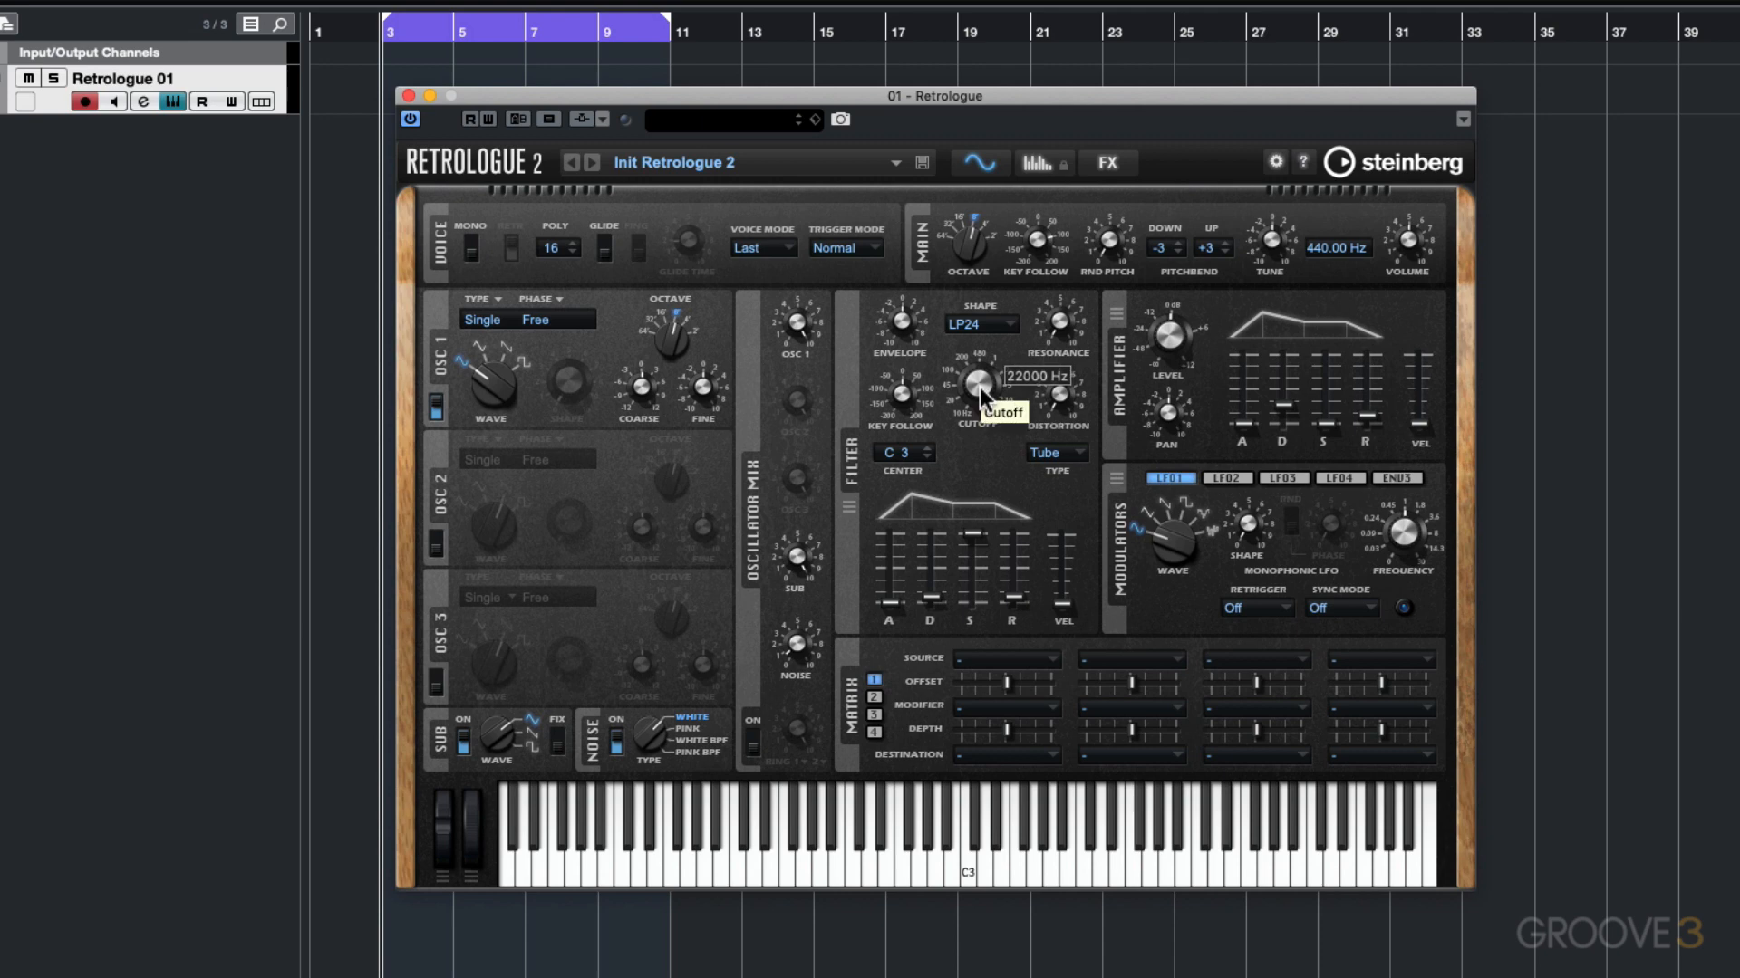
Sweep the filter cutoff down and back, then settle it around 4370 Hz.
{"action": "left_click_drag", "start_coordinate": [979, 389], "coordinate": [982, 421]}
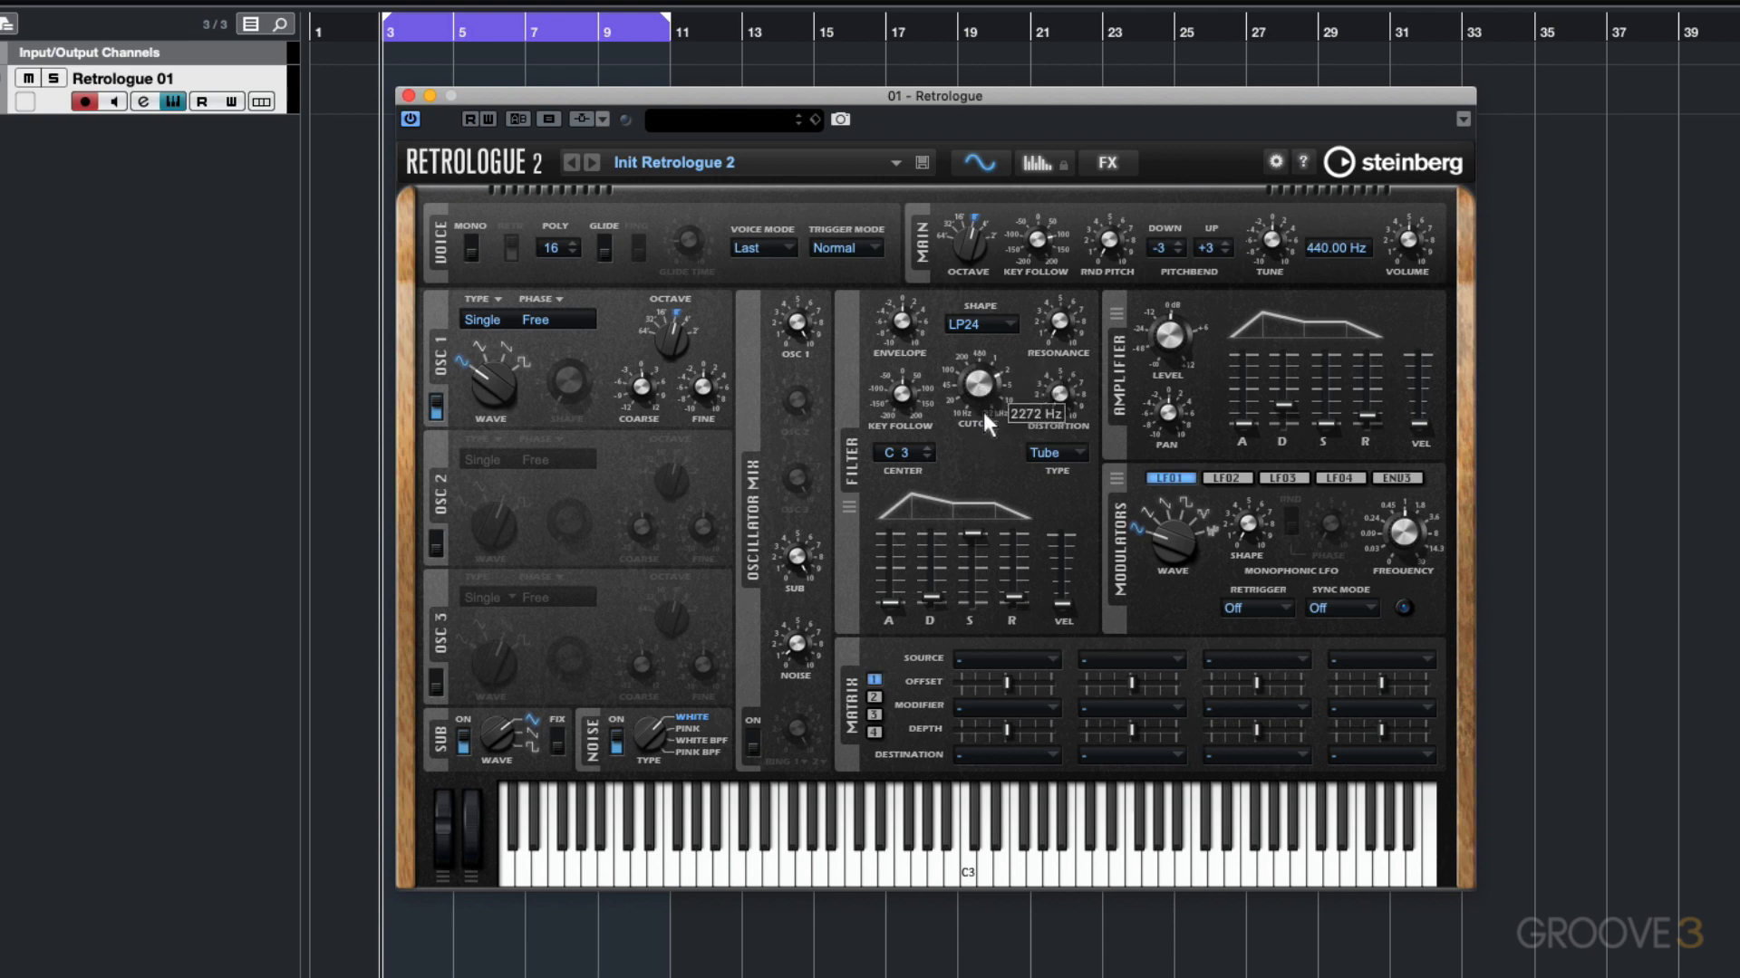
{"action": "left_click_drag", "start_coordinate": [979, 399], "coordinate": [979, 415]}
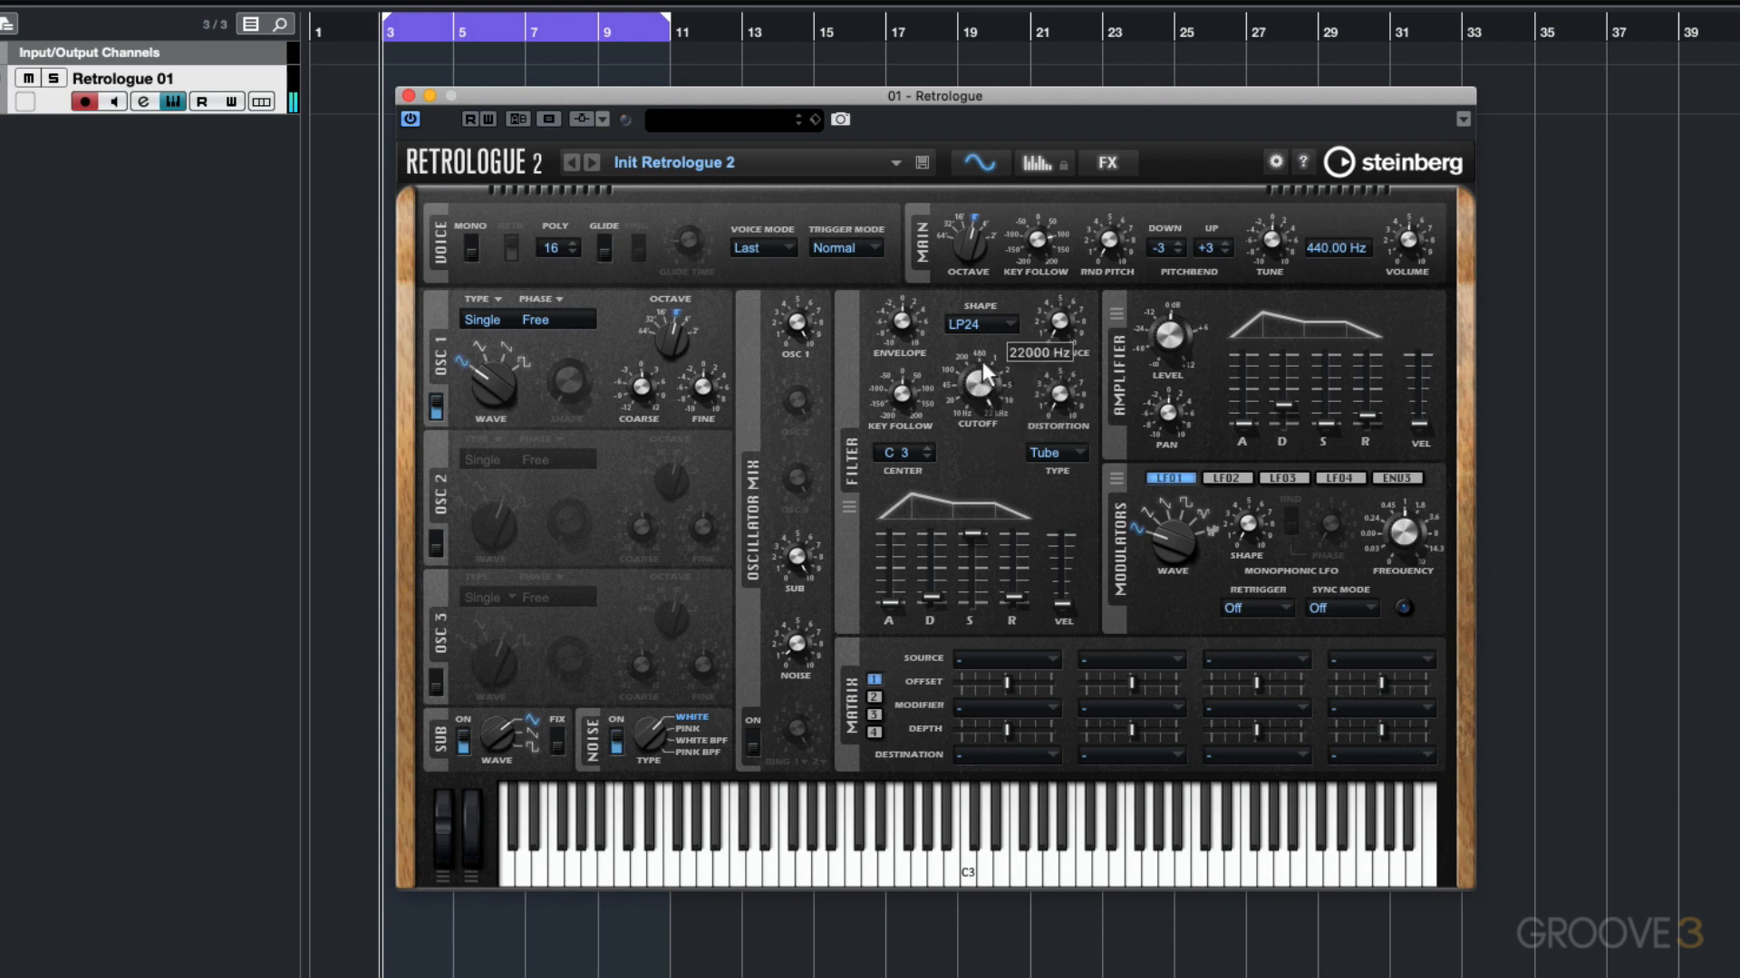
{"action": "left_click_drag", "start_coordinate": [977, 376], "coordinate": [977, 399]}
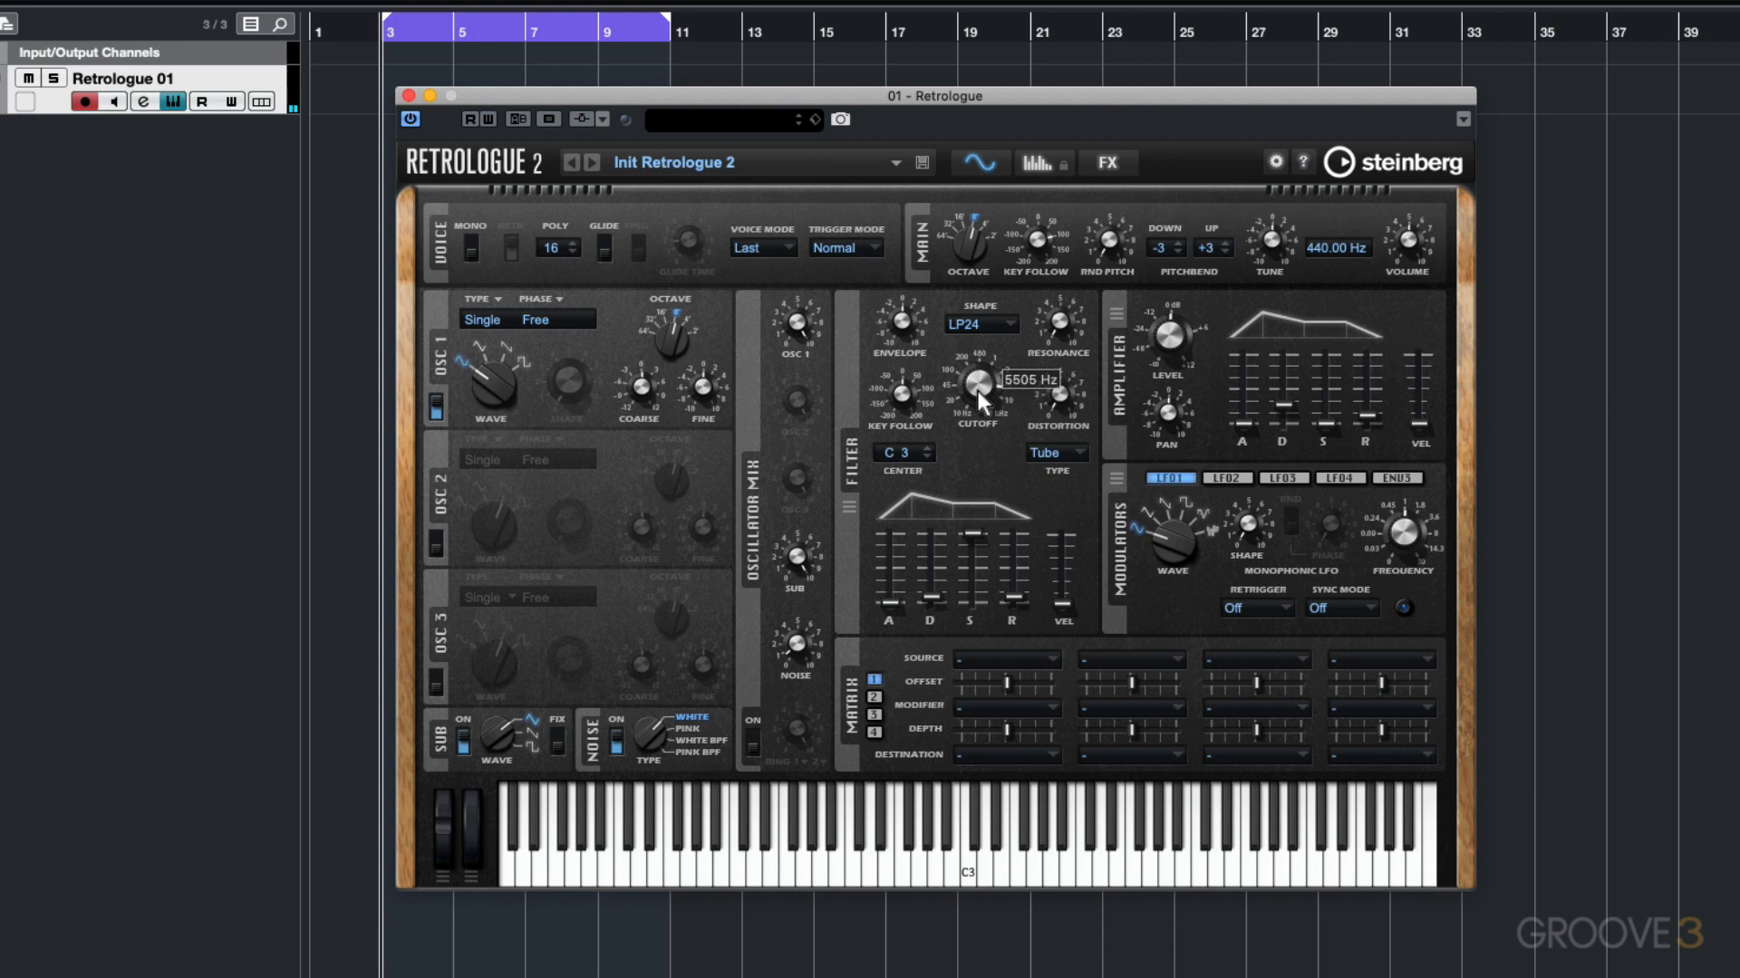
{"action": "left_click_drag", "start_coordinate": [975, 395], "coordinate": [975, 421]}
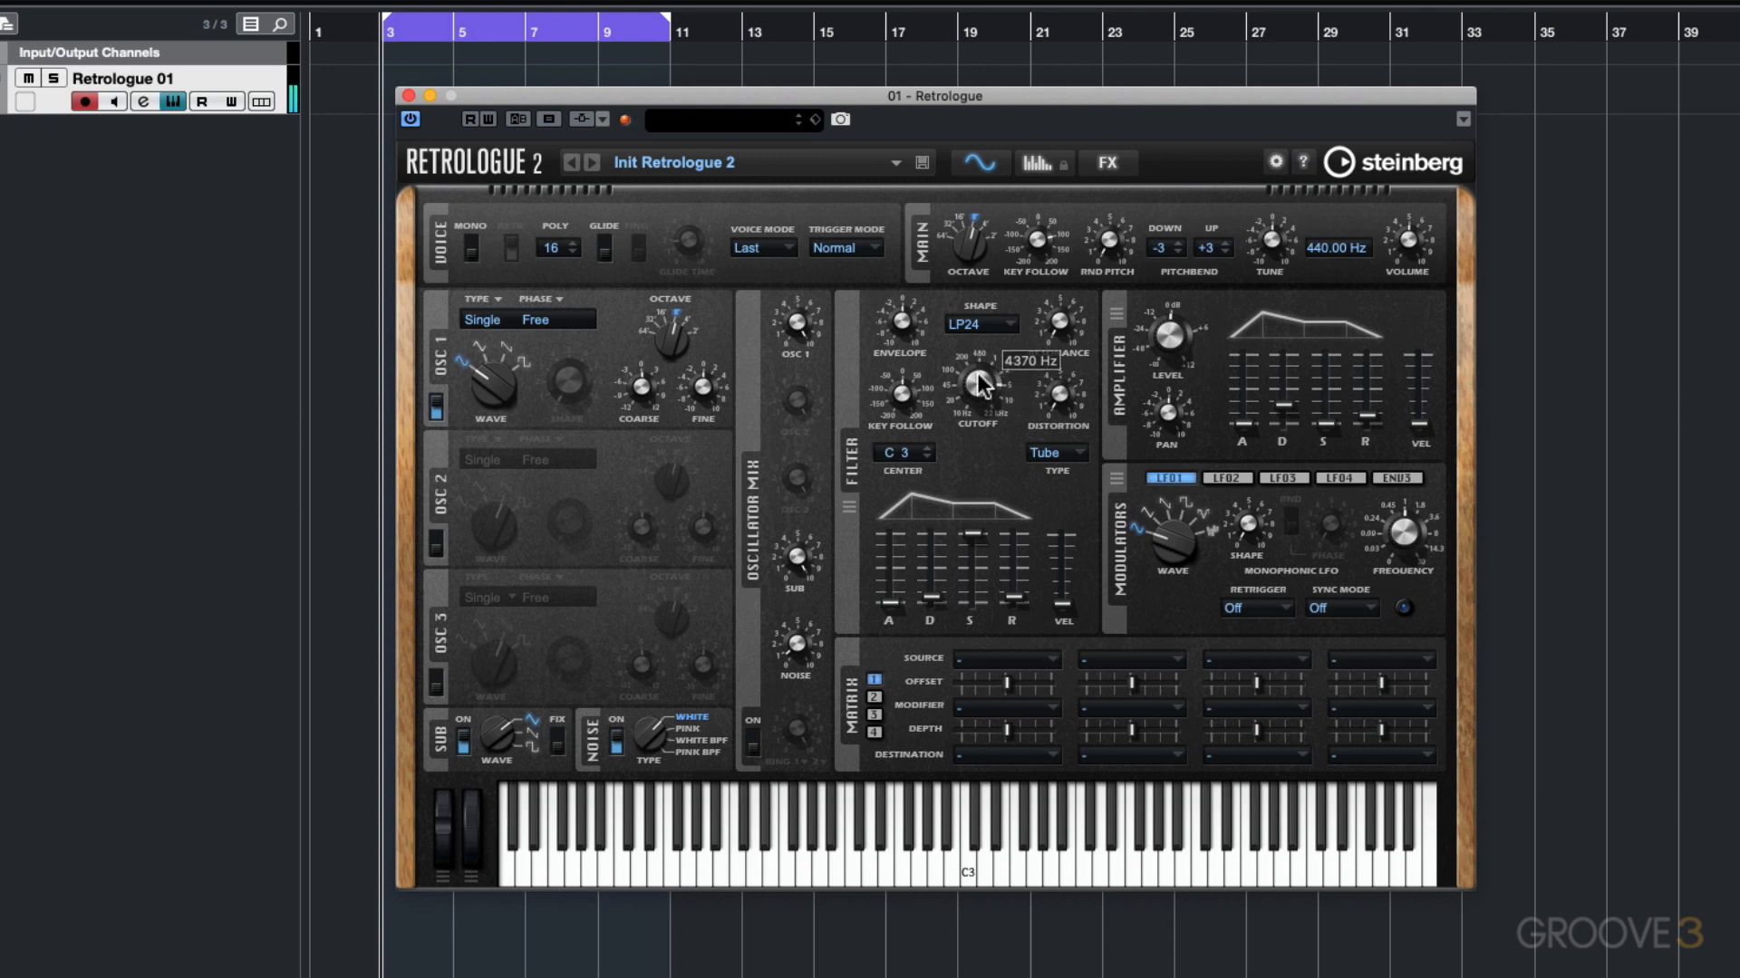
{"action": "left_click_drag", "start_coordinate": [982, 389], "coordinate": [982, 377]}
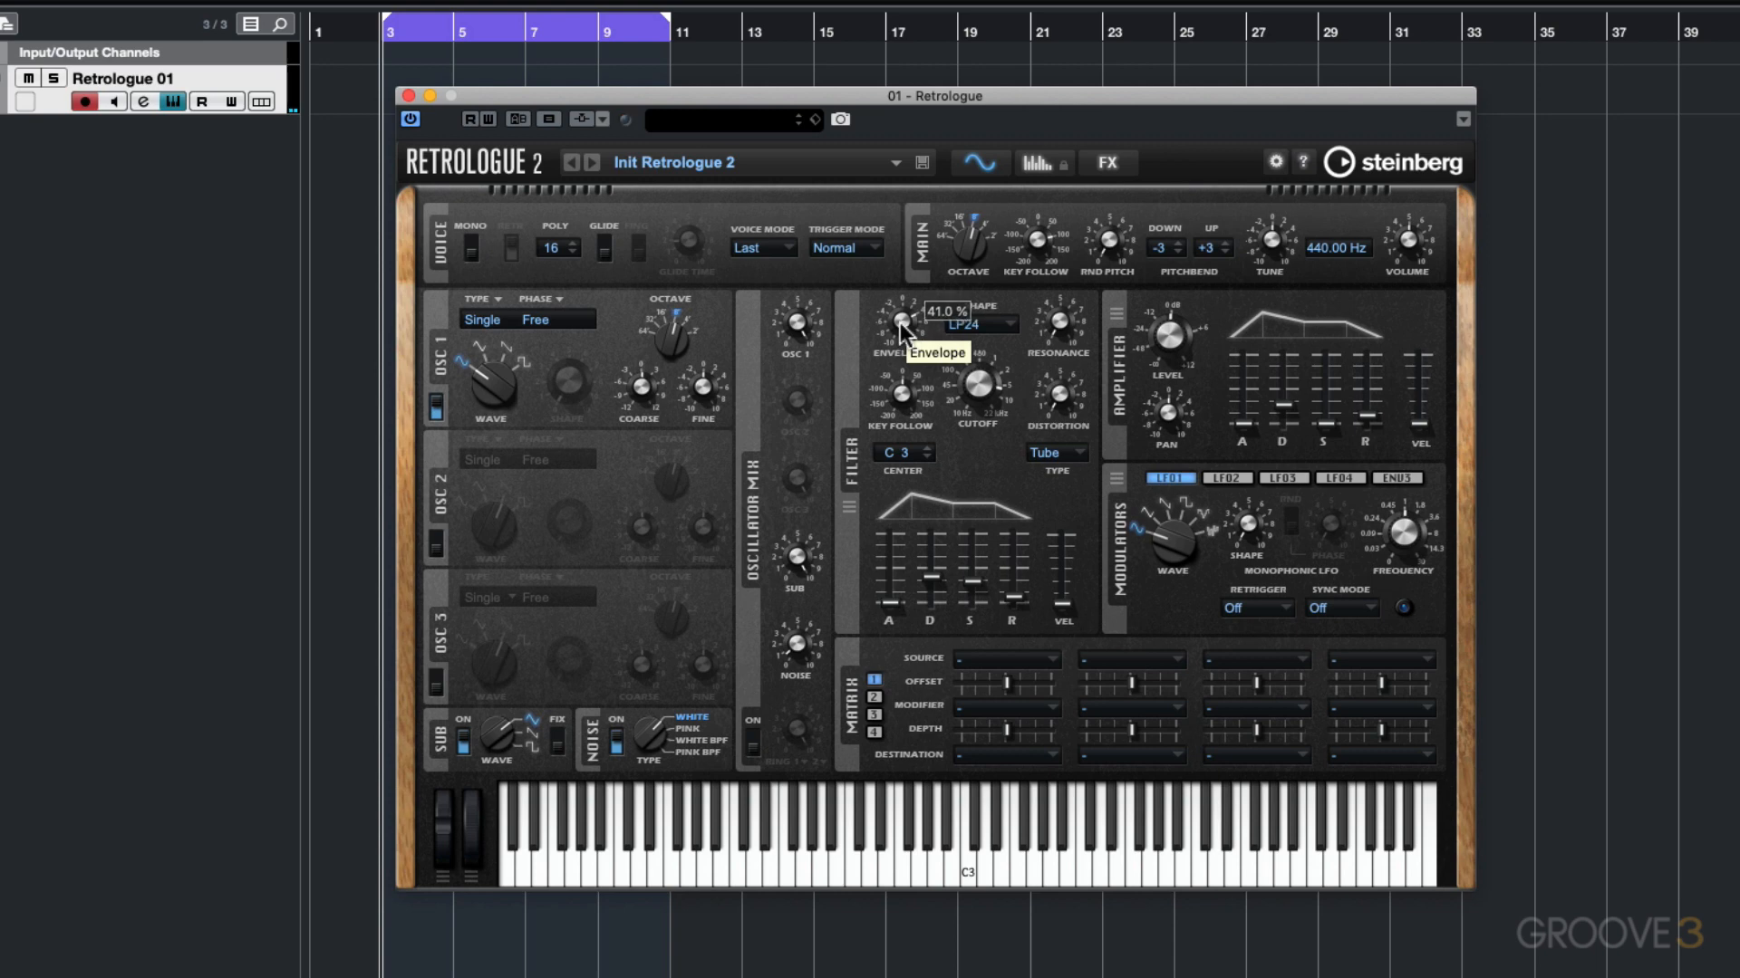
Turn the Filter Envelope knob up to 41.0%.
{"action": "left_click_drag", "start_coordinate": [901, 332], "coordinate": [908, 372]}
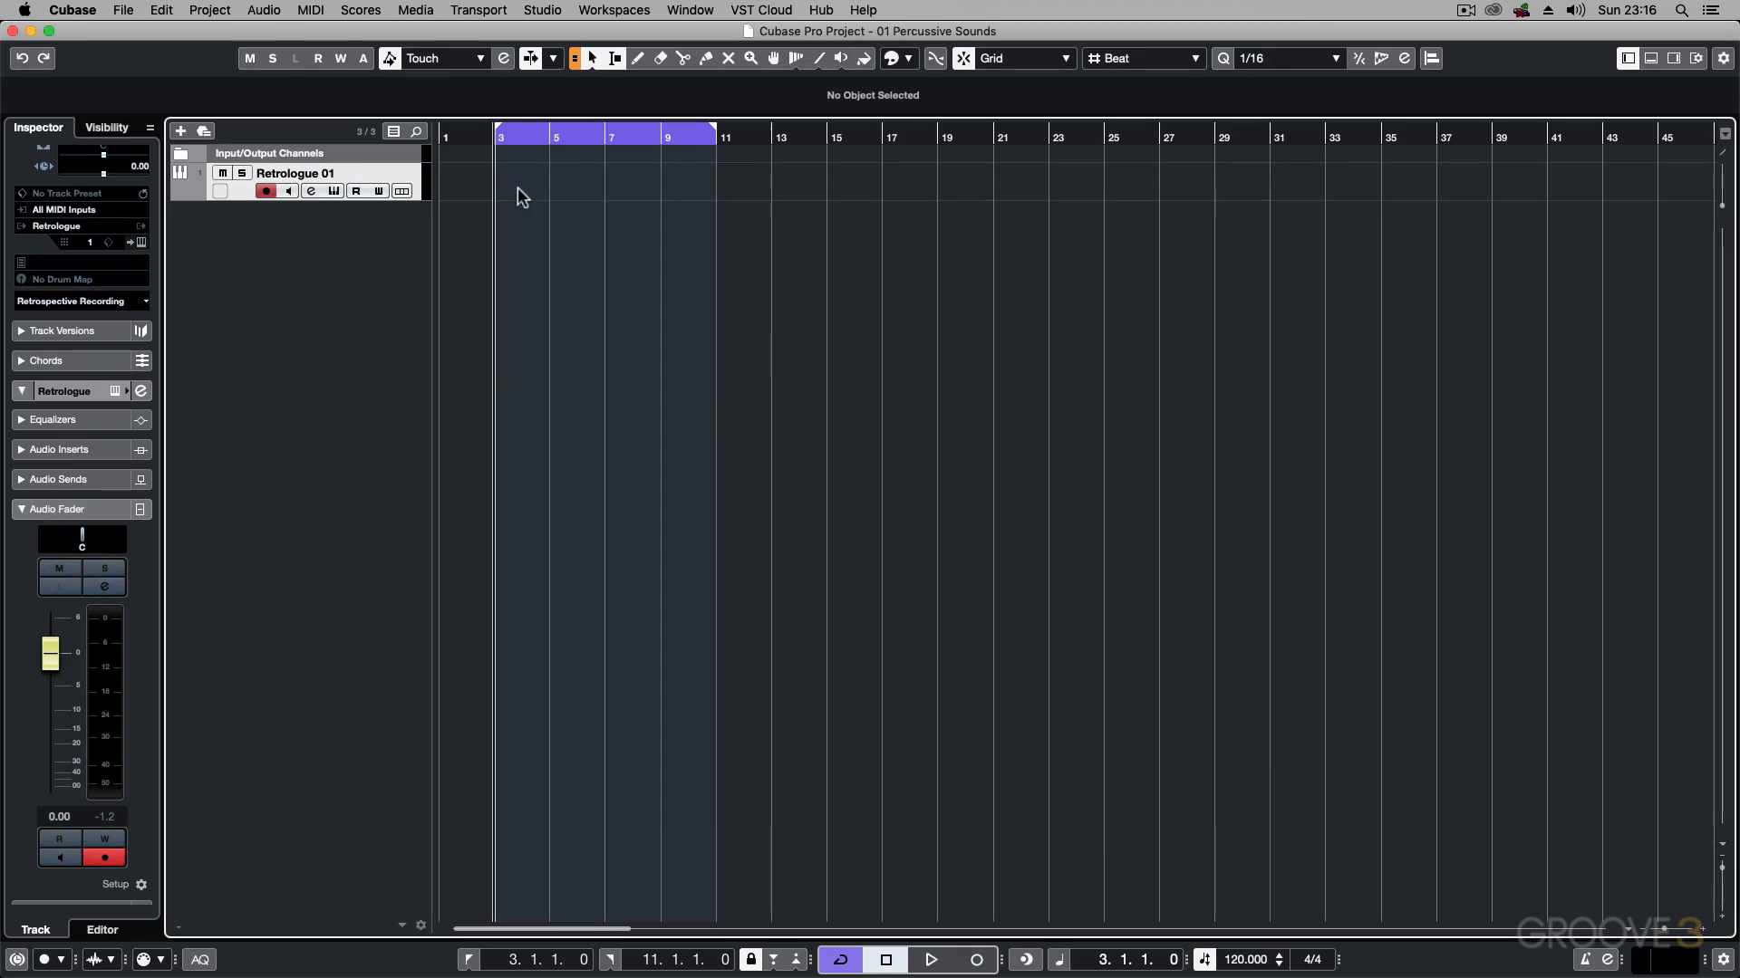
Add one Retrologue instrument track, creating Retrologue 02.
{"action": "left_click", "coordinate": [180, 130]}
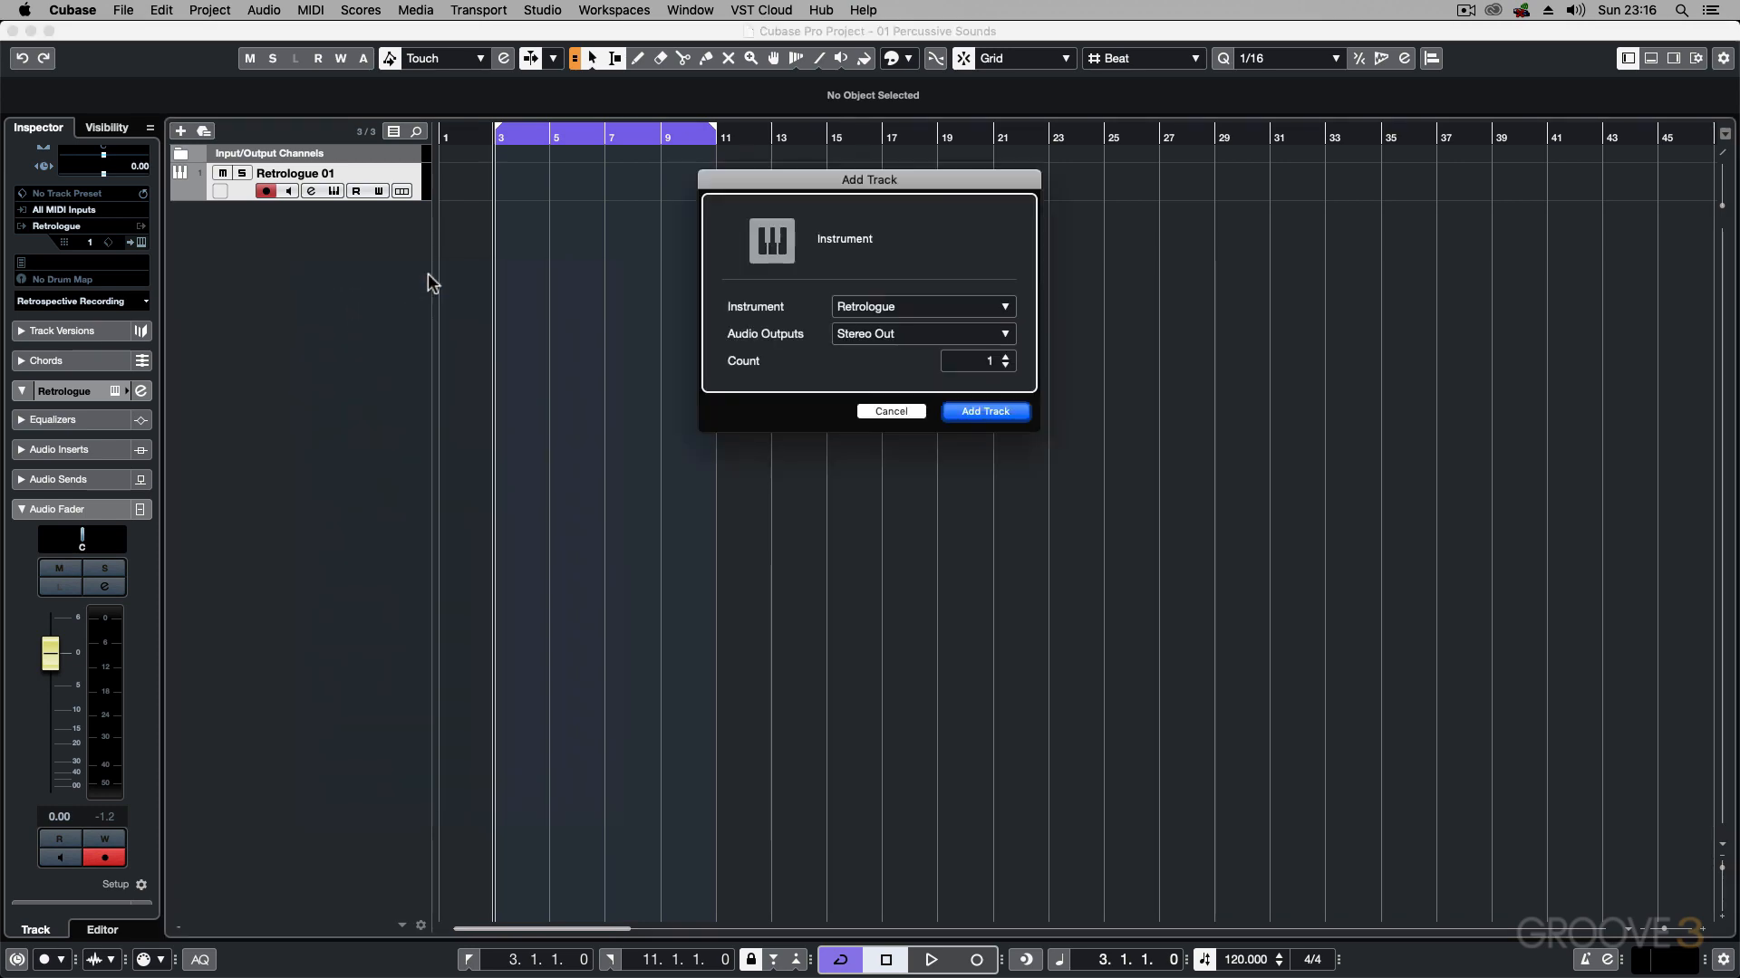
{"action": "left_click", "coordinate": [983, 411]}
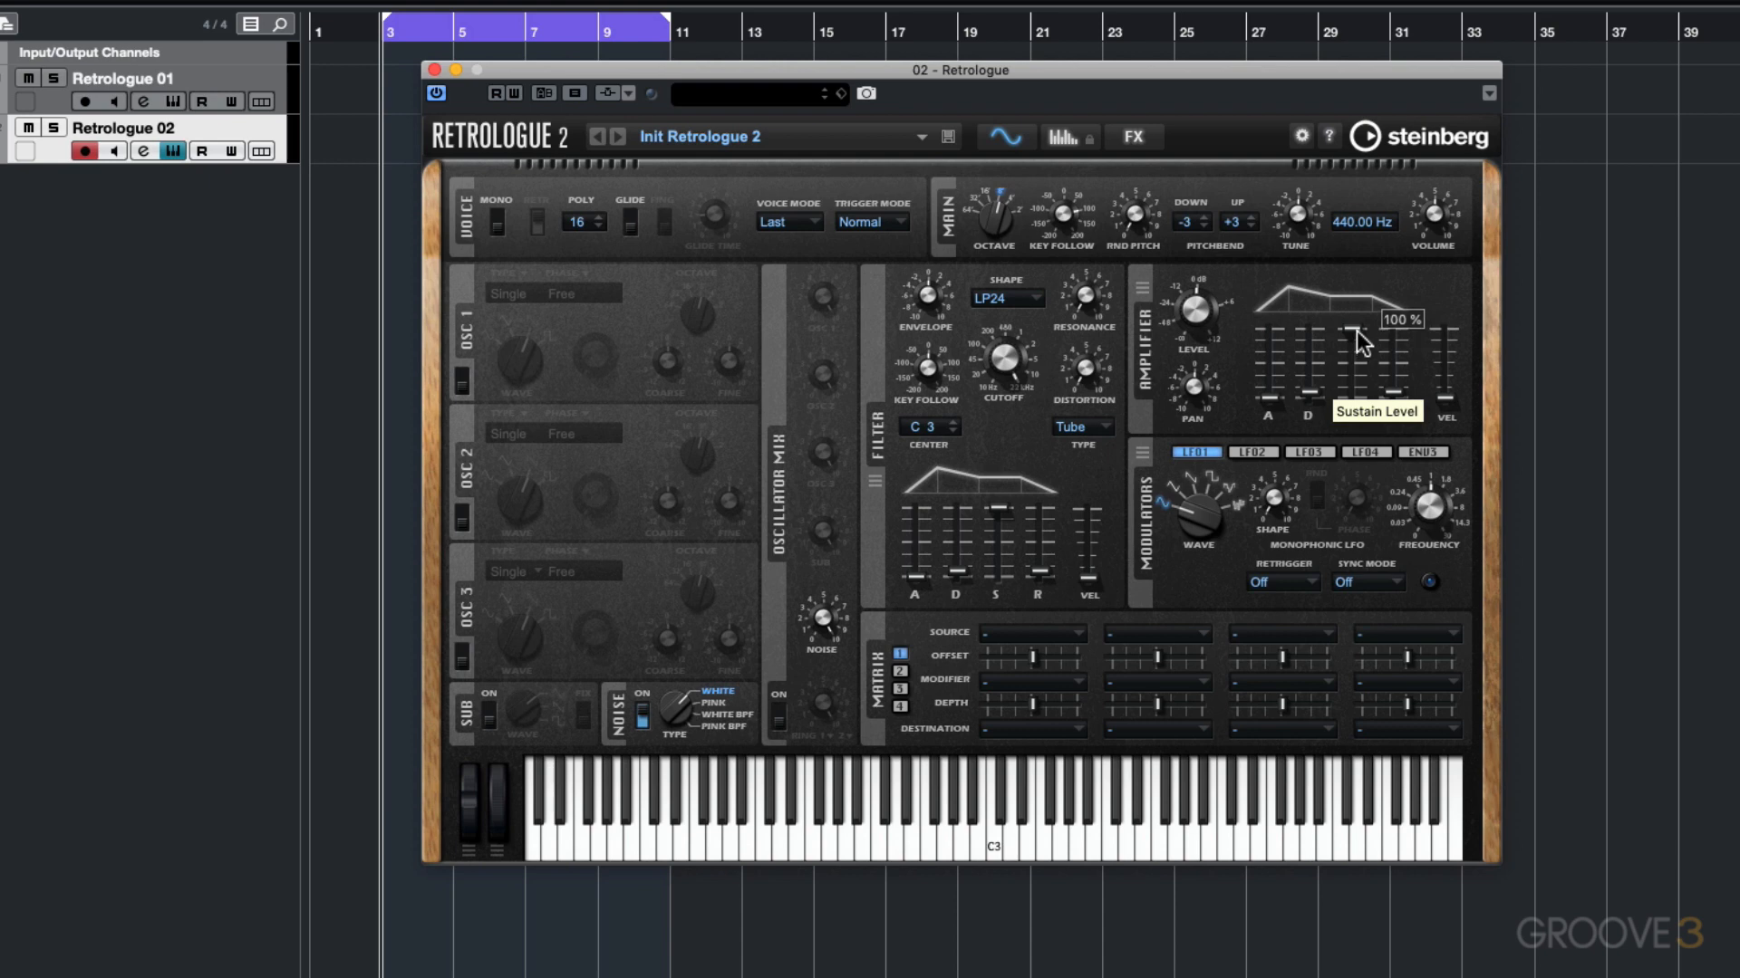
{"action": "mouse_move", "coordinate": [1309, 400]}
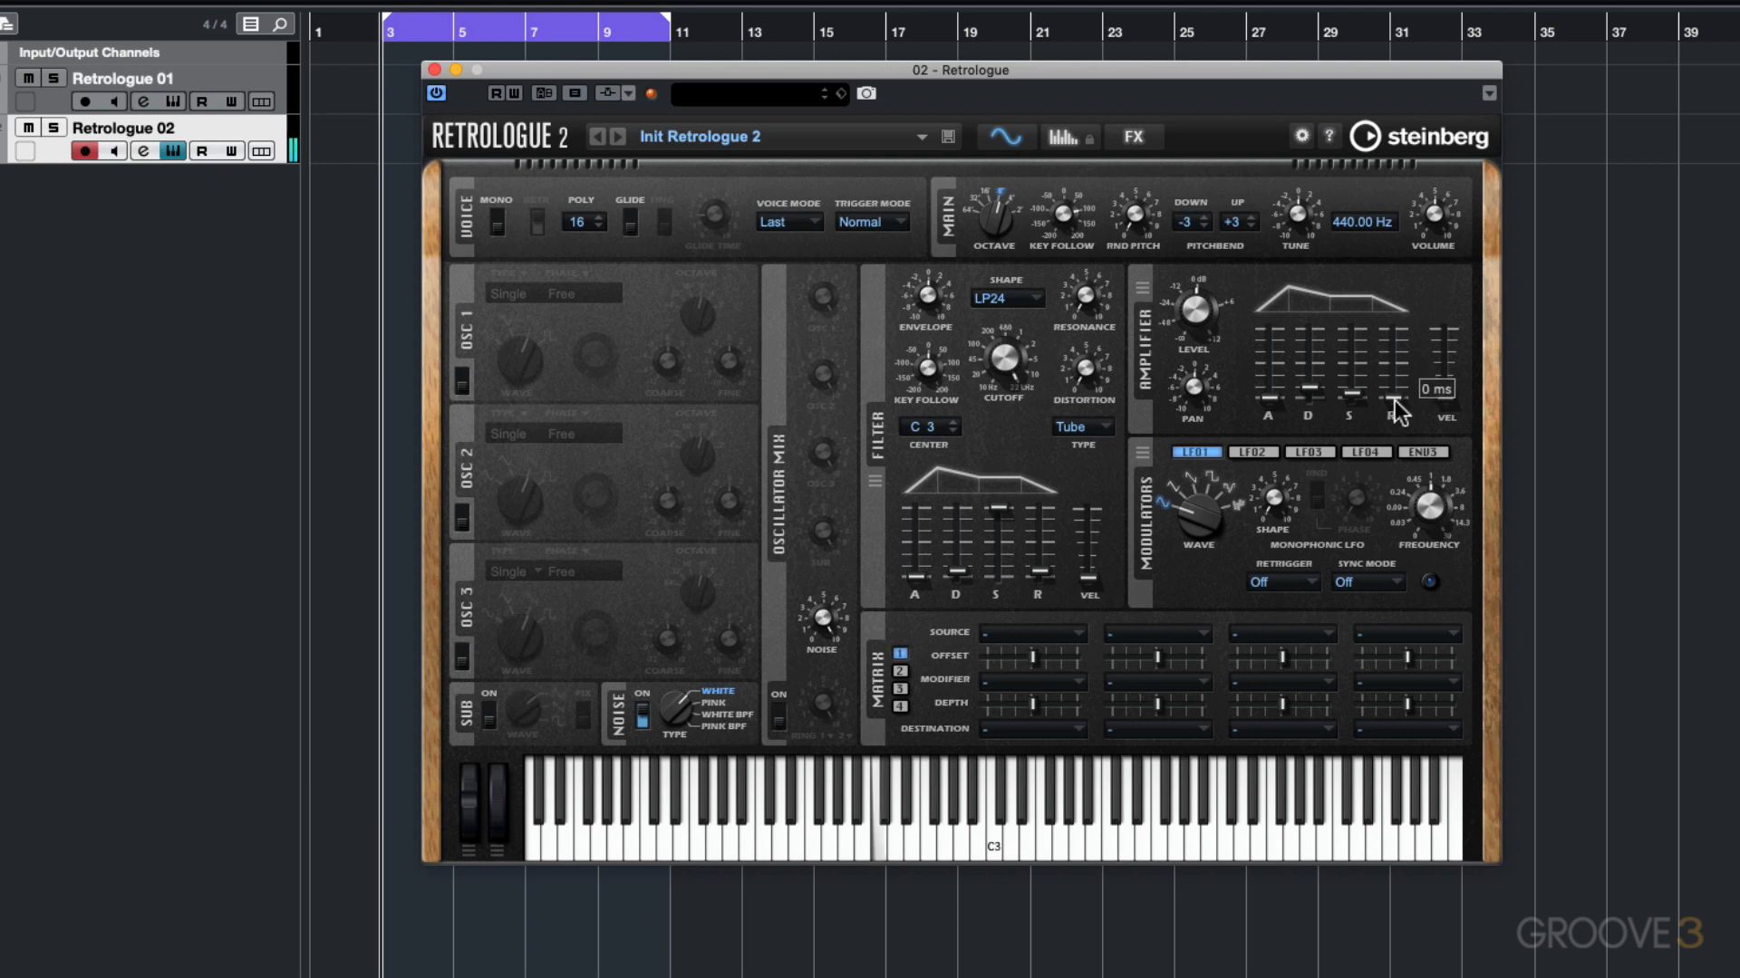
Set the amp envelope release to about 105 ms and decay to about 157 ms.
{"action": "left_click_drag", "start_coordinate": [1439, 388], "coordinate": [1355, 397]}
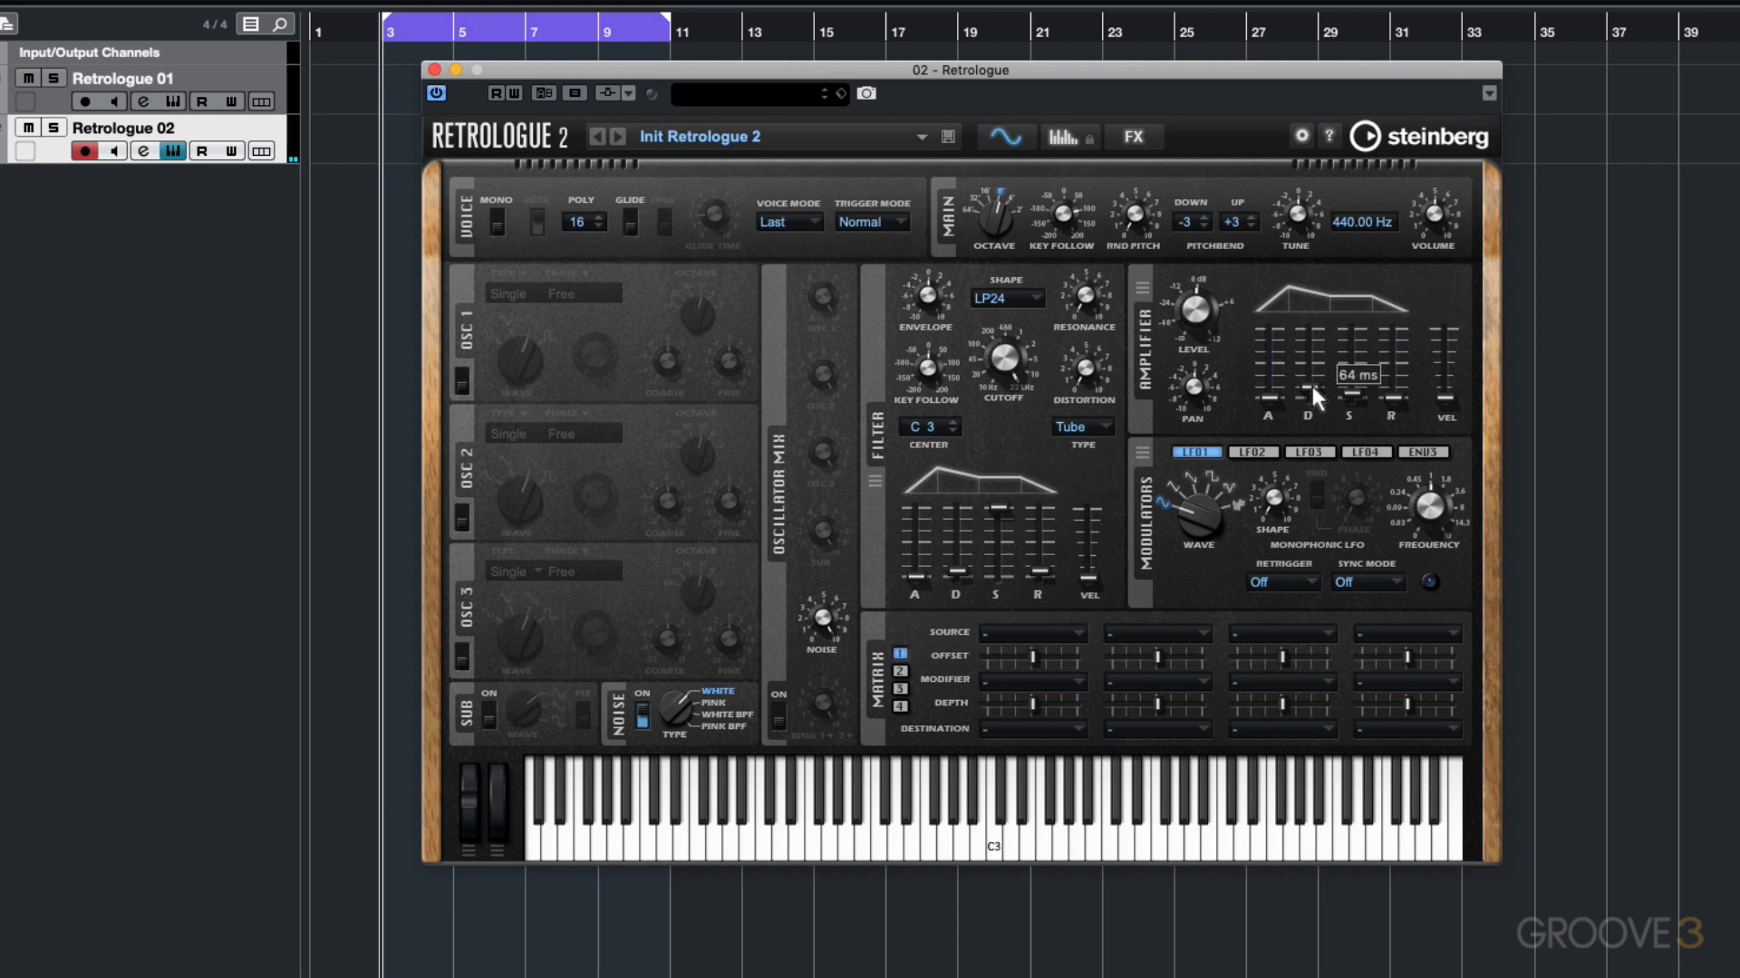
{"action": "left_click_drag", "start_coordinate": [1306, 394], "coordinate": [1318, 377]}
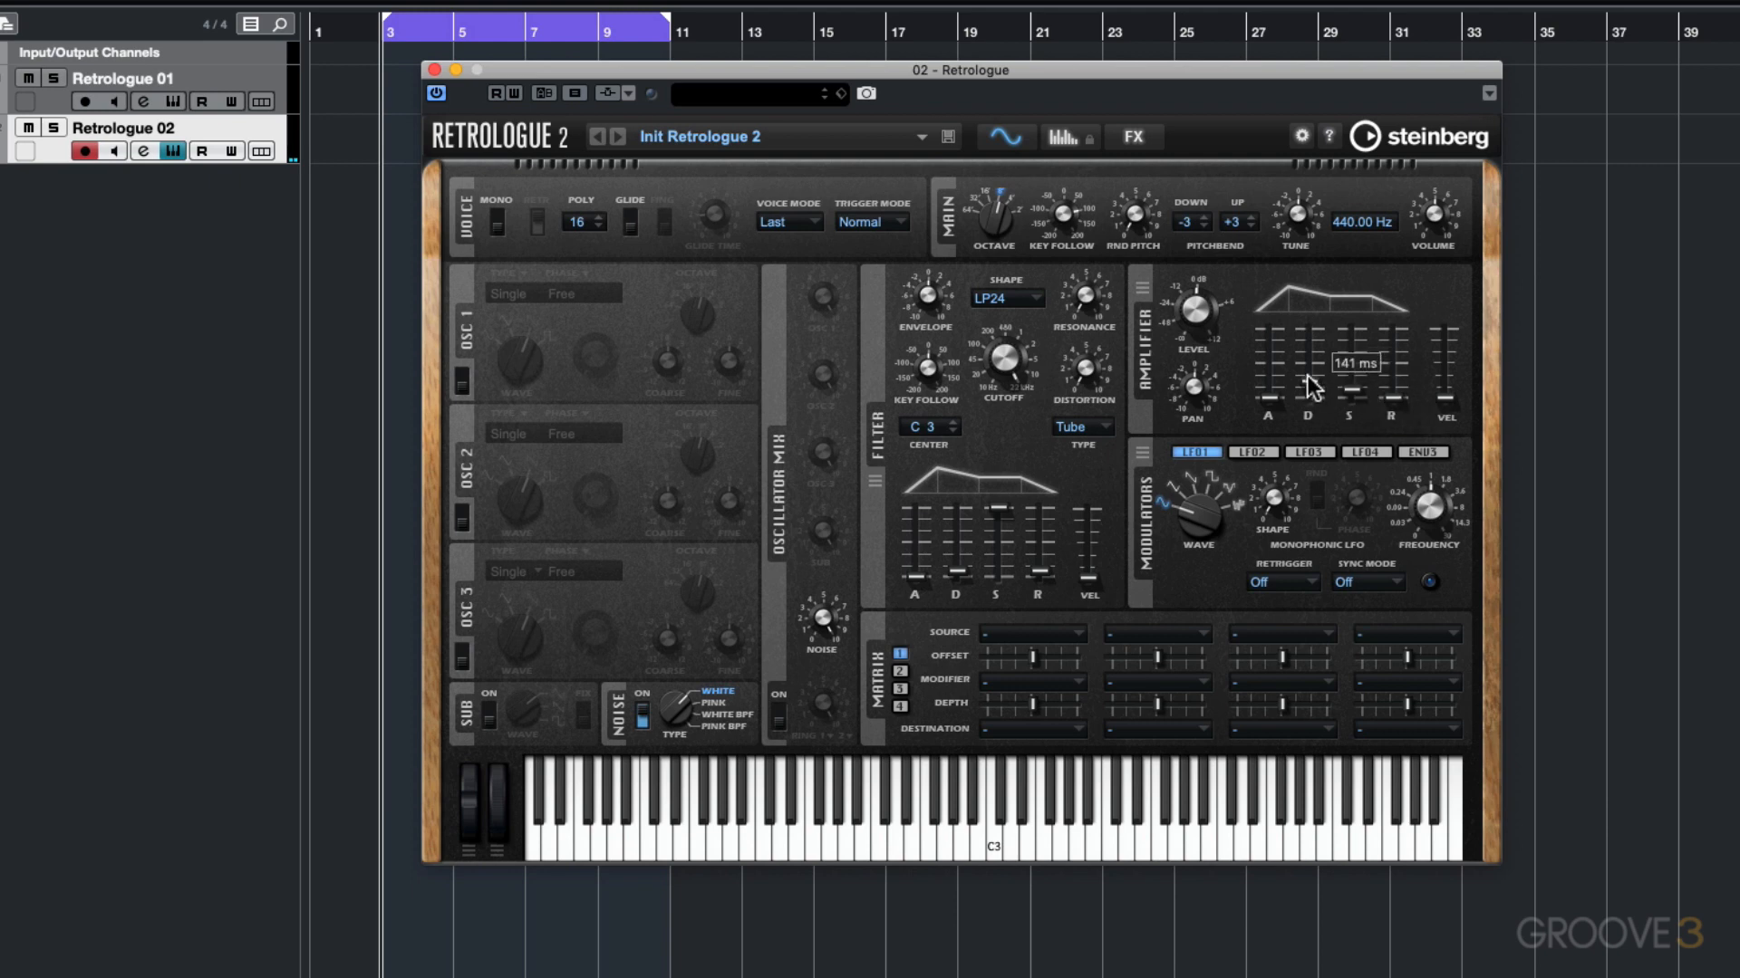
{"action": "left_click_drag", "start_coordinate": [1309, 394], "coordinate": [1310, 366]}
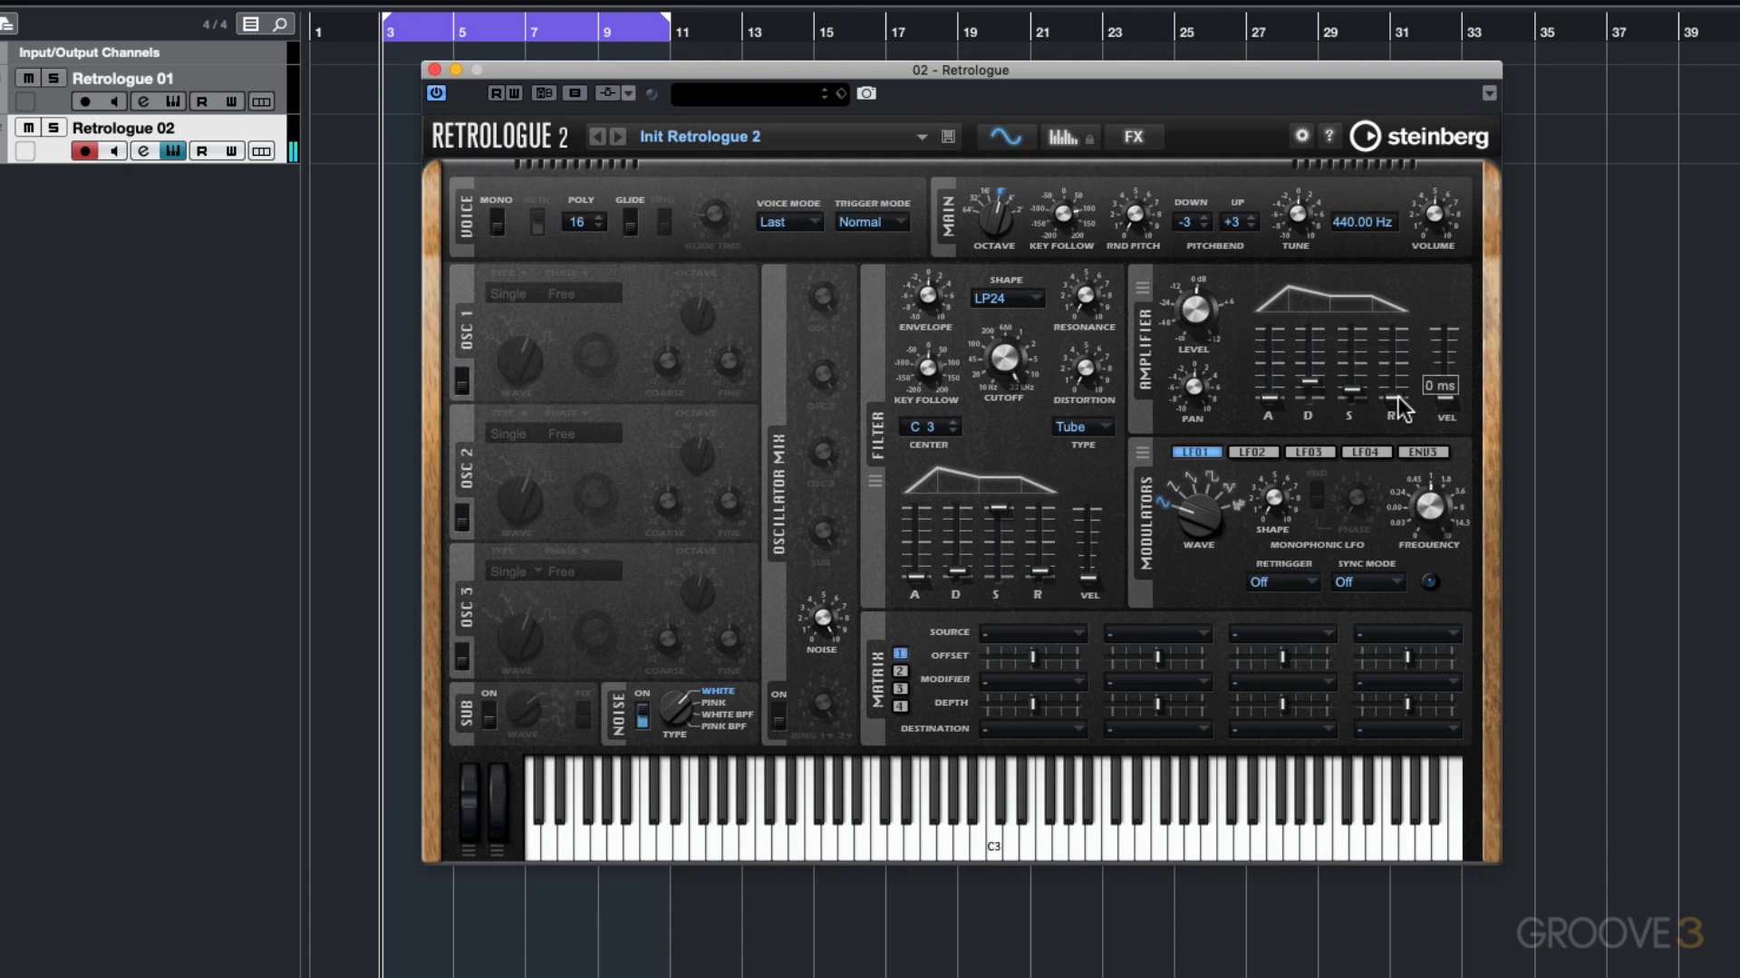
{"action": "left_click_drag", "start_coordinate": [1401, 410], "coordinate": [1402, 394]}
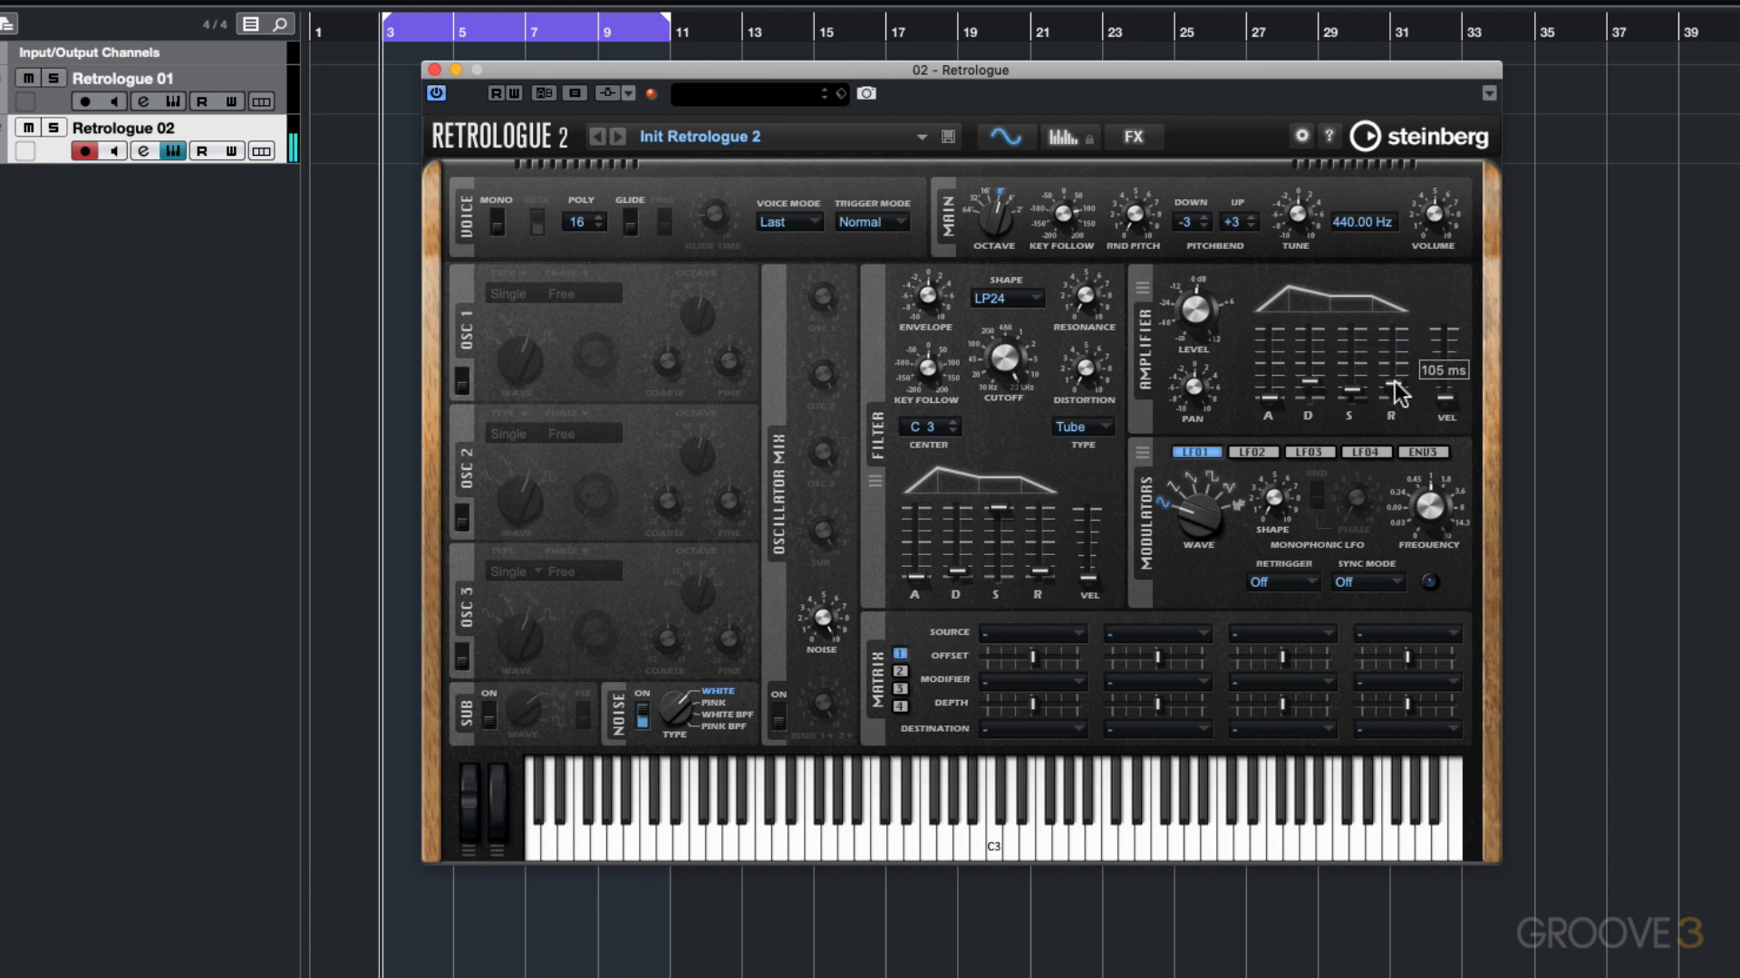
{"action": "left_click_drag", "start_coordinate": [1400, 394], "coordinate": [1320, 394]}
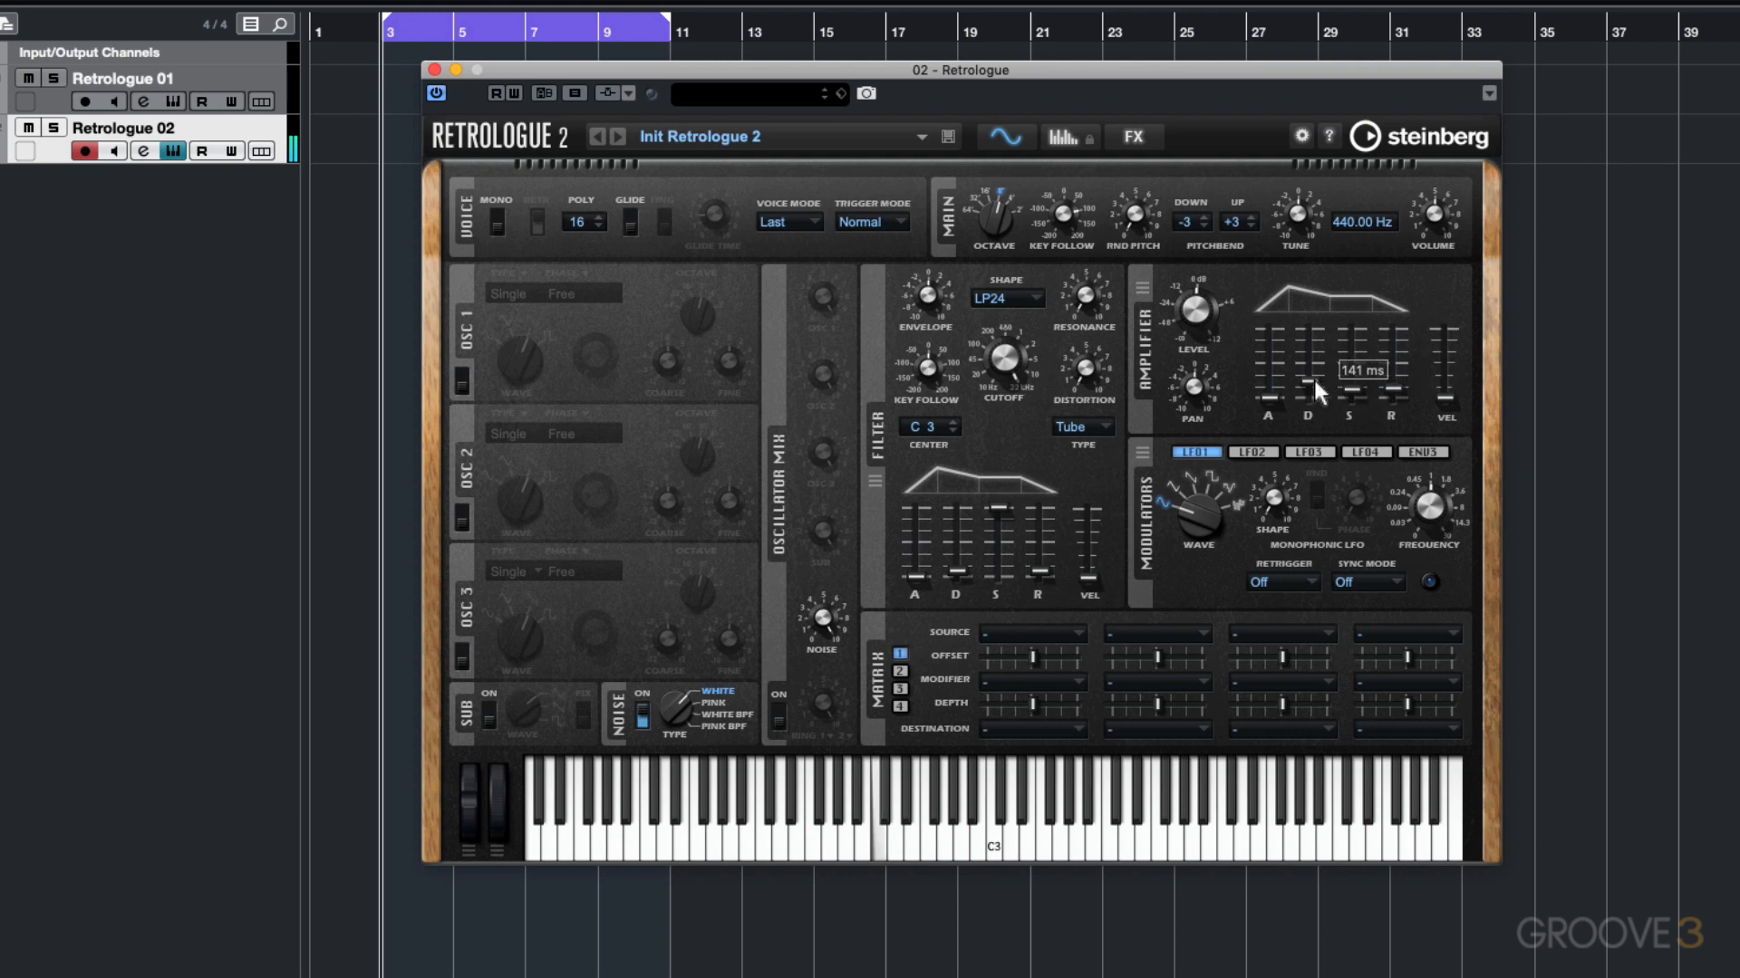
{"action": "left_click_drag", "start_coordinate": [1307, 394], "coordinate": [1306, 377]}
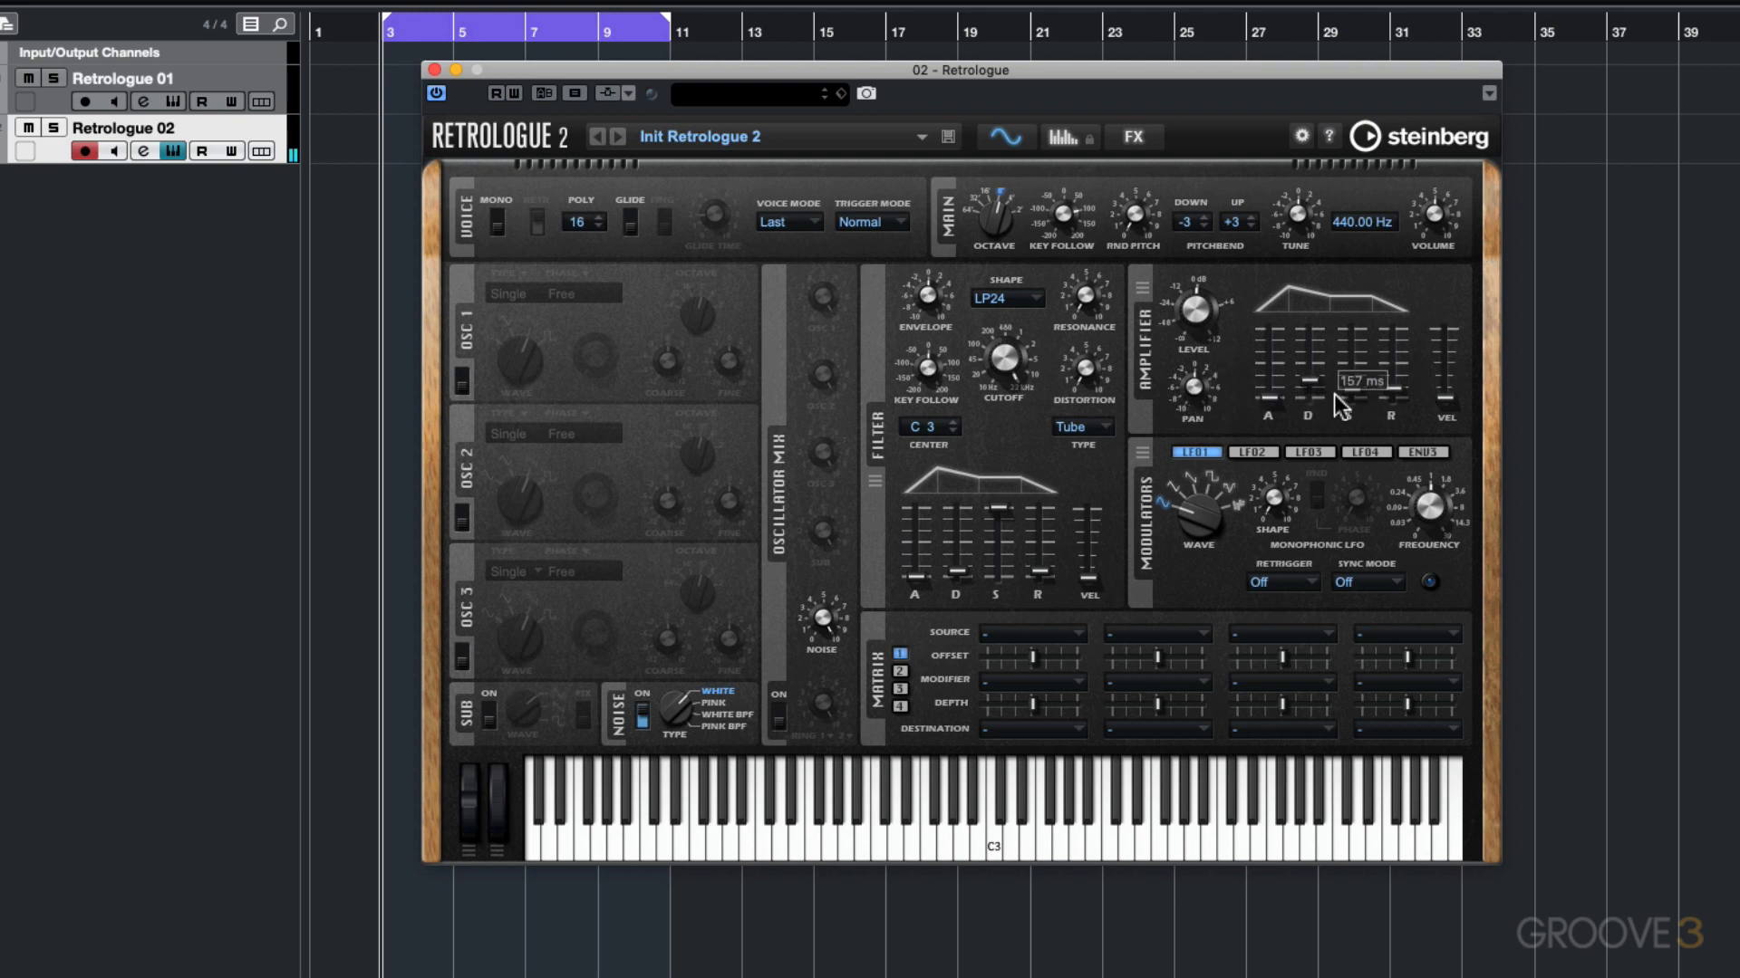
{"action": "mouse_move", "coordinate": [1387, 433]}
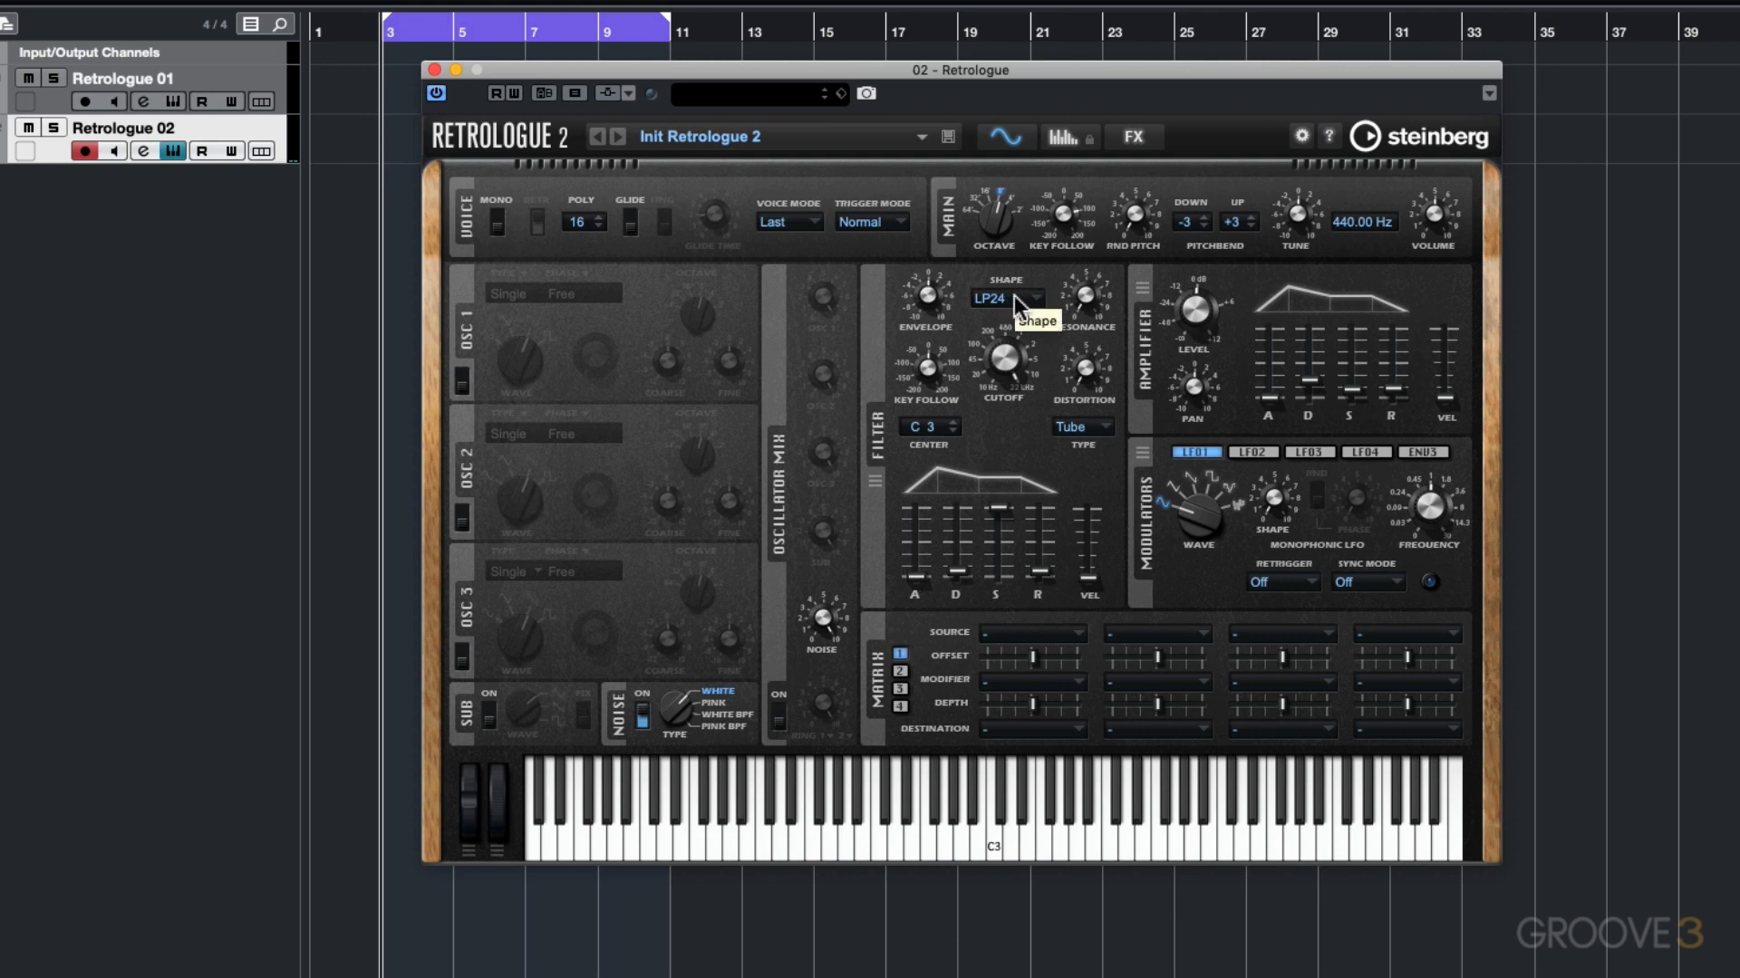
Select the HP24 filter shape and bring the cutoff down to 113 Hz.
{"action": "left_click", "coordinate": [1008, 302]}
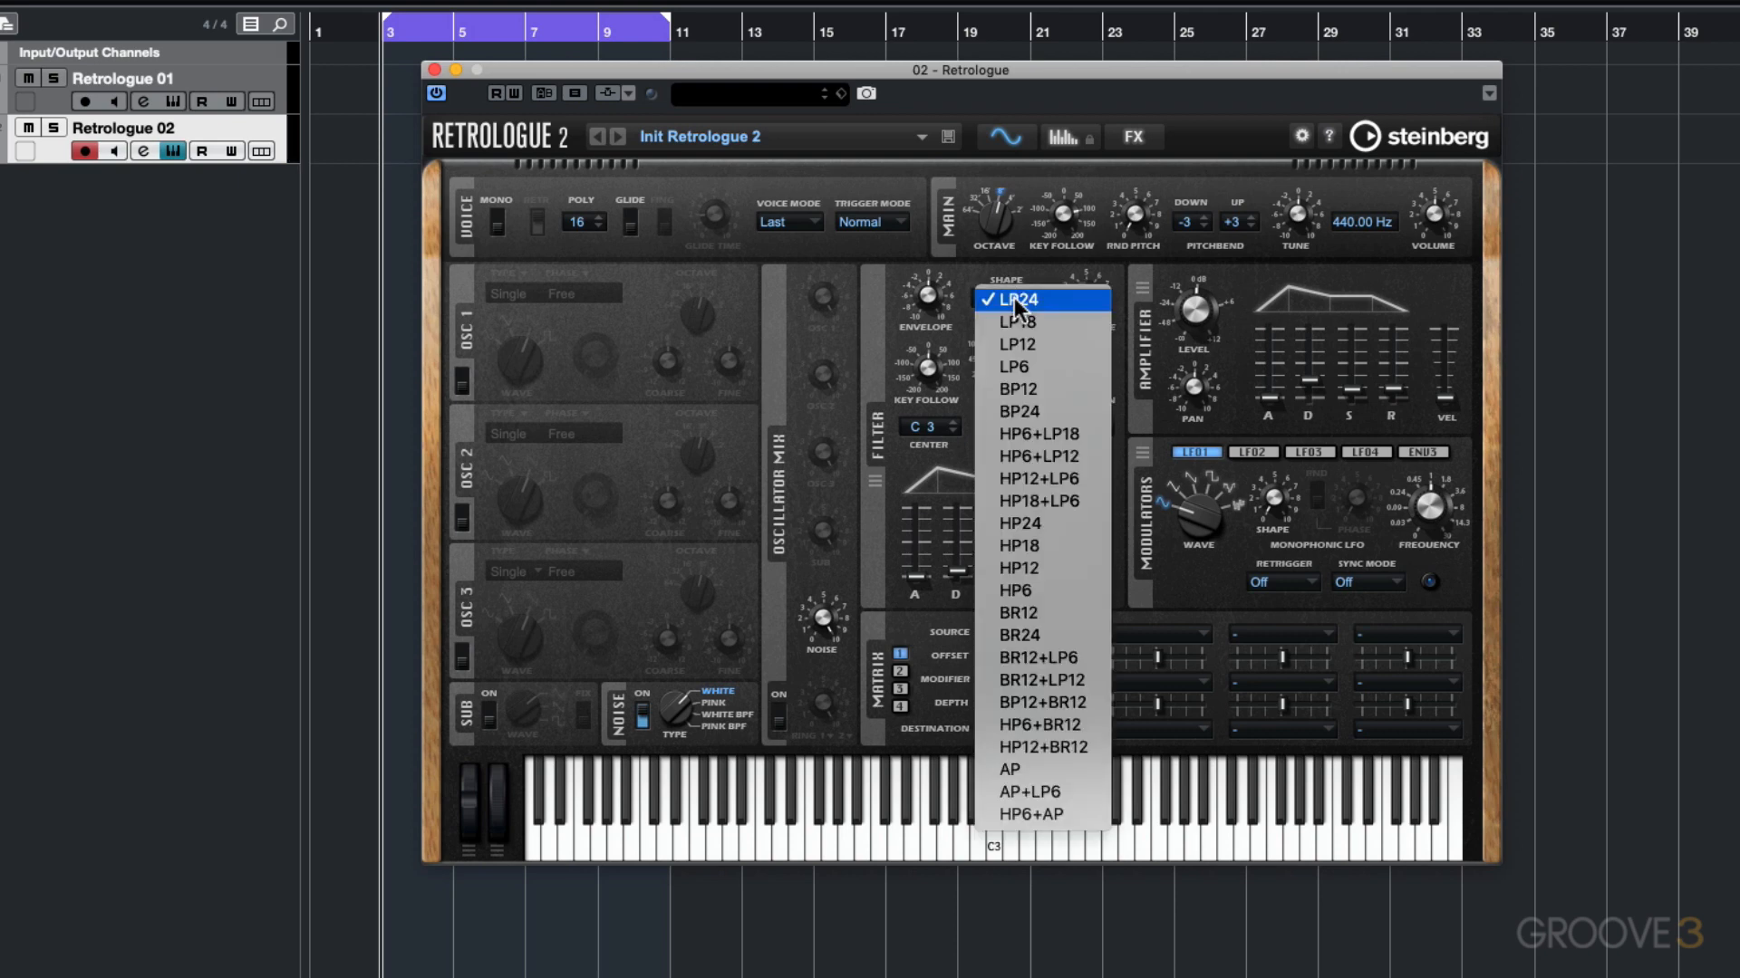
{"action": "left_click", "coordinate": [1017, 522]}
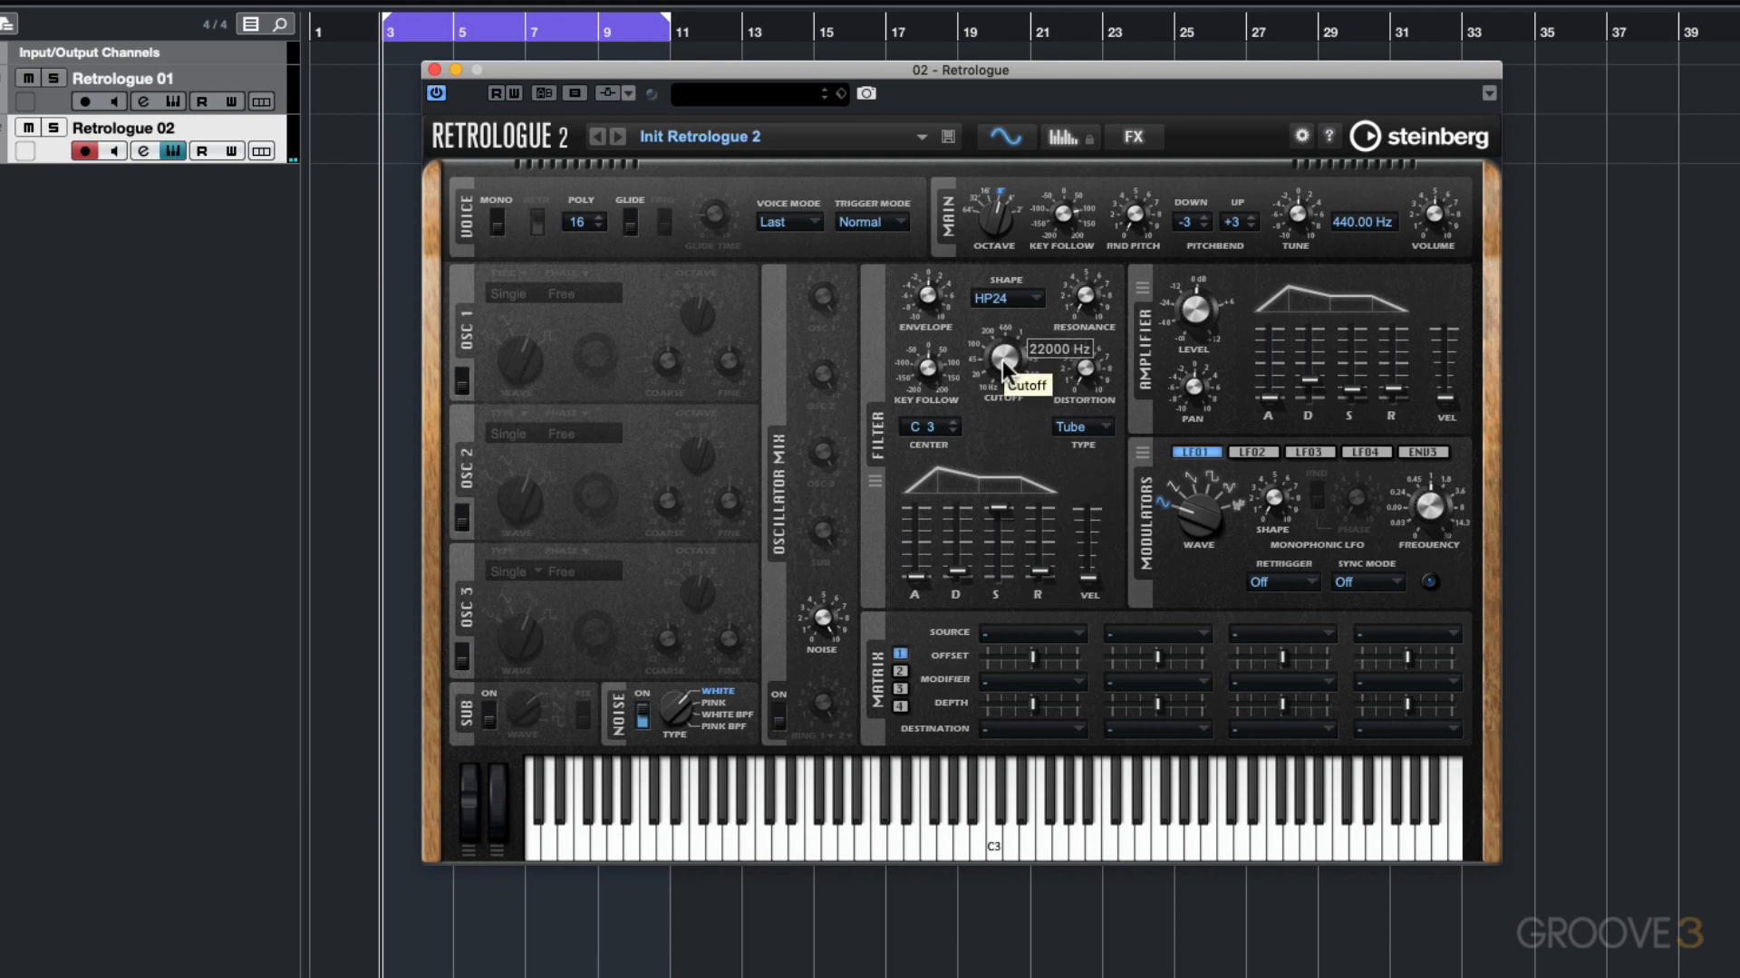
{"action": "left_click_drag", "start_coordinate": [1004, 371], "coordinate": [1007, 382]}
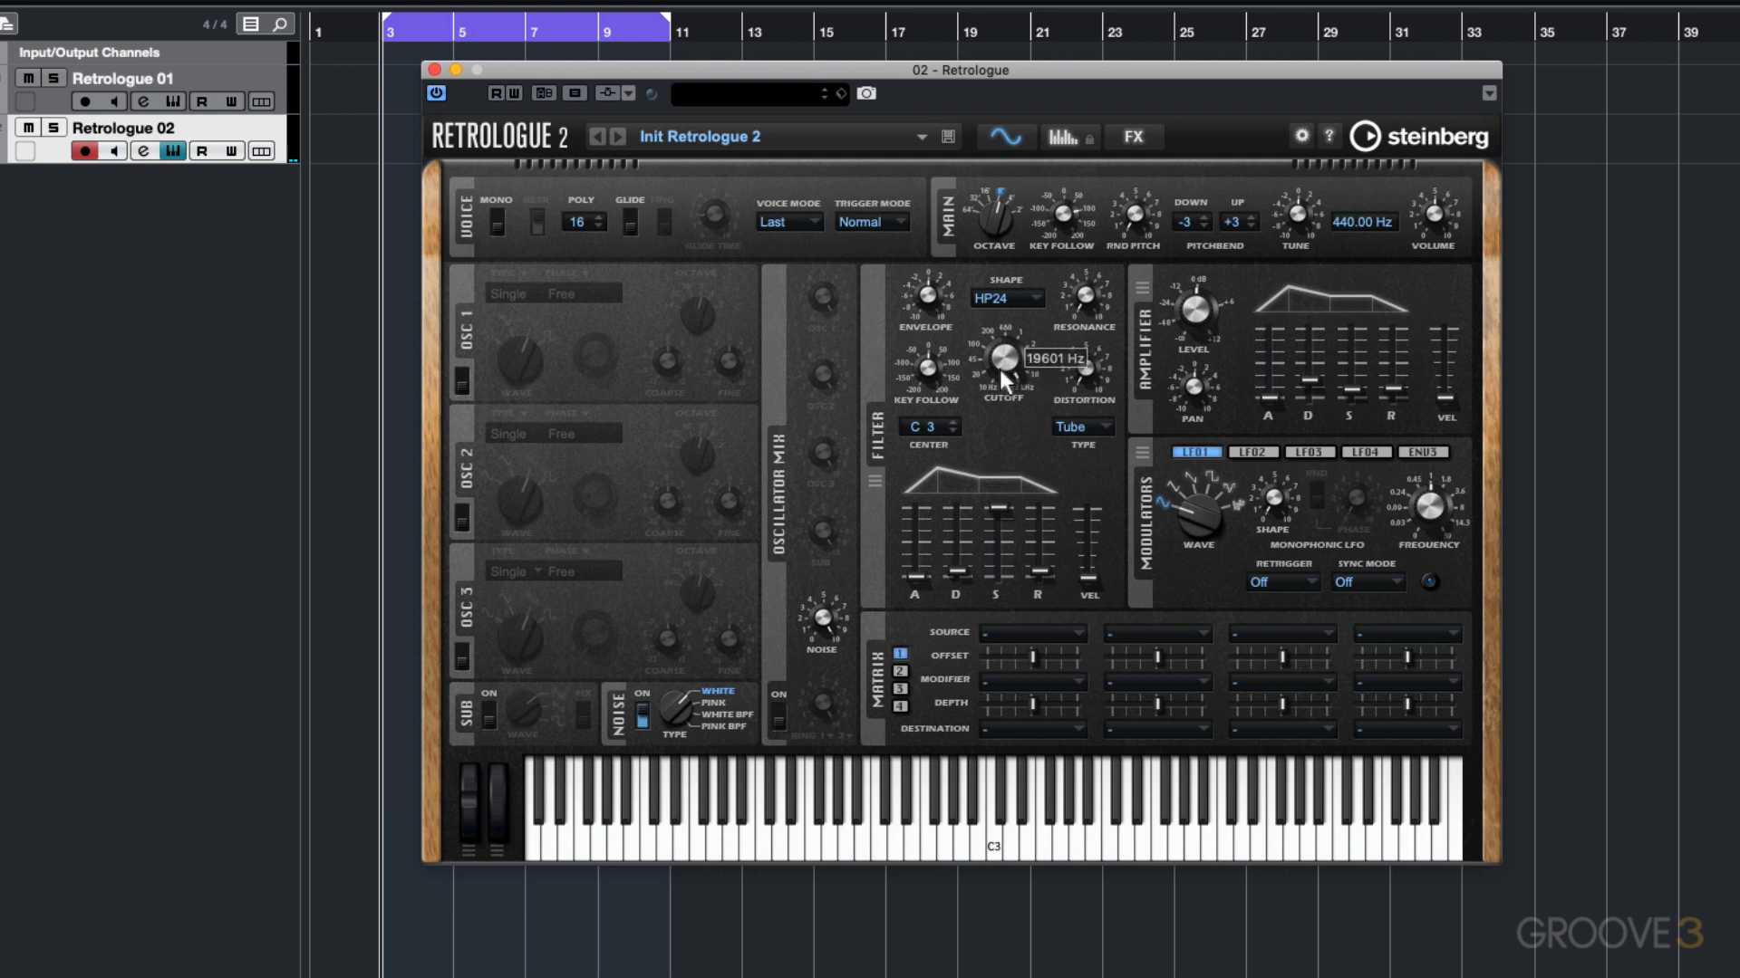
{"action": "left_click_drag", "start_coordinate": [998, 360], "coordinate": [1004, 399]}
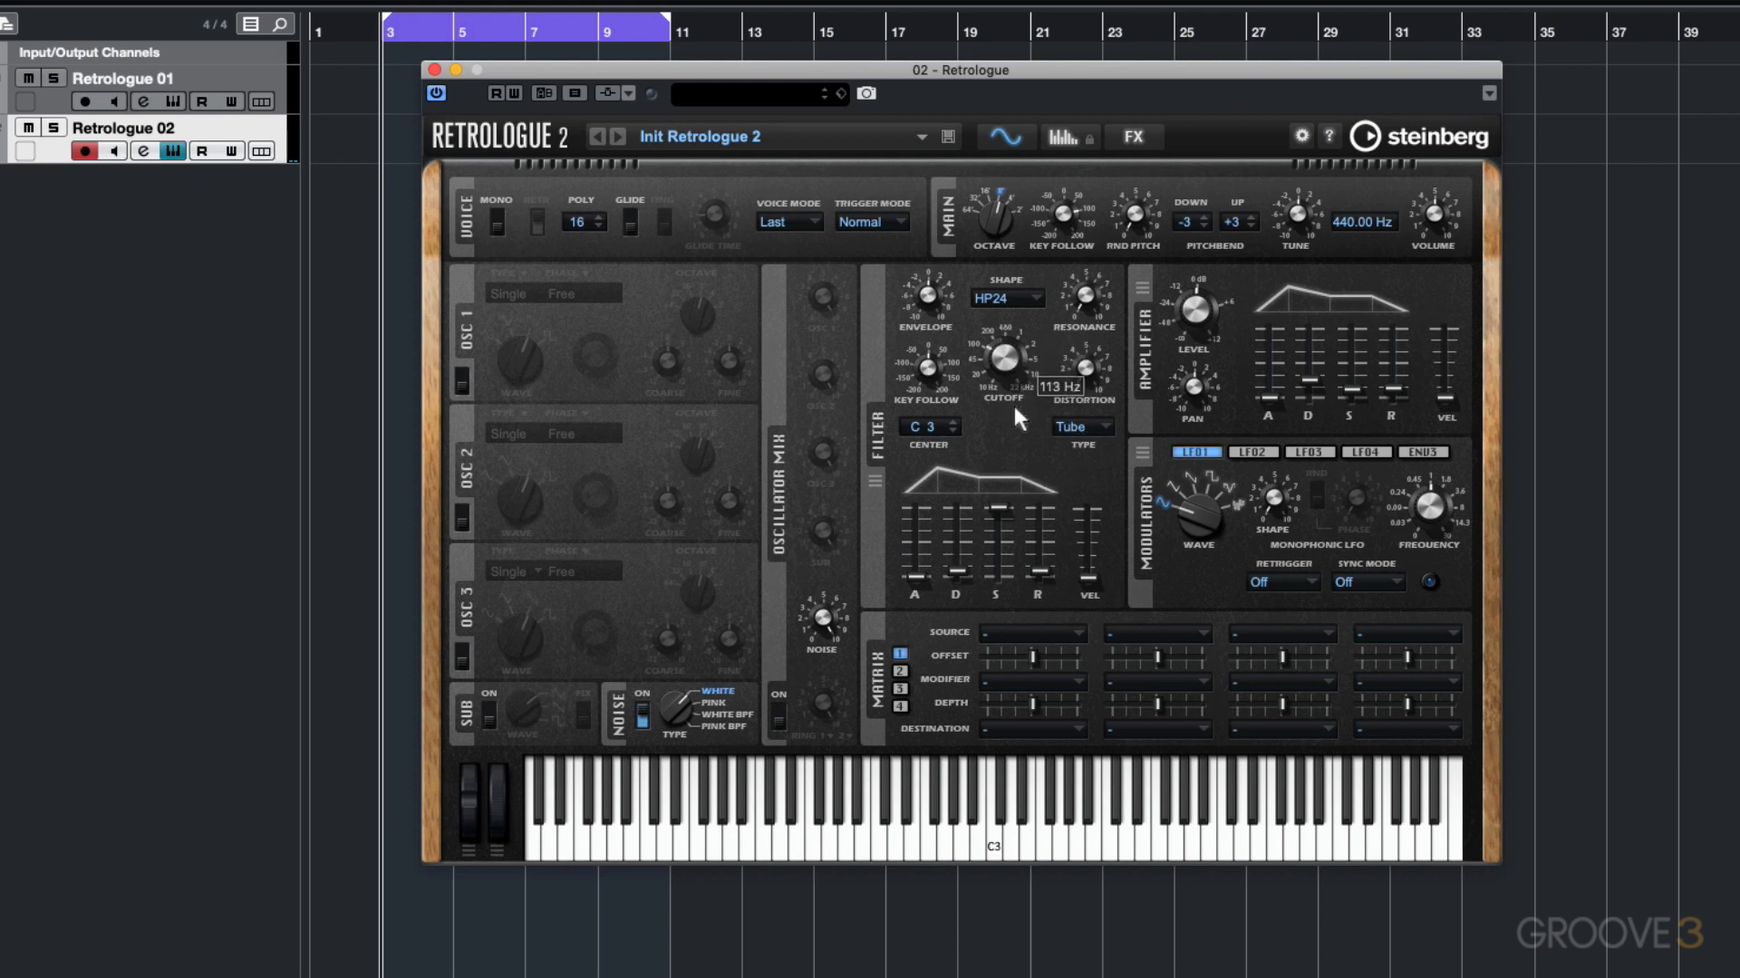
{"action": "left_click_drag", "start_coordinate": [1004, 371], "coordinate": [1009, 332]}
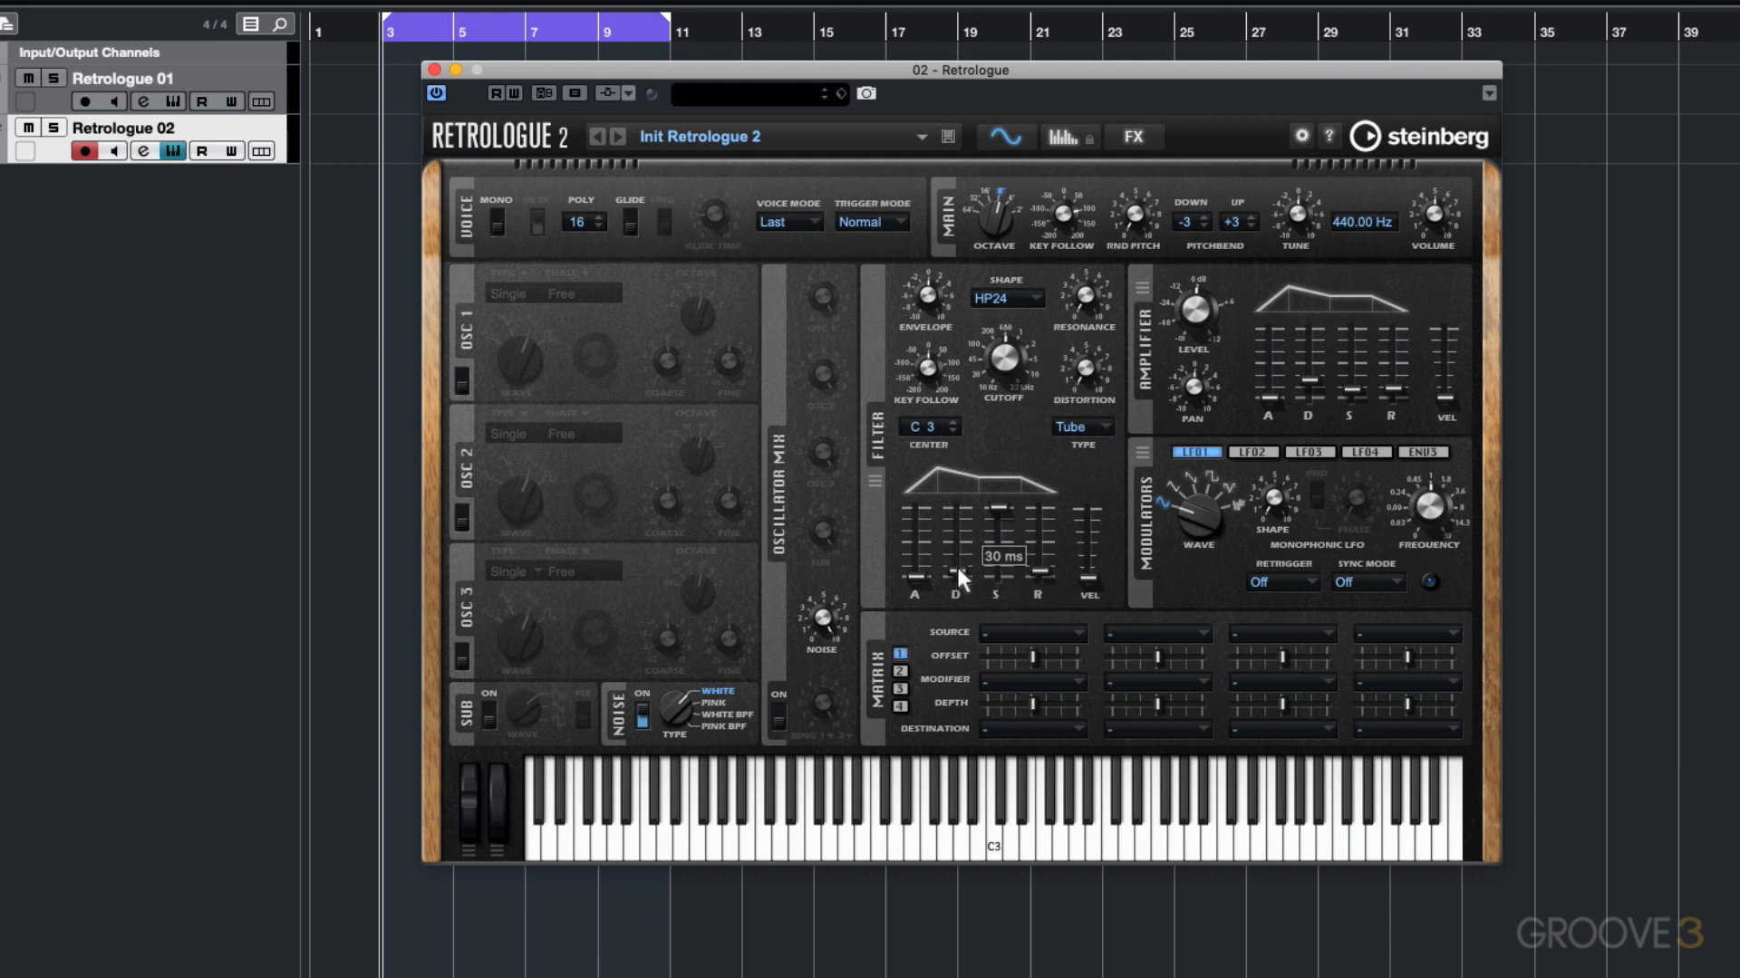
Set filter envelope decay to 30 ms, sustain to 8%, and envelope amount to 53%.
{"action": "left_click_drag", "start_coordinate": [997, 565], "coordinate": [997, 533]}
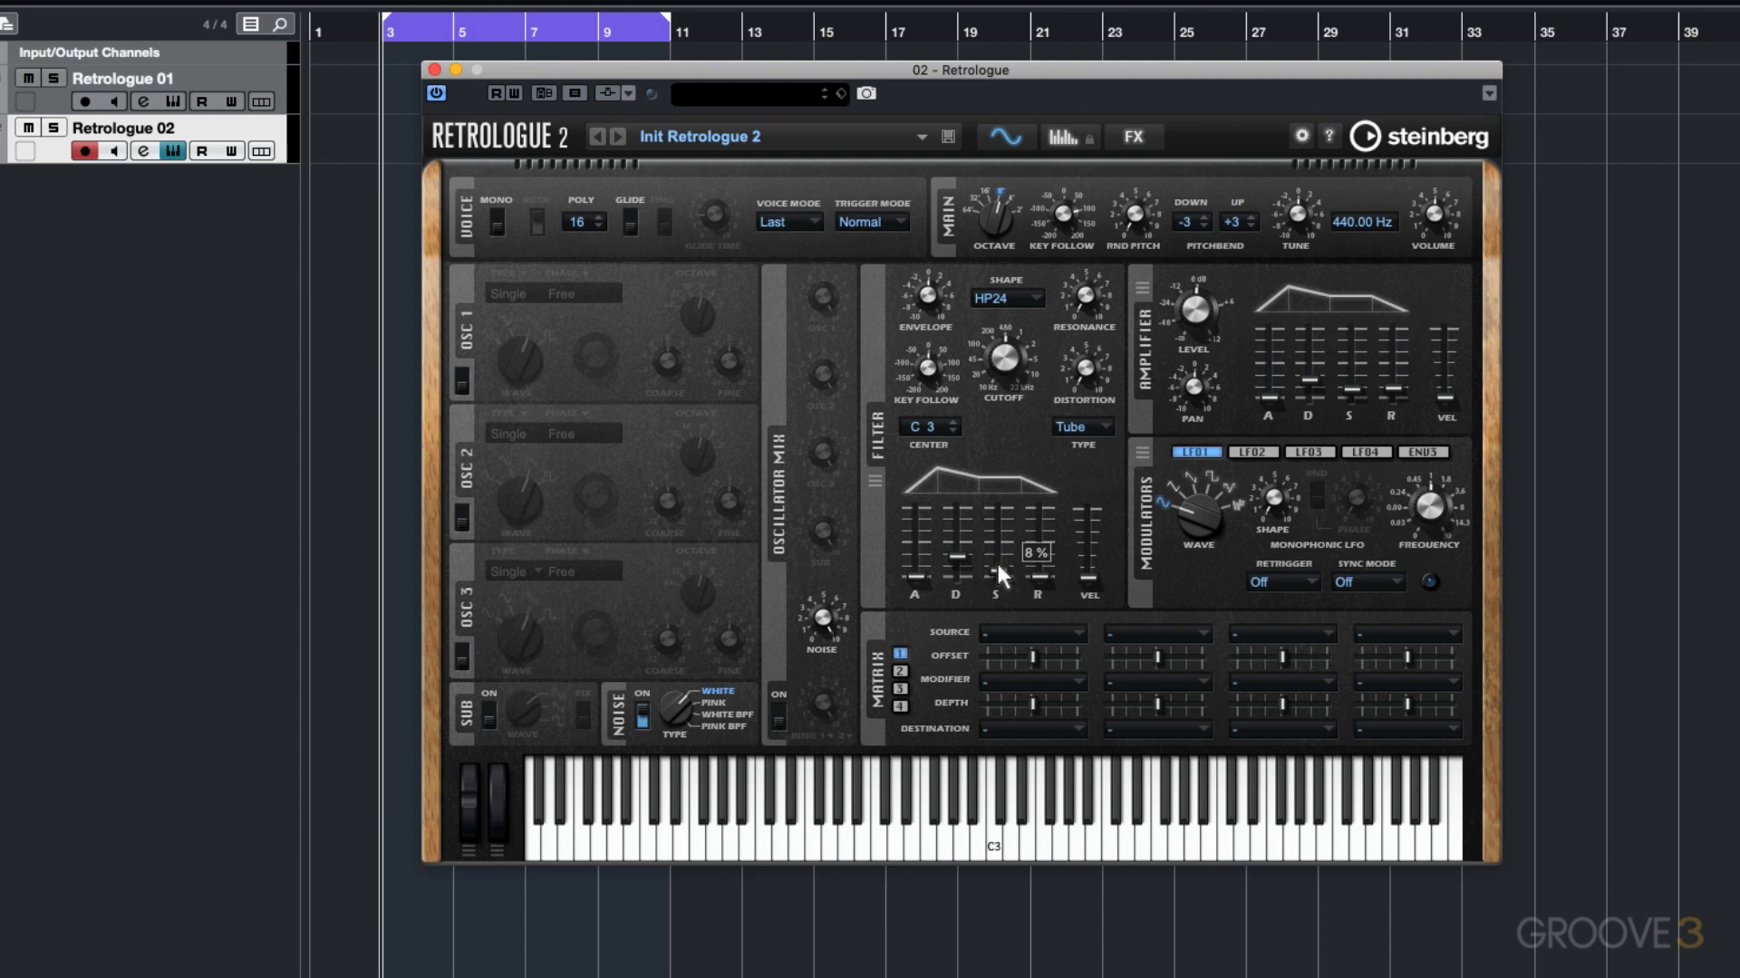
{"action": "left_click_drag", "start_coordinate": [1043, 554], "coordinate": [1037, 572]}
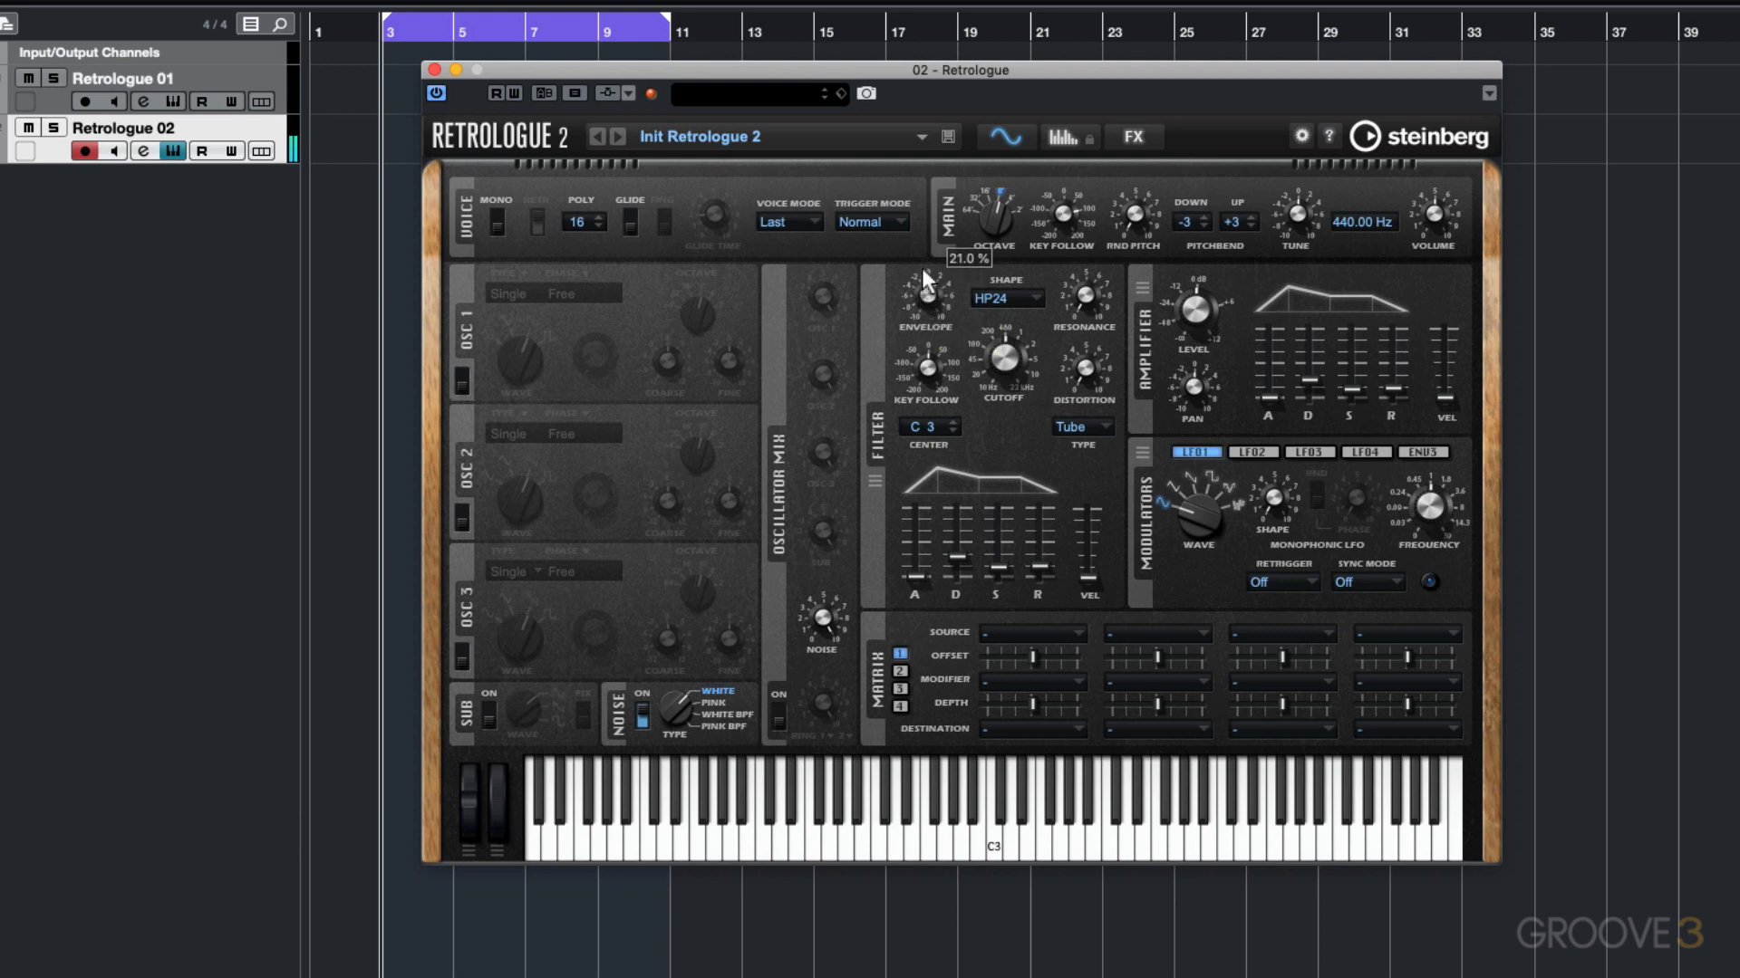
{"action": "left_click_drag", "start_coordinate": [926, 272], "coordinate": [926, 217]}
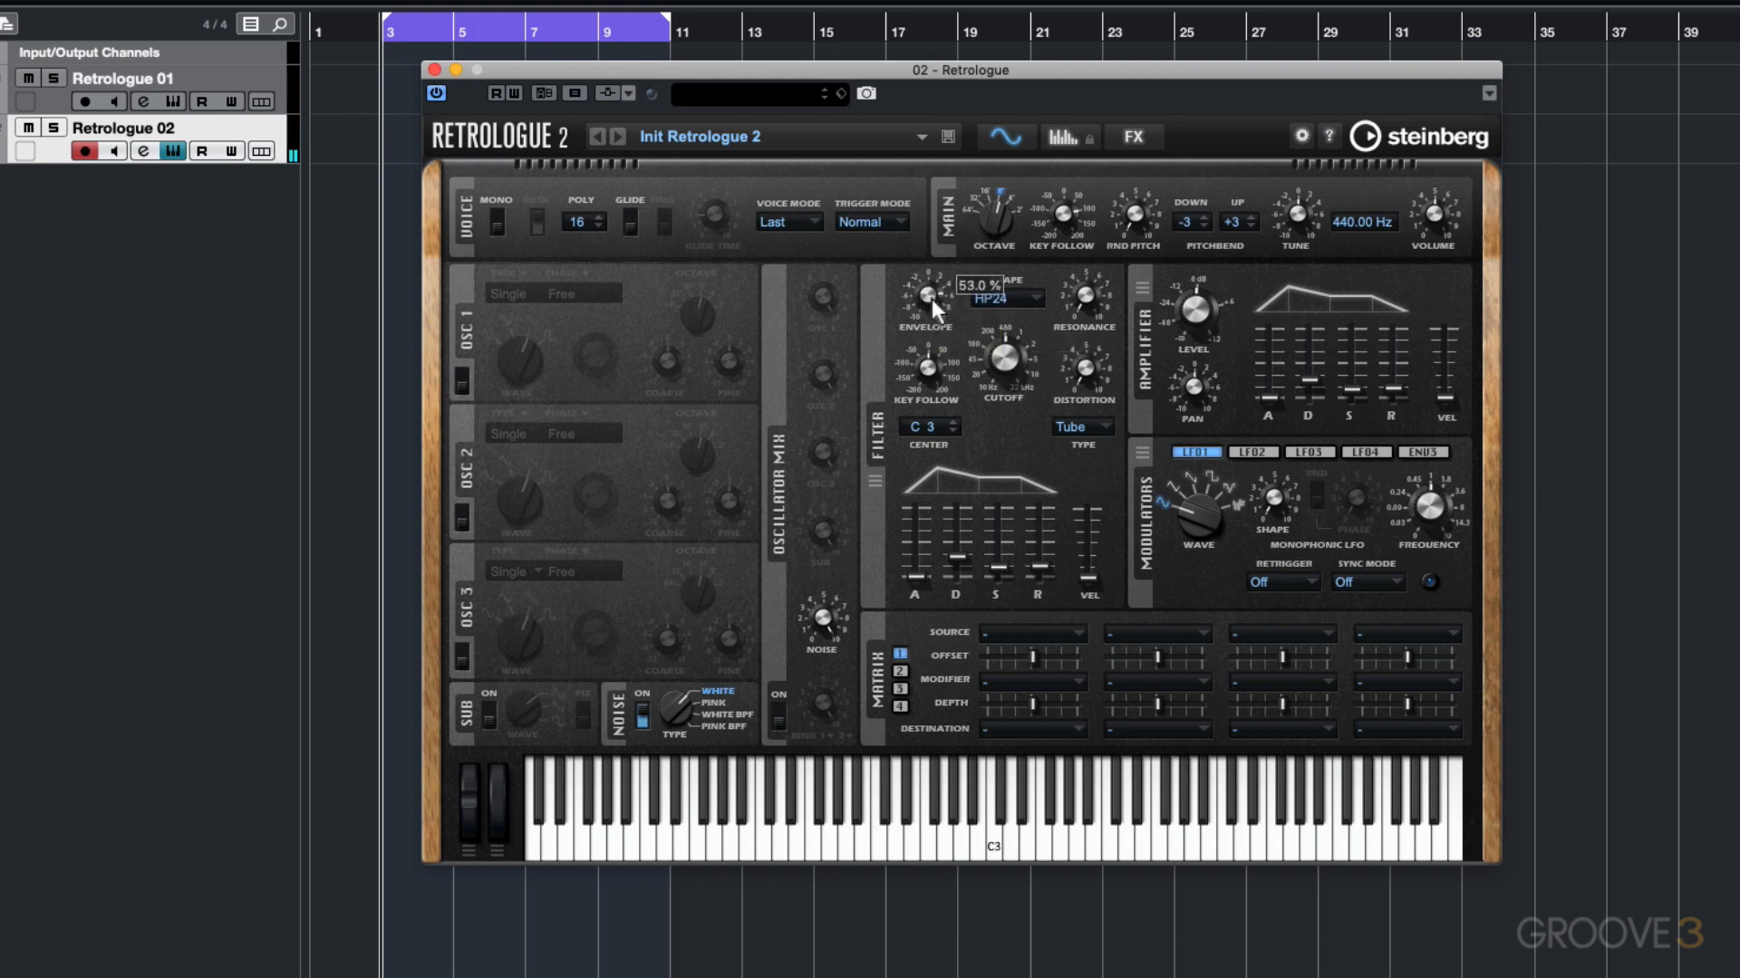
{"action": "left_click_drag", "start_coordinate": [924, 300], "coordinate": [924, 355]}
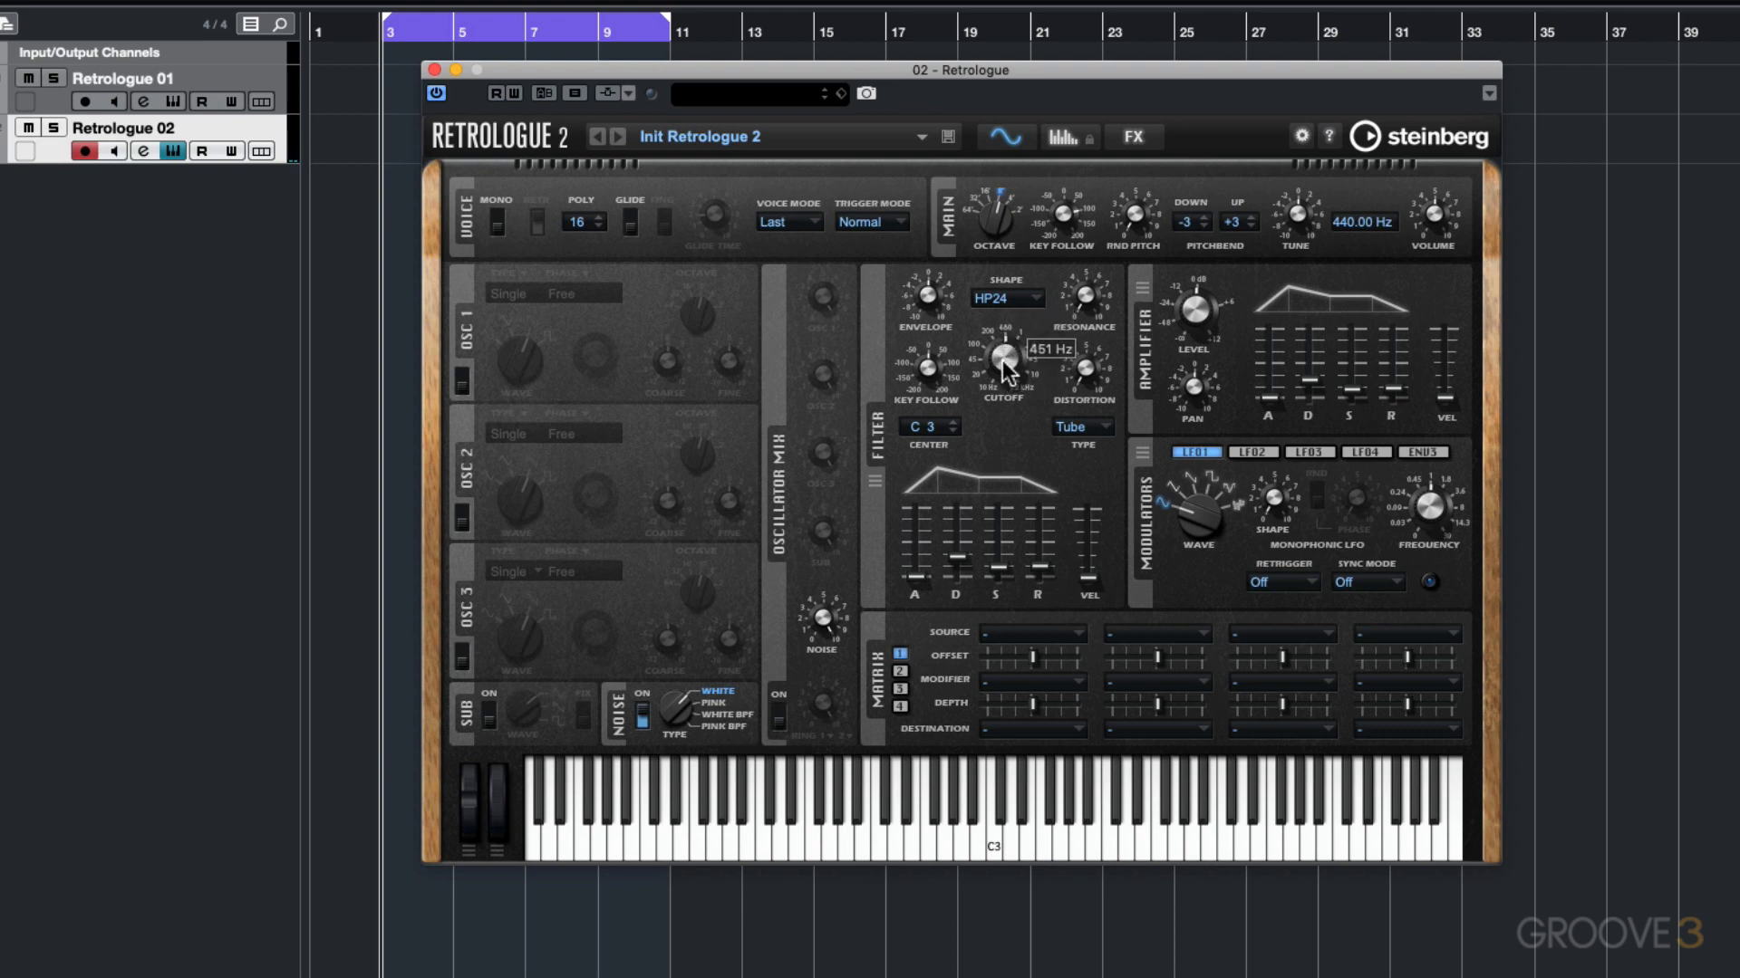
On the FX page, enable Delay with a small mix amount.
{"action": "left_click", "coordinate": [1131, 137]}
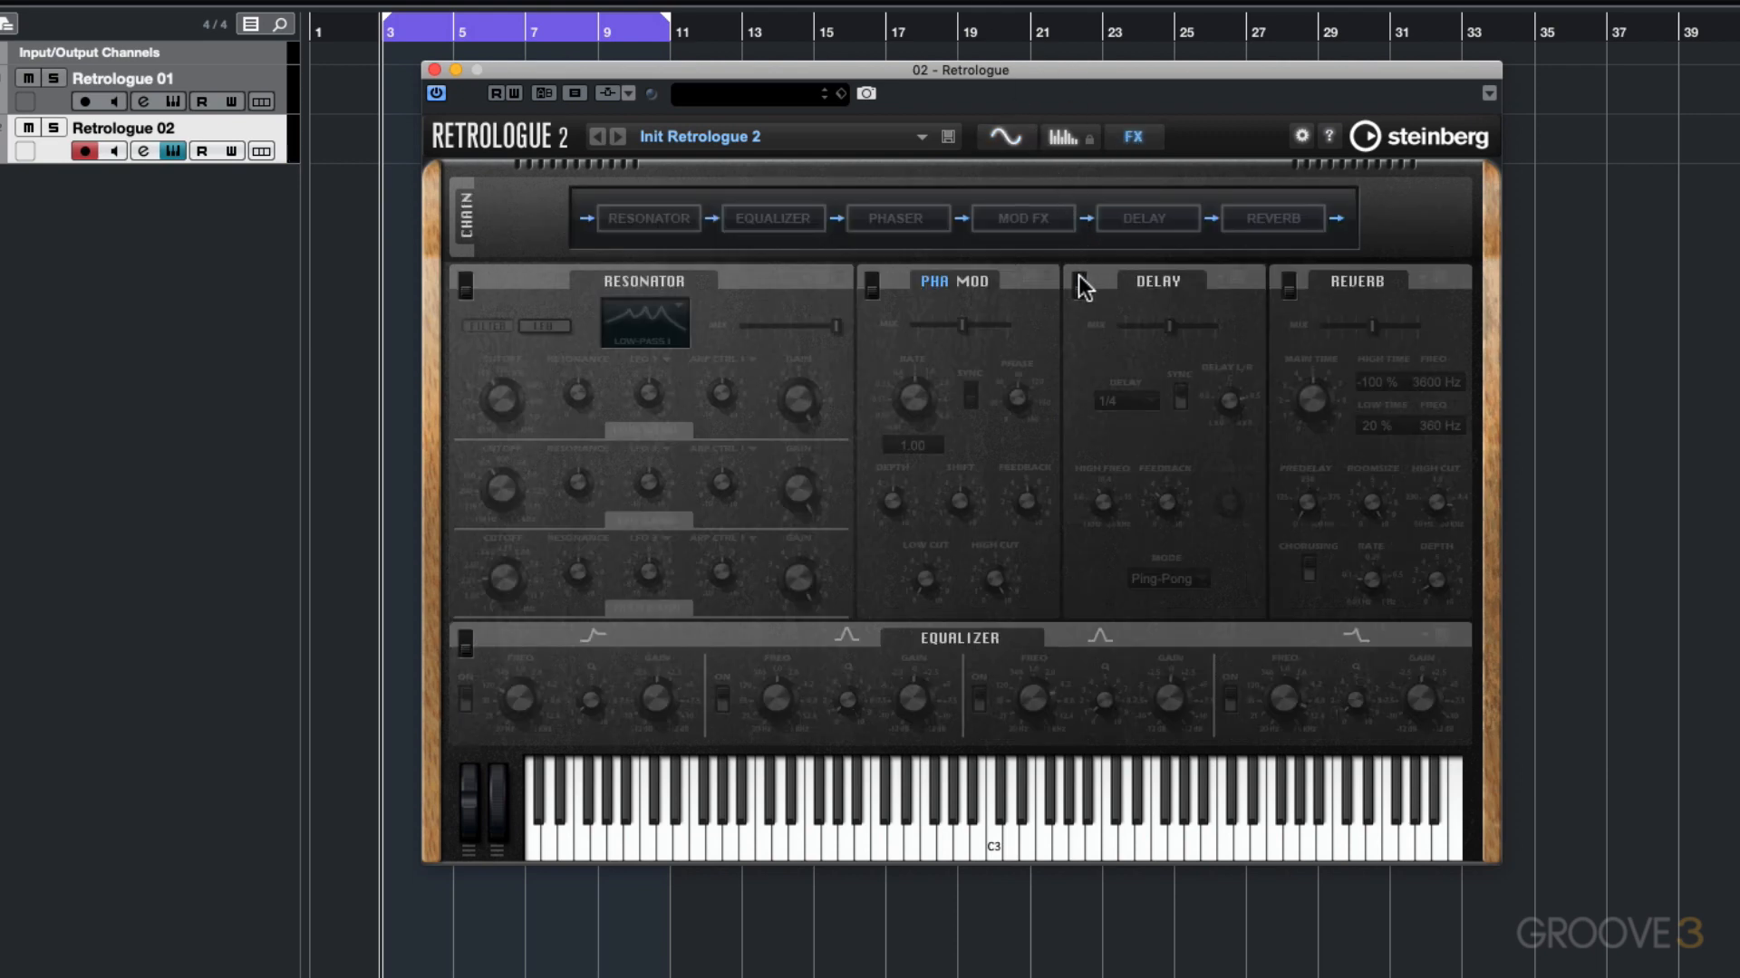
{"action": "left_click", "coordinate": [1109, 401]}
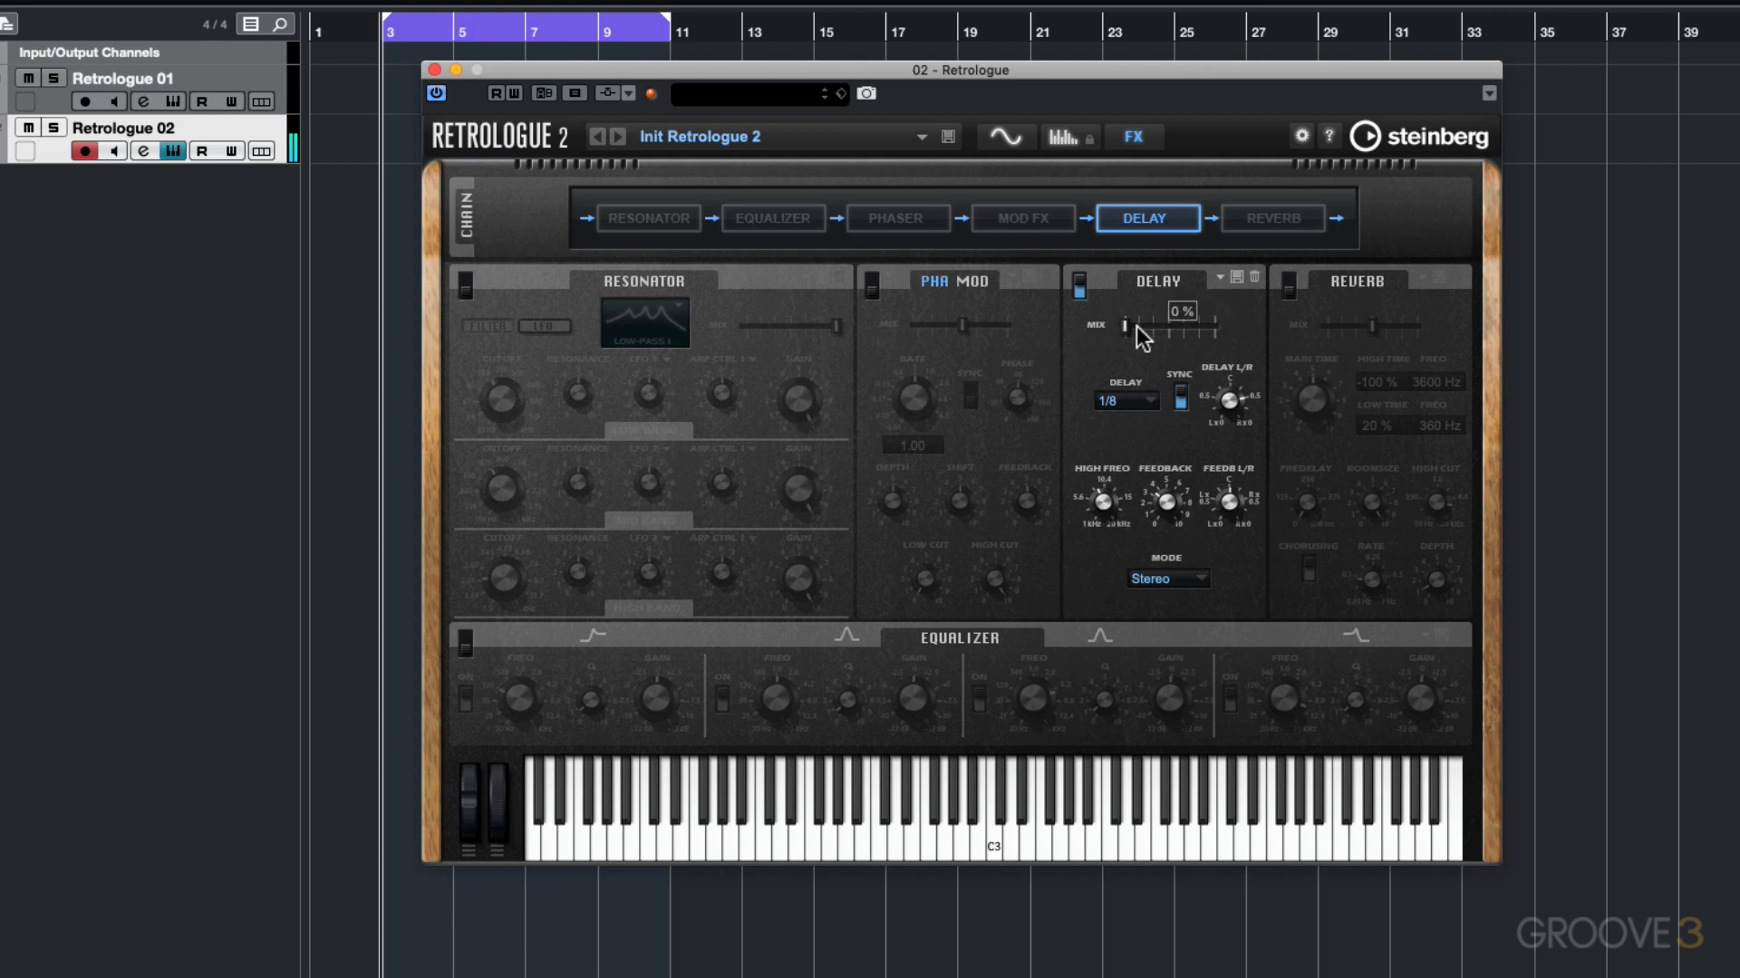
{"action": "left_click_drag", "start_coordinate": [1153, 331], "coordinate": [1165, 332]}
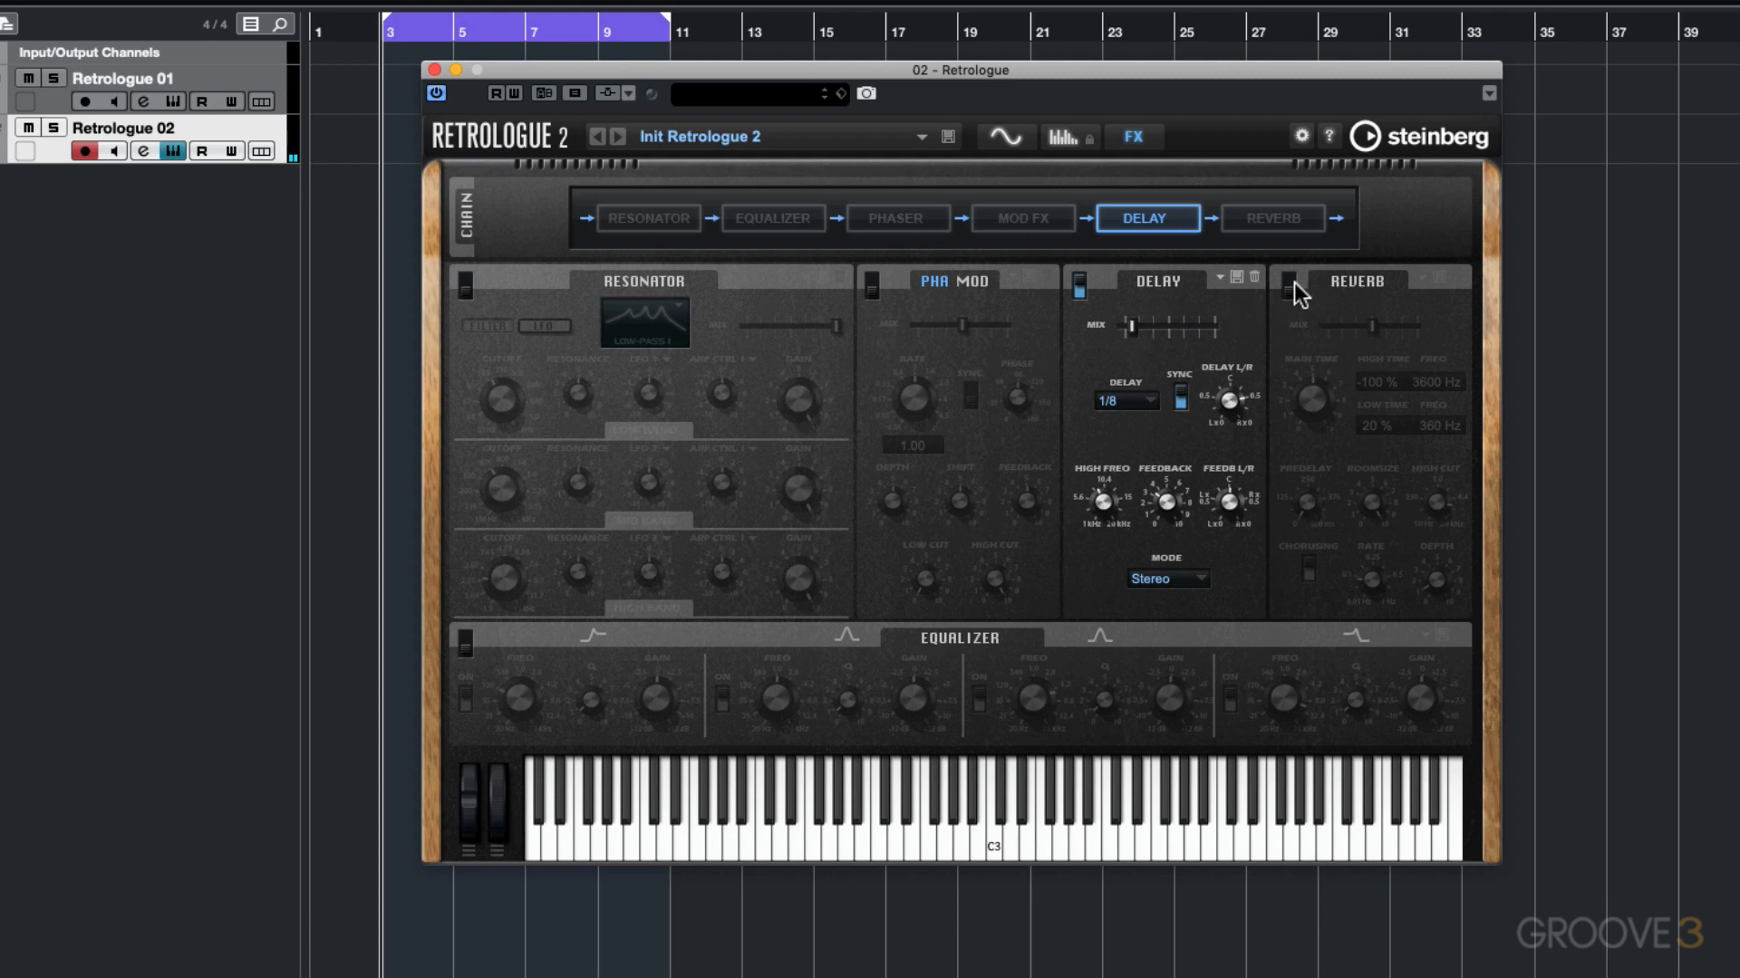
Enable Reverb and set its mix to 11%.
{"action": "left_click", "coordinate": [1290, 287]}
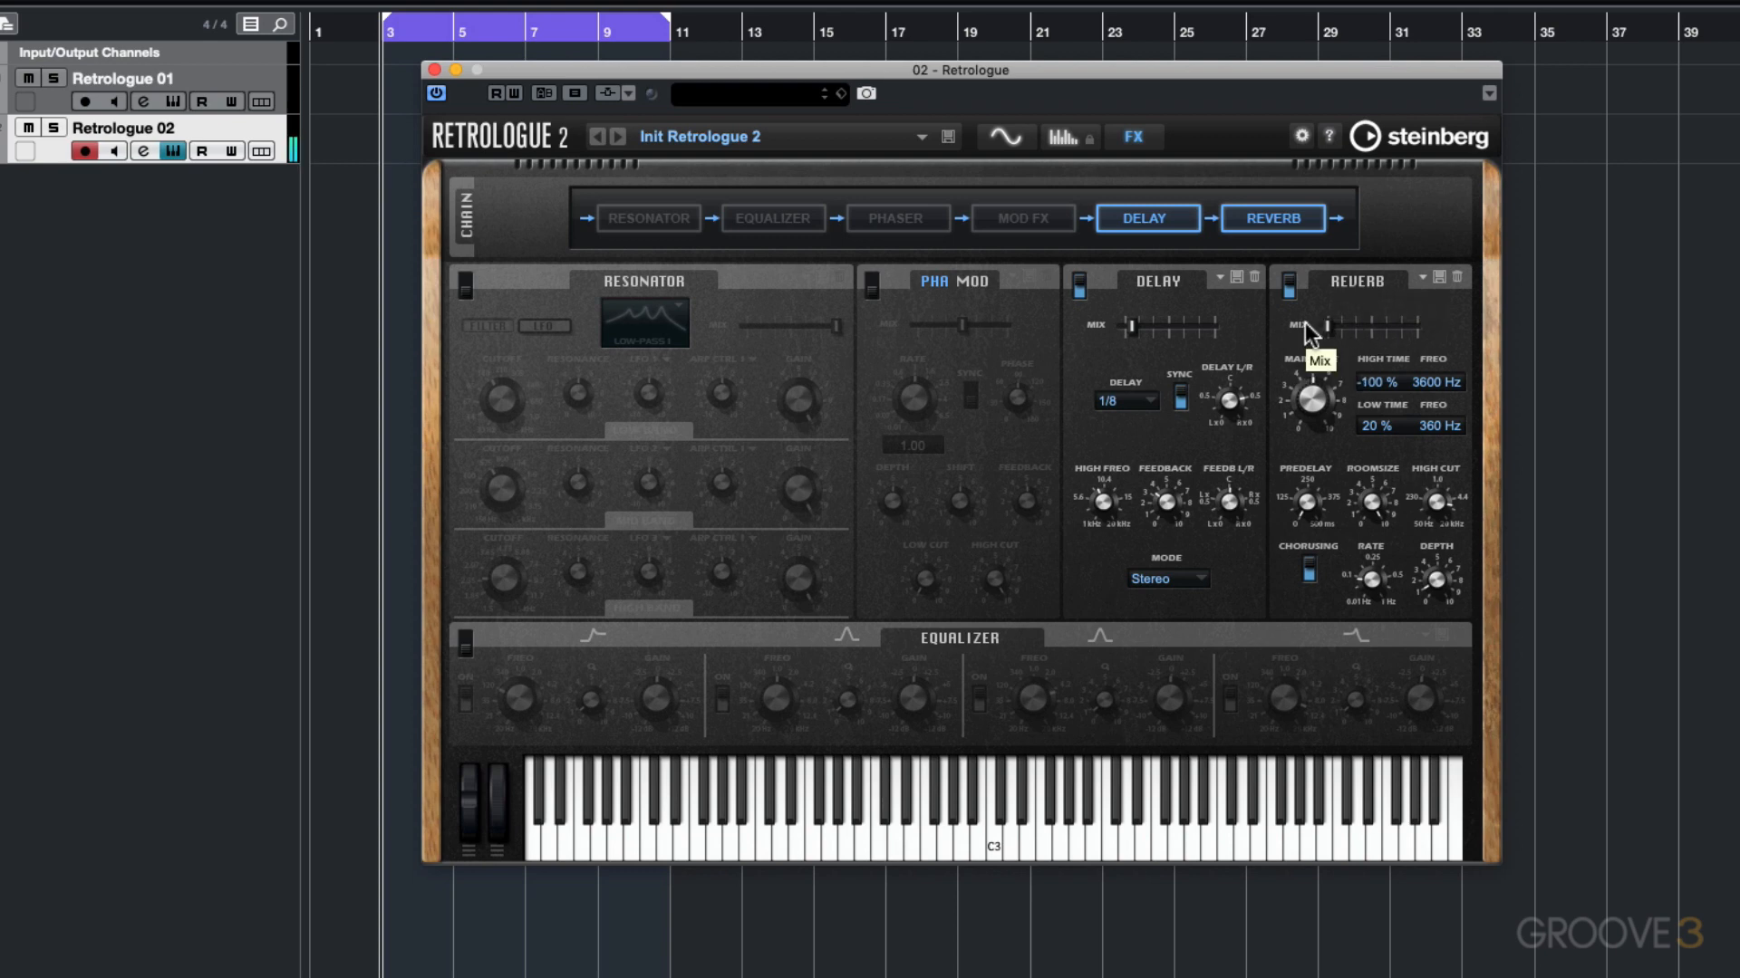
{"action": "left_click_drag", "start_coordinate": [1343, 329], "coordinate": [1337, 332]}
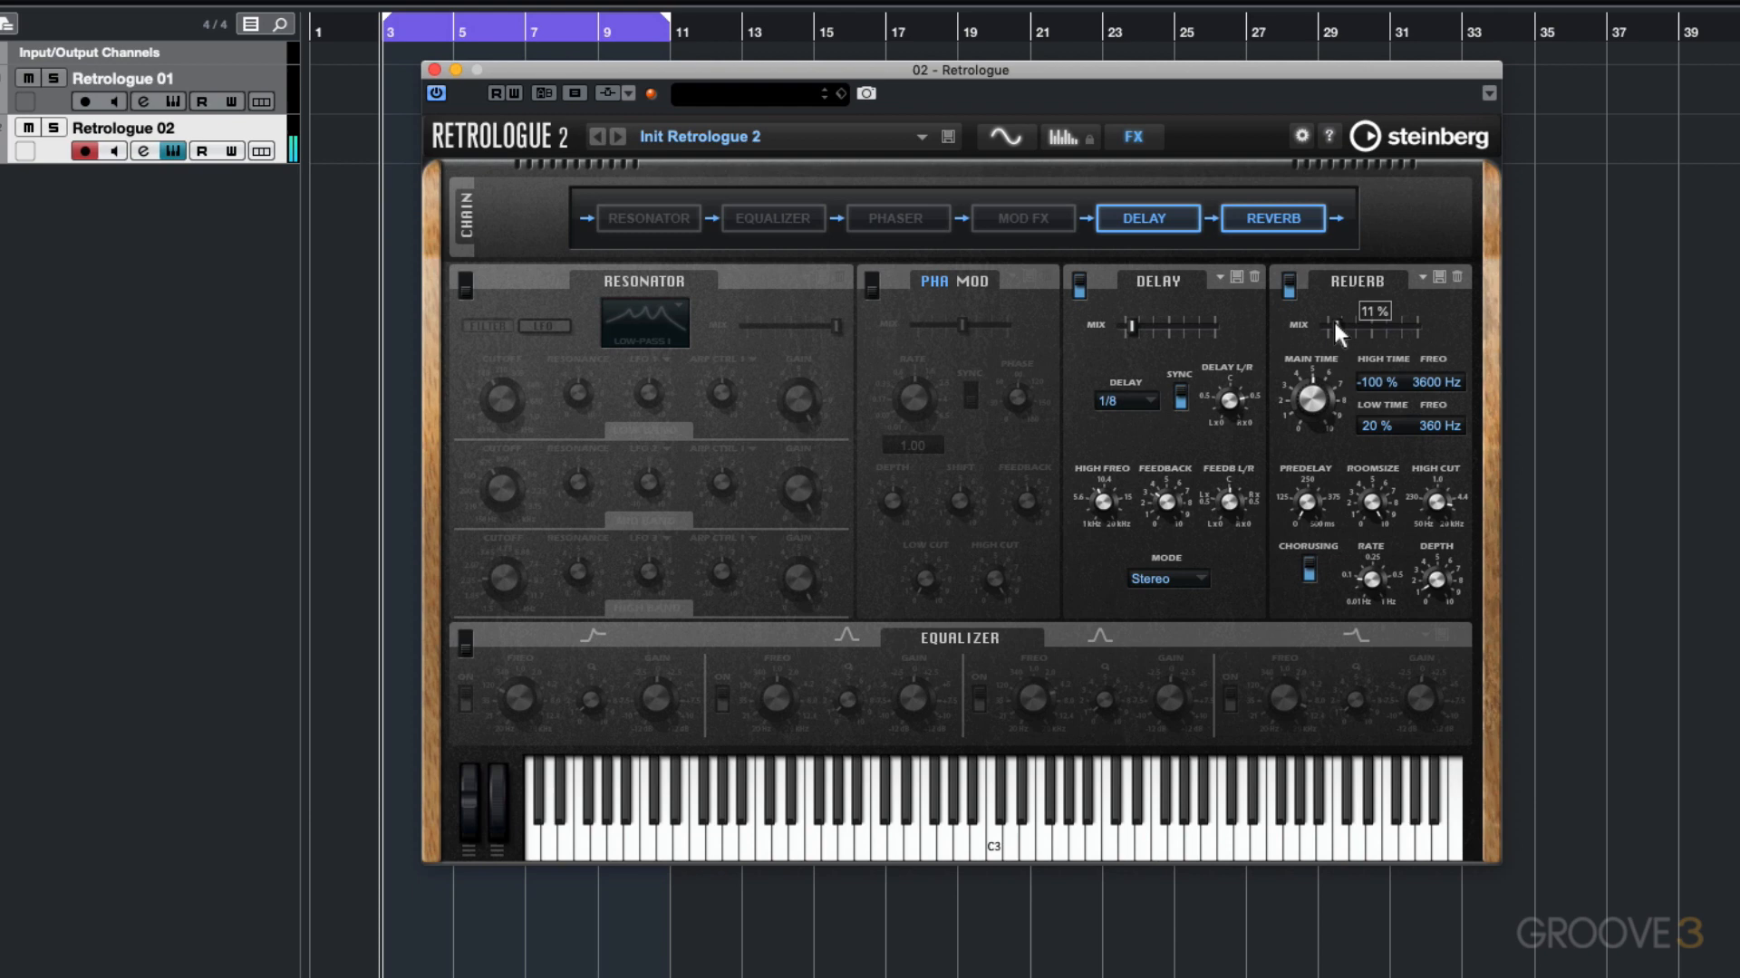
{"action": "left_click_drag", "start_coordinate": [1338, 331], "coordinate": [1338, 327]}
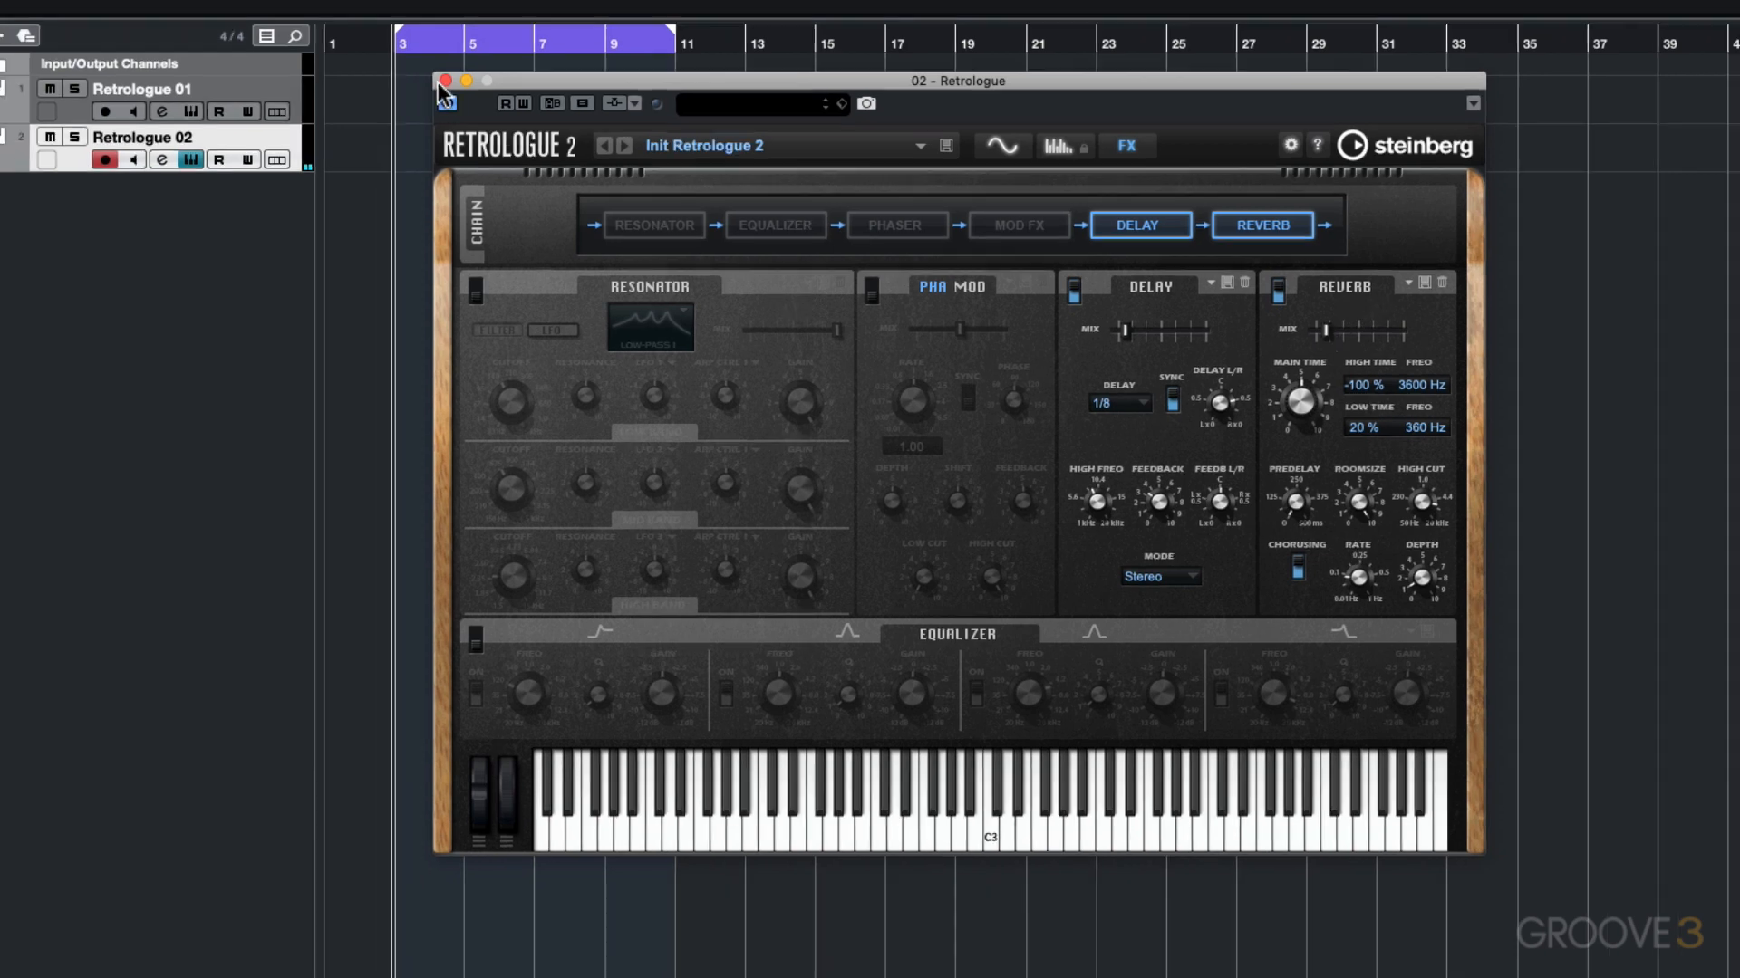
Close the Retrologue window, adjust track volume, and rename Retrologue 01 to Retro Kick.
{"action": "left_click", "coordinate": [444, 81]}
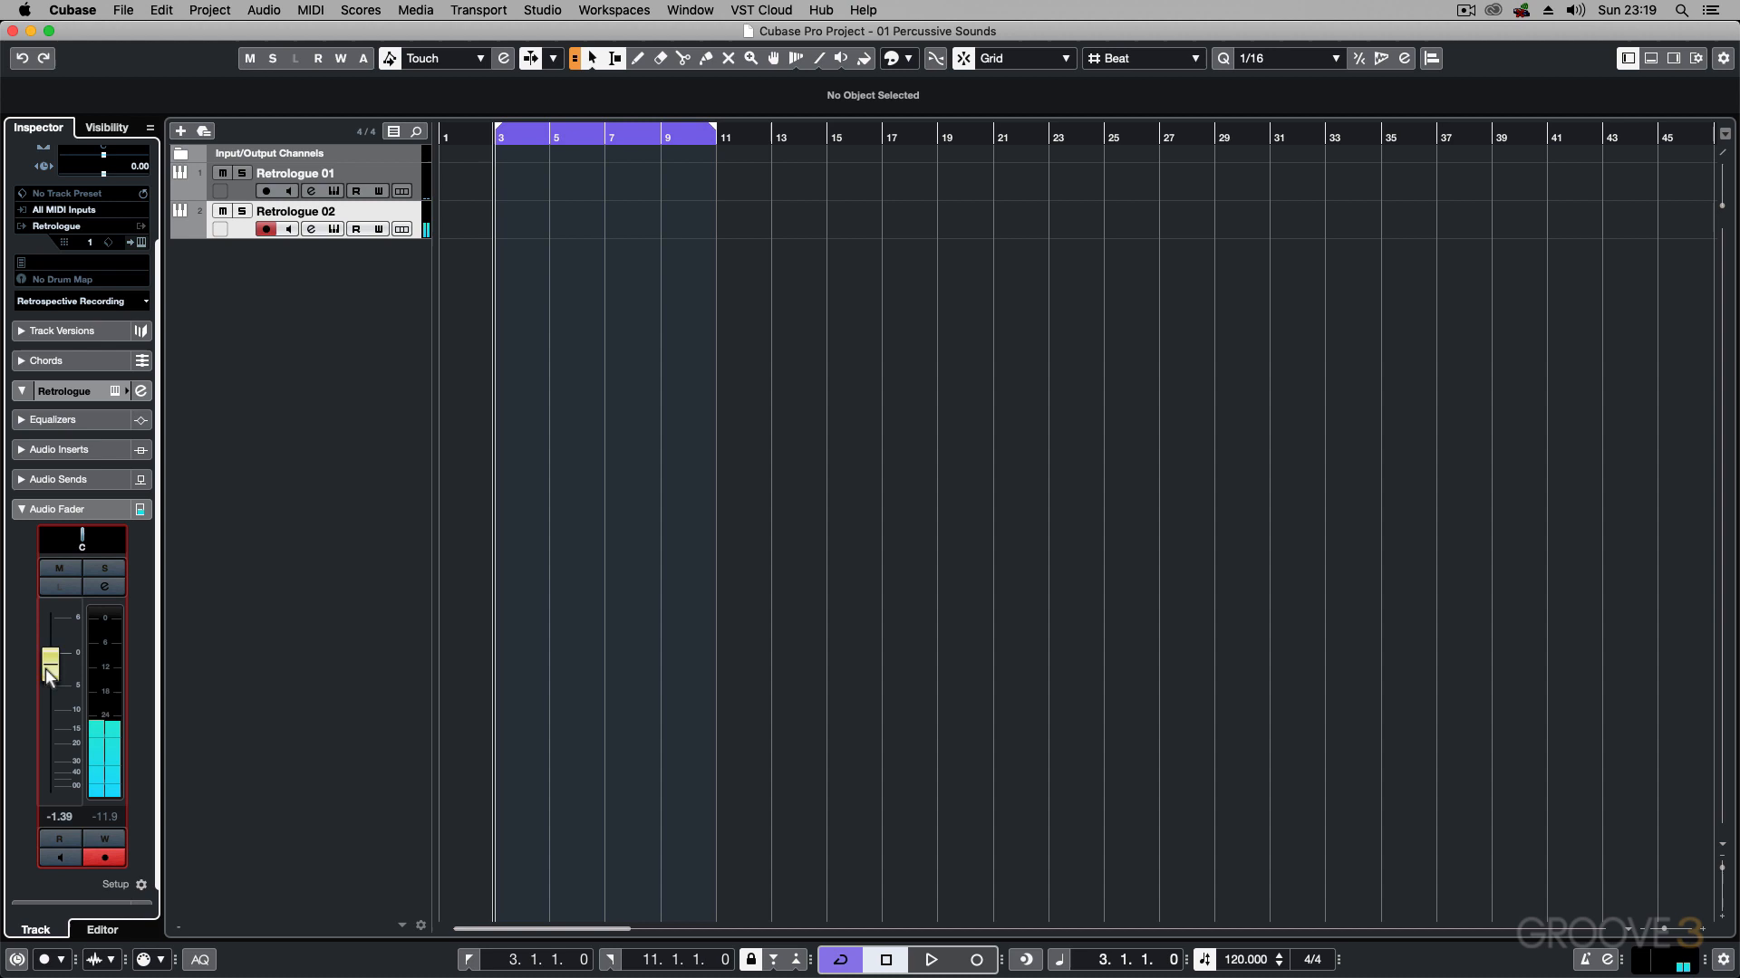
{"action": "left_click_drag", "start_coordinate": [50, 674], "coordinate": [53, 708]}
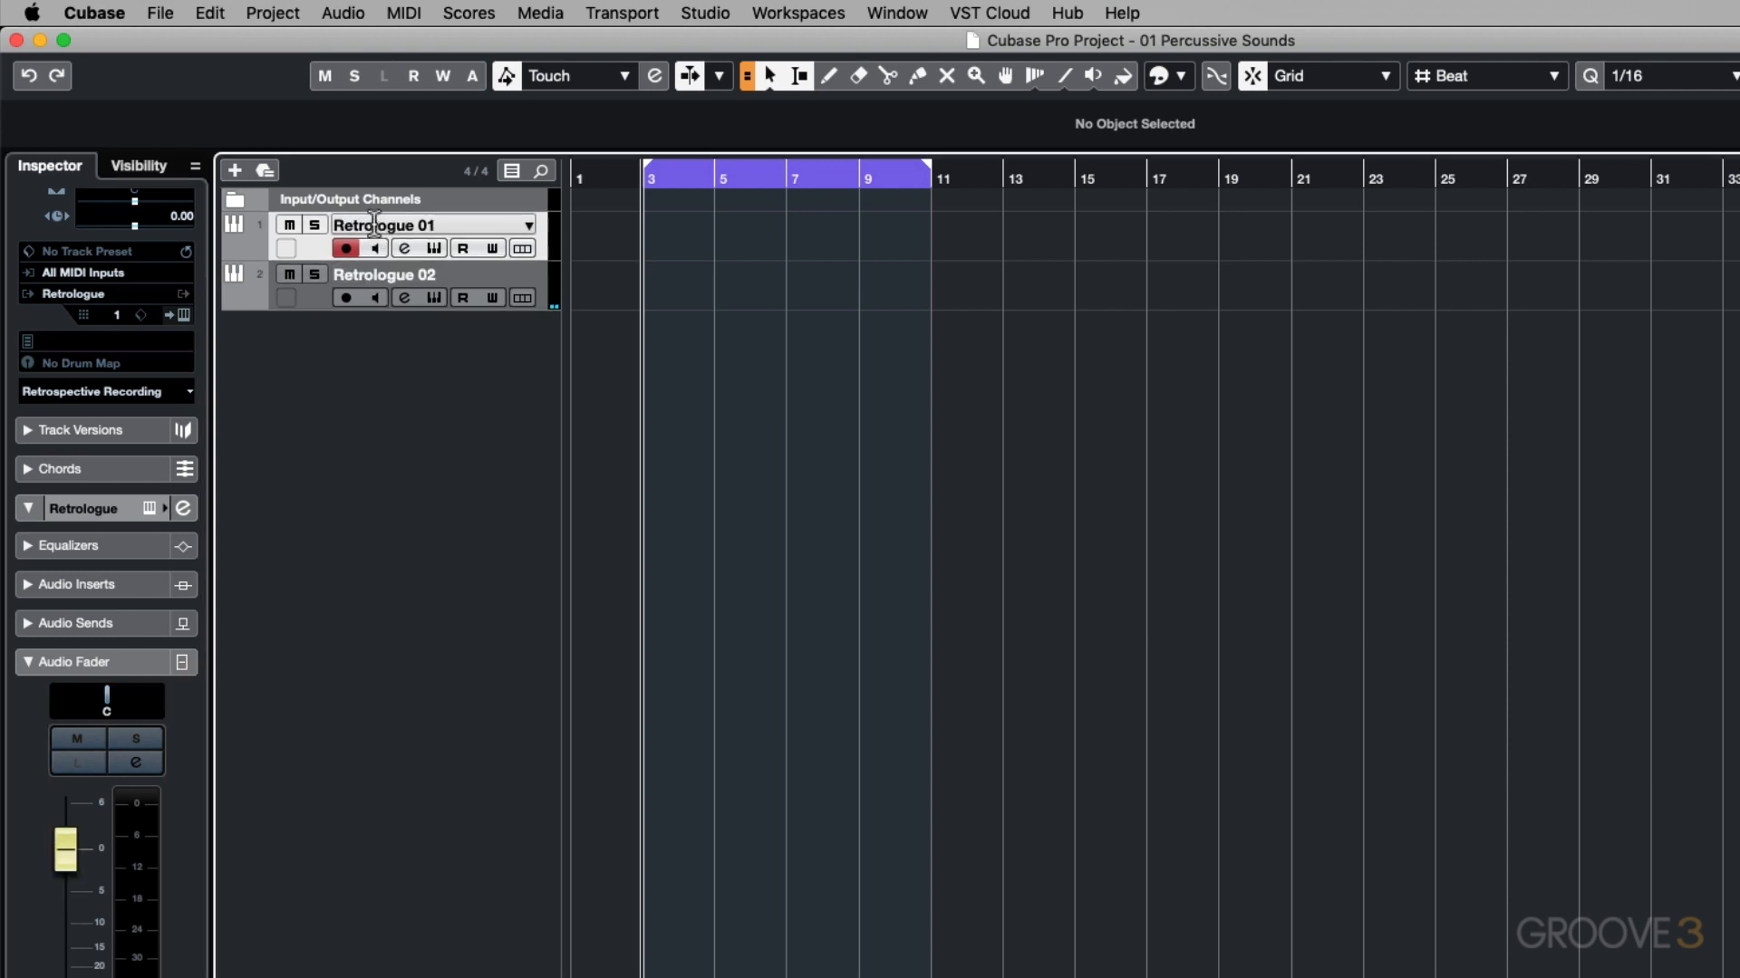
{"action": "double_click", "coordinate": [385, 224]}
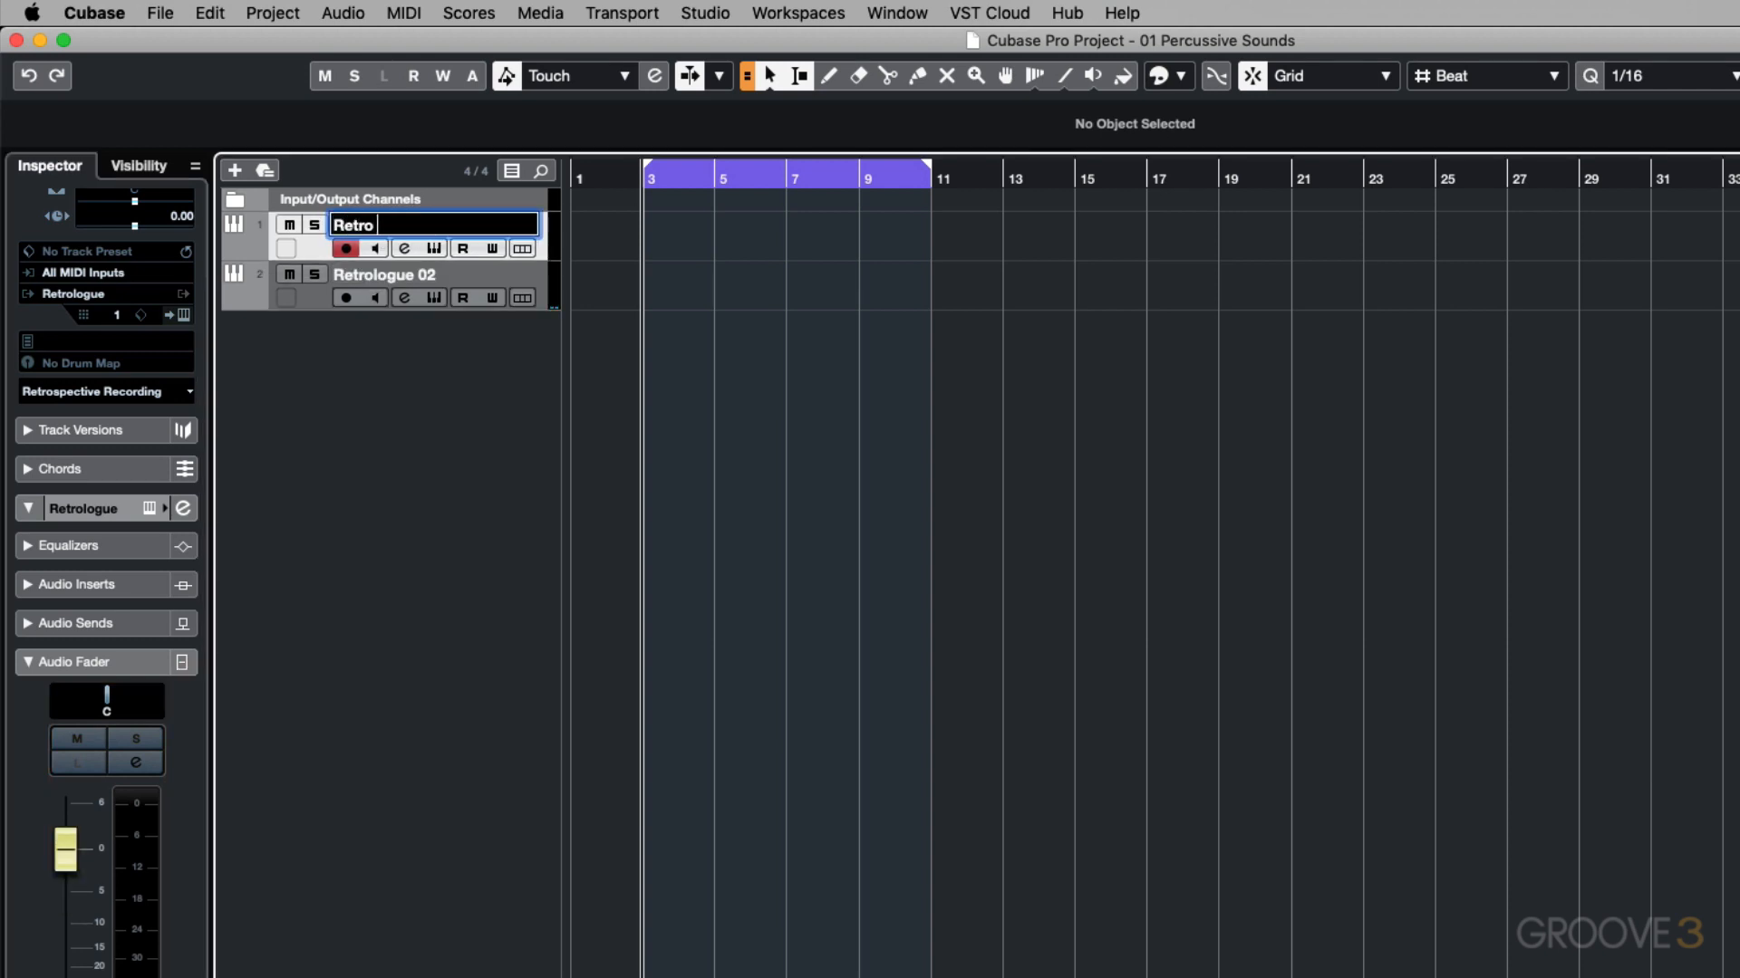
{"action": "type", "text": "kick"}
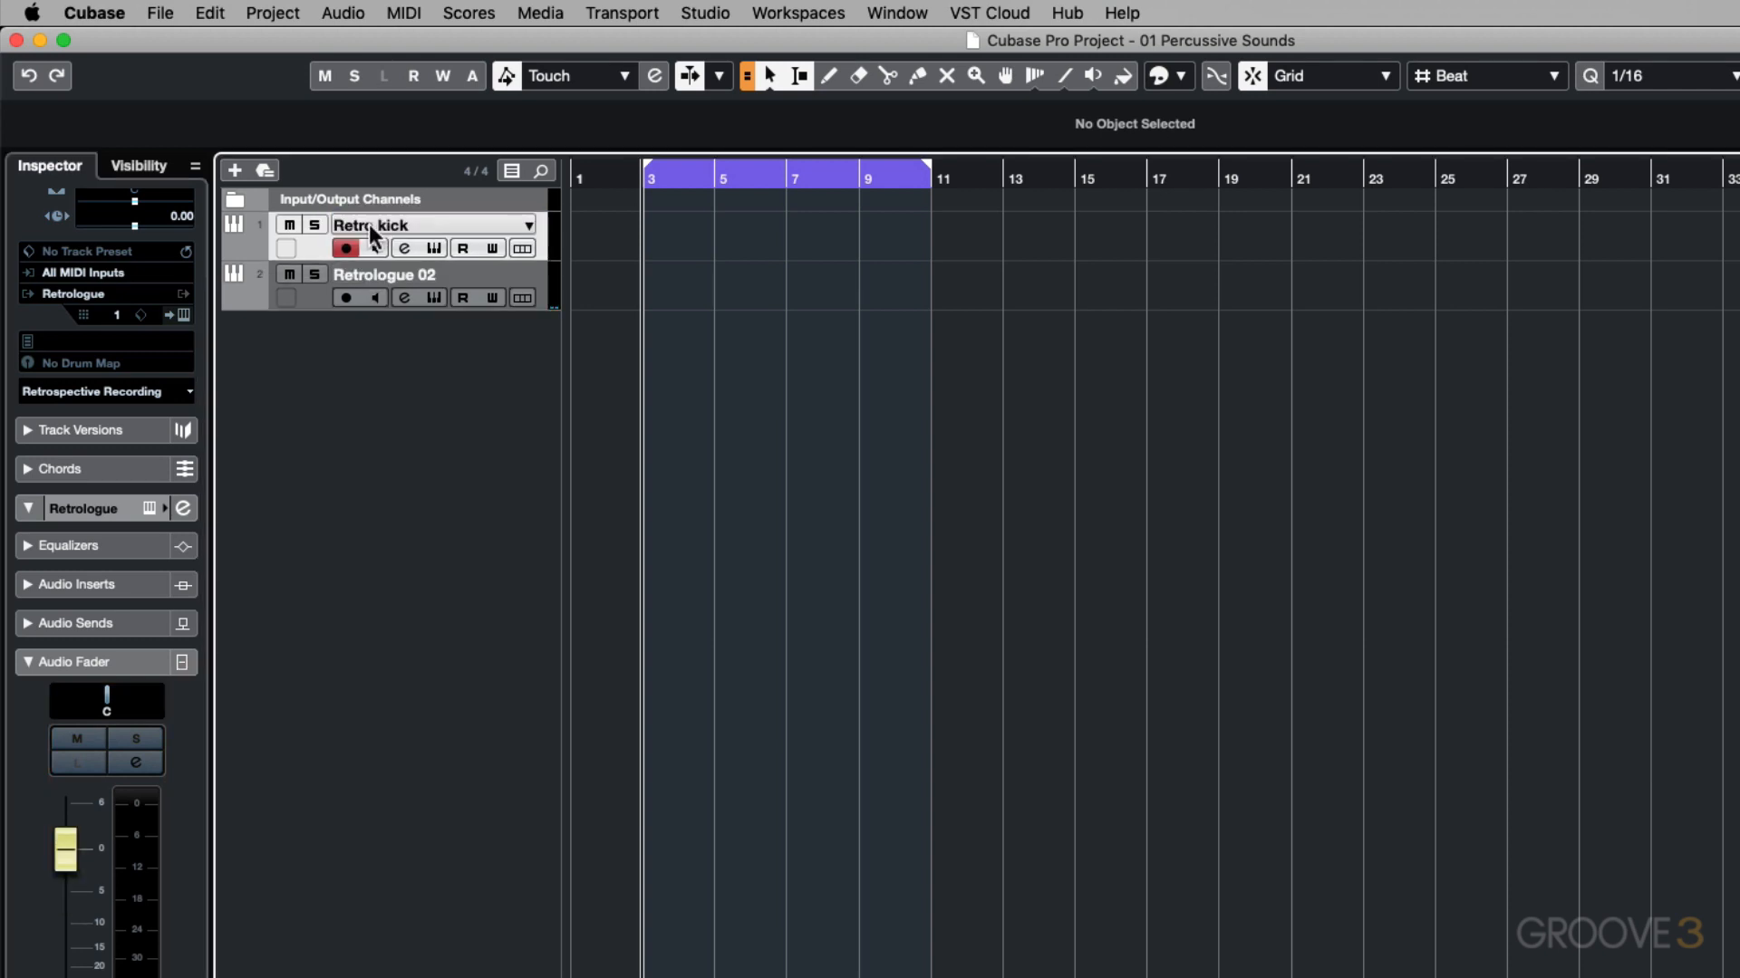
{"action": "double_click", "coordinate": [389, 224]}
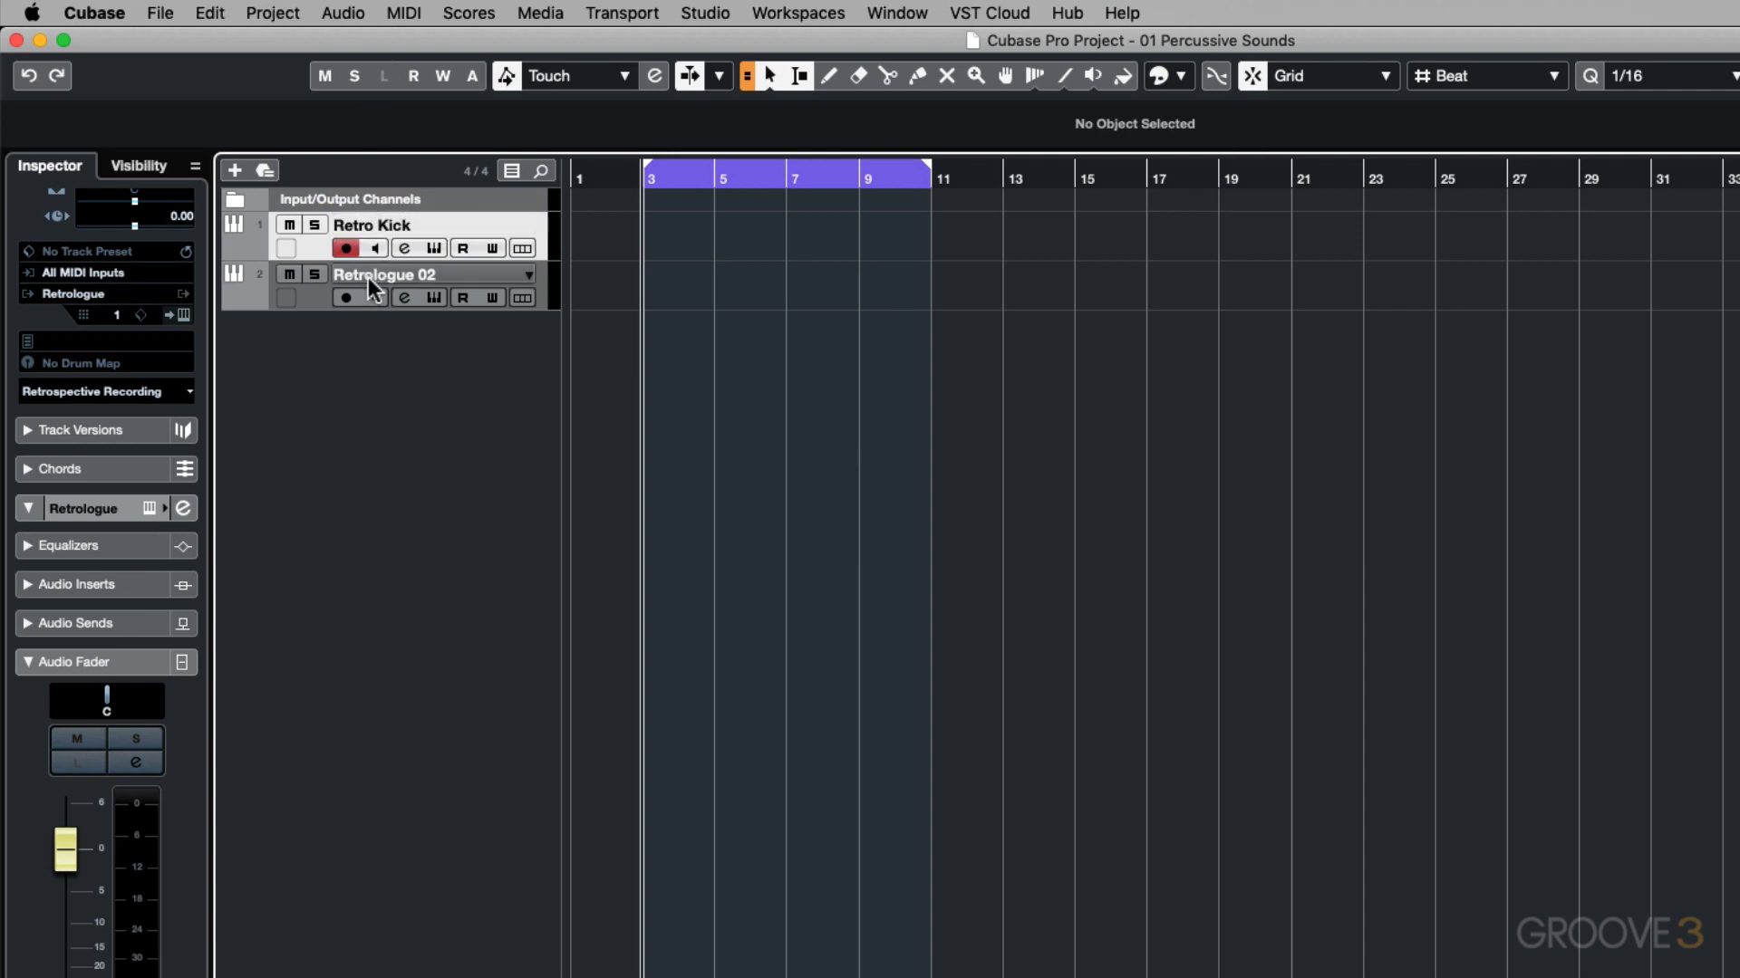
{"action": "double_click", "coordinate": [382, 274]}
{"action": "type", "text": "Retro Hats"}
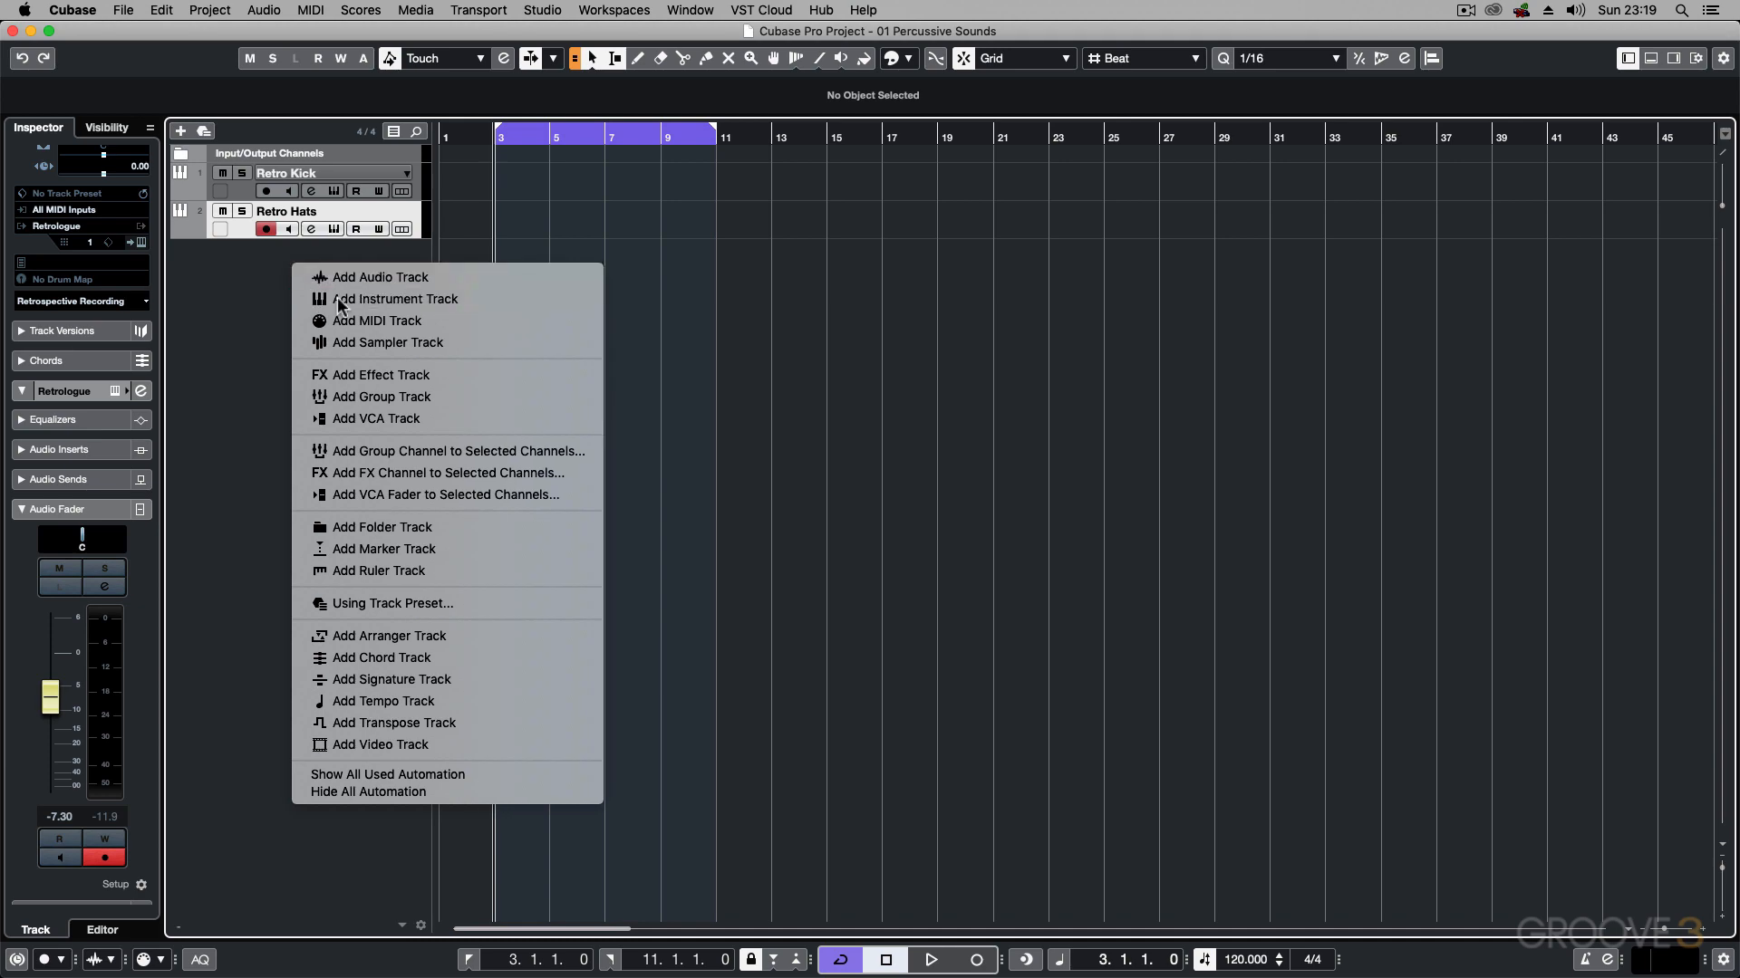
Add a new Retrologue 2 instrument track and switch on its white noise oscillator.
{"action": "left_click", "coordinate": [395, 298]}
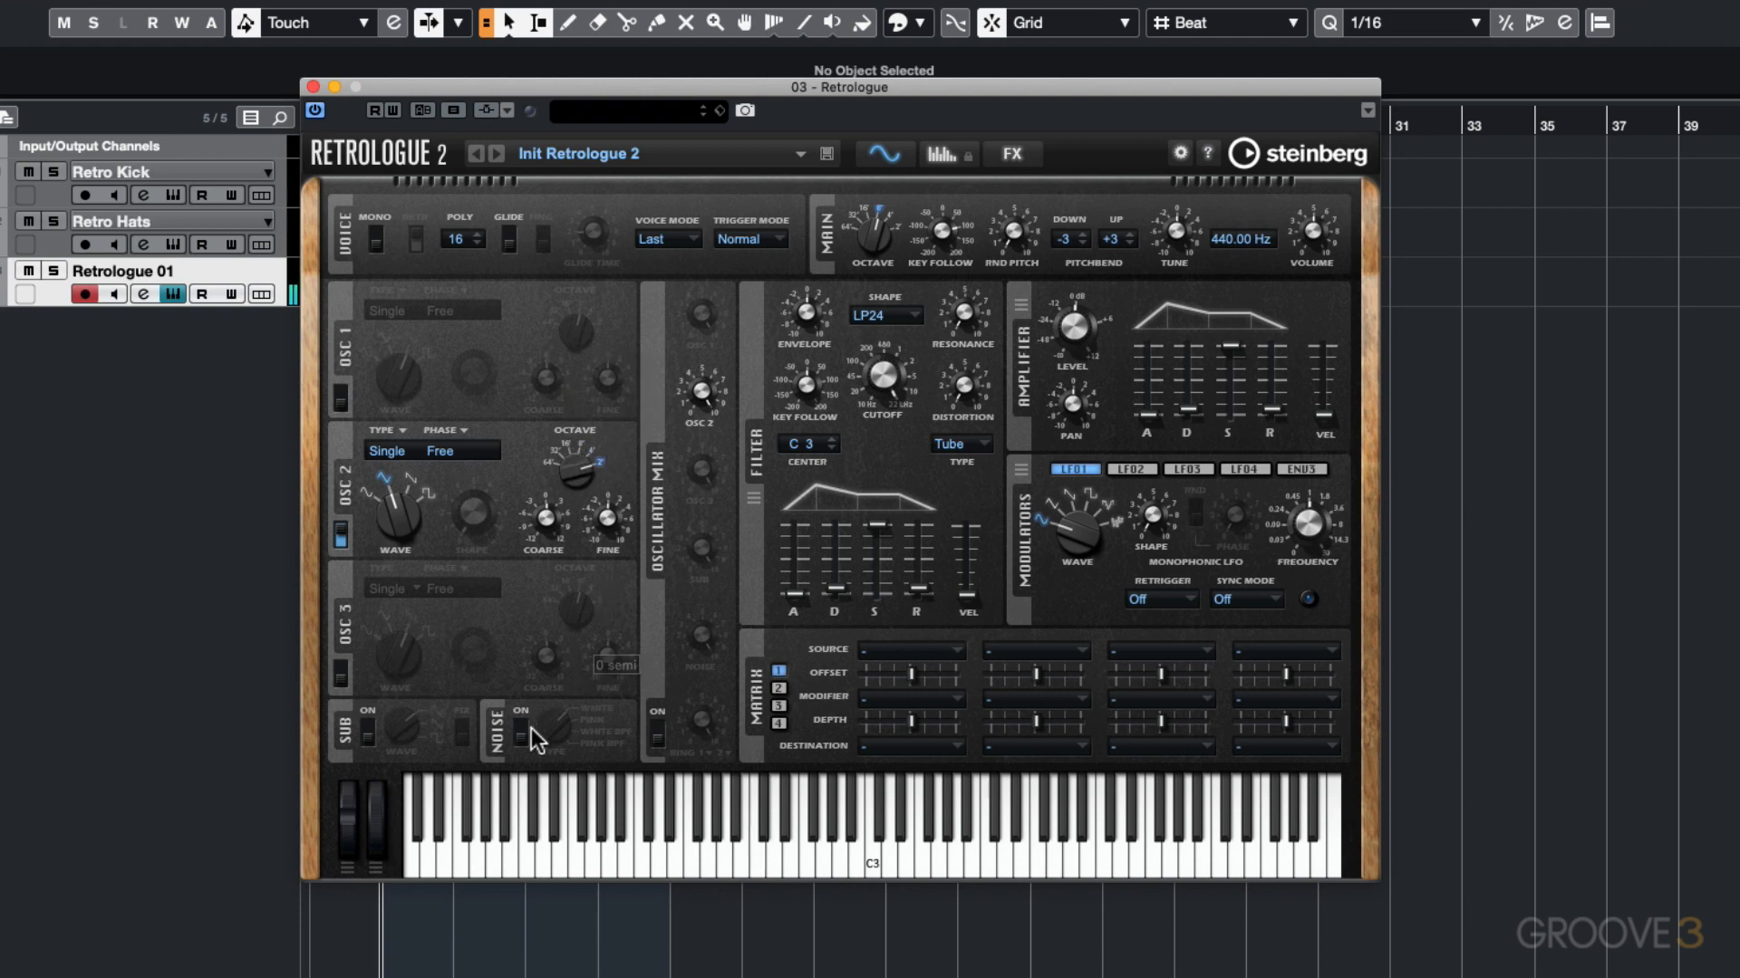
{"action": "left_click", "coordinate": [552, 731]}
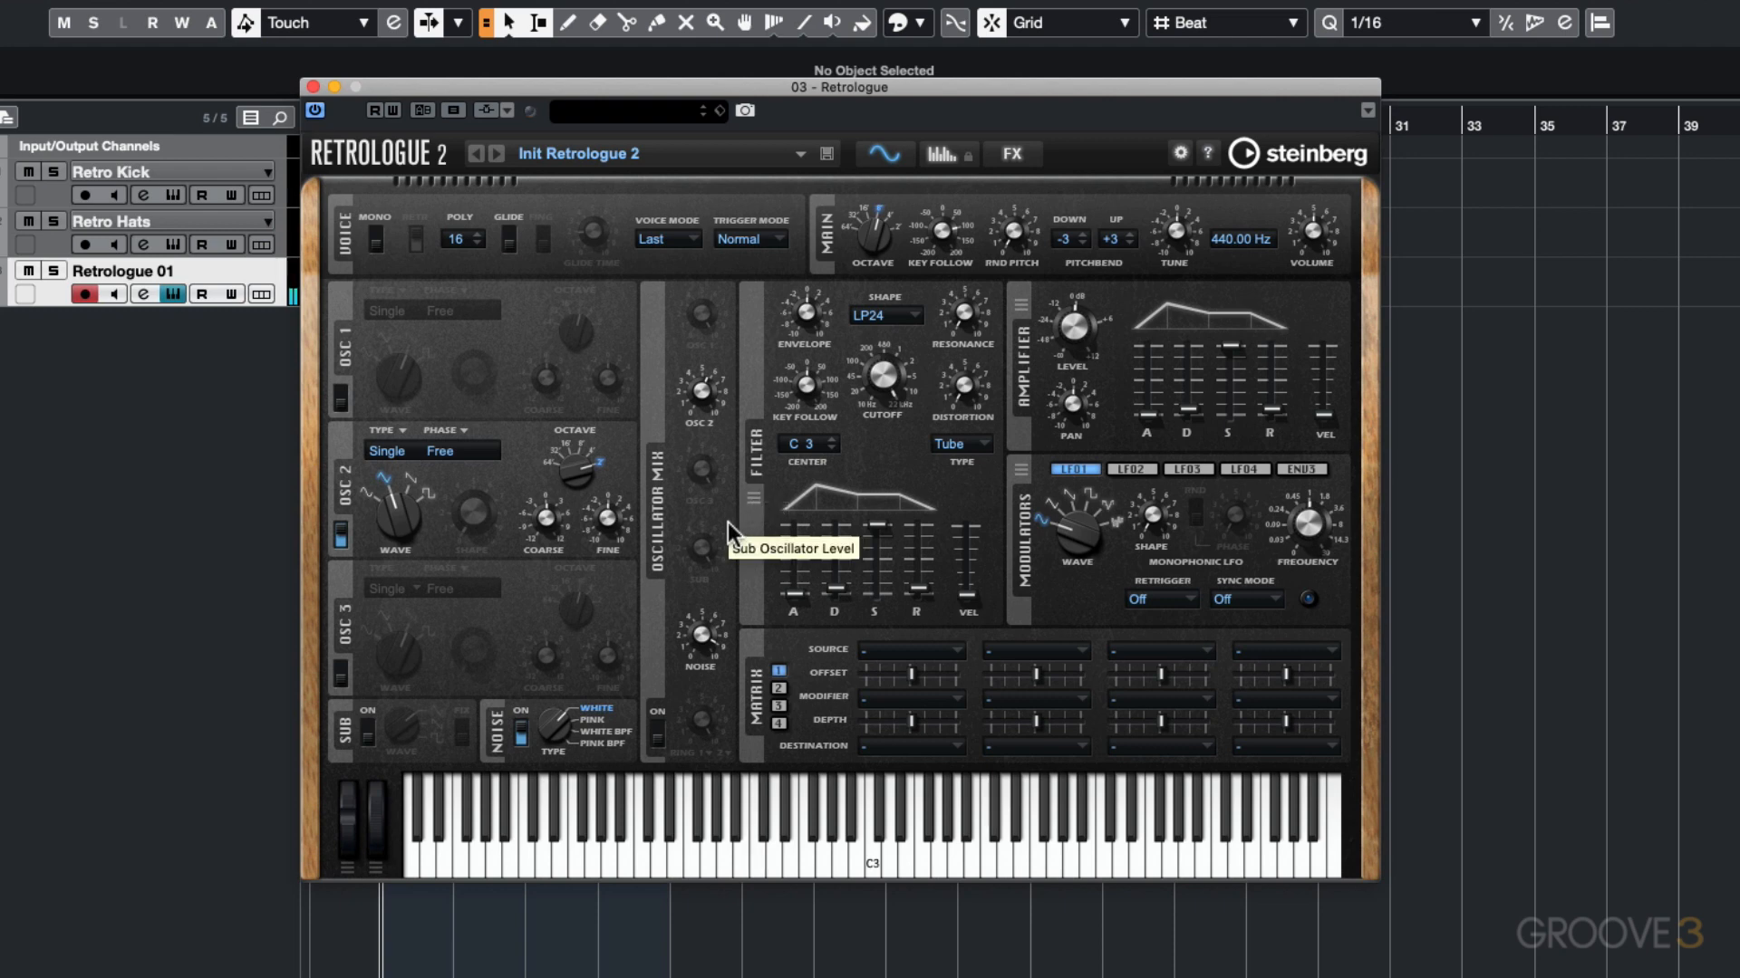
{"action": "left_click", "coordinate": [528, 109]}
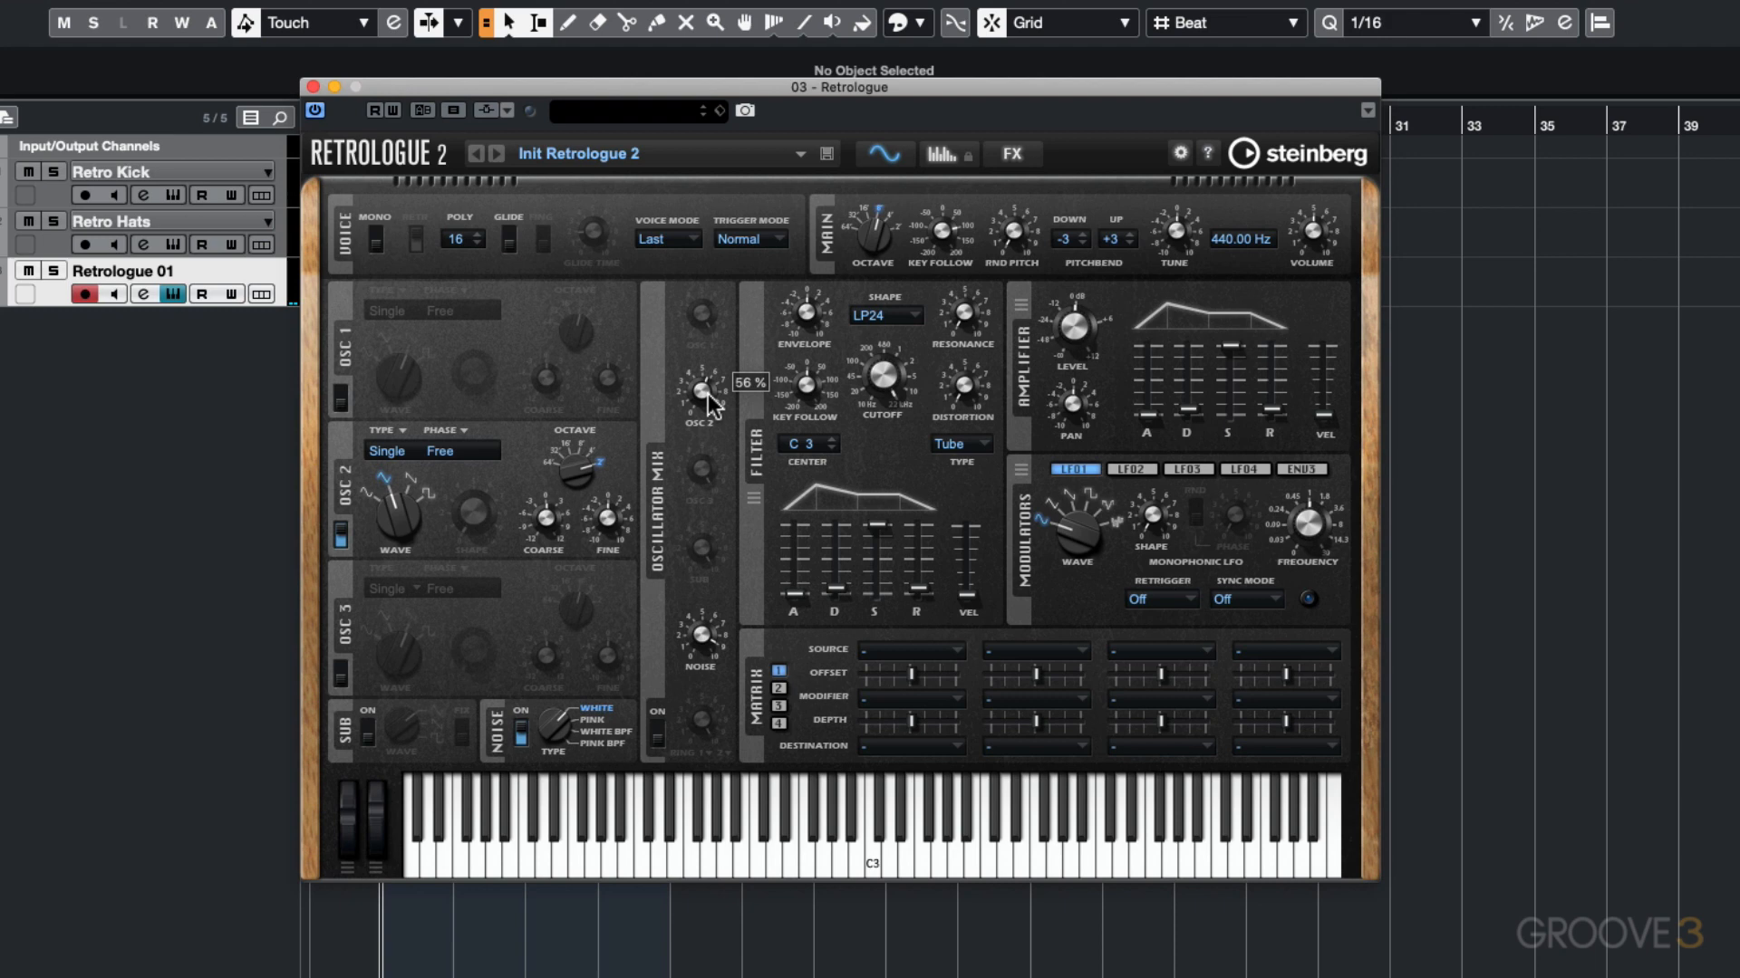
{"action": "mouse_move", "coordinate": [1142, 434]}
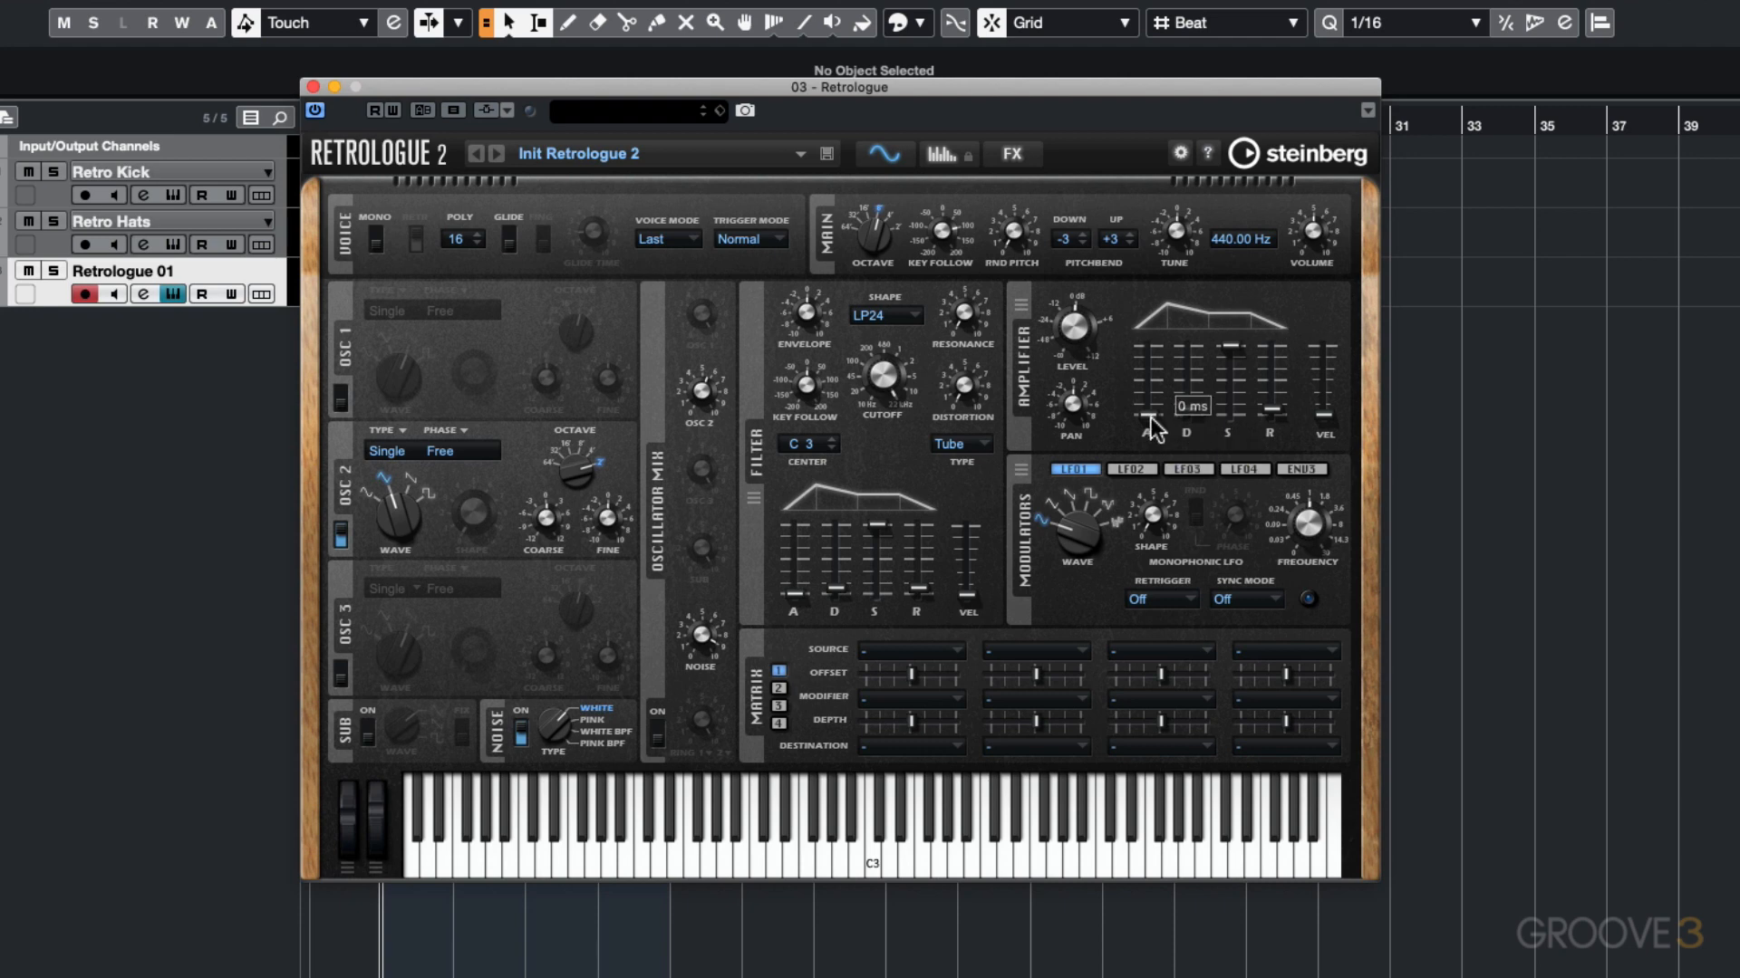
Set the amplifier envelope attack to 0 ms and decay to roughly 314 ms.
{"action": "left_click_drag", "start_coordinate": [1146, 421], "coordinate": [1146, 377]}
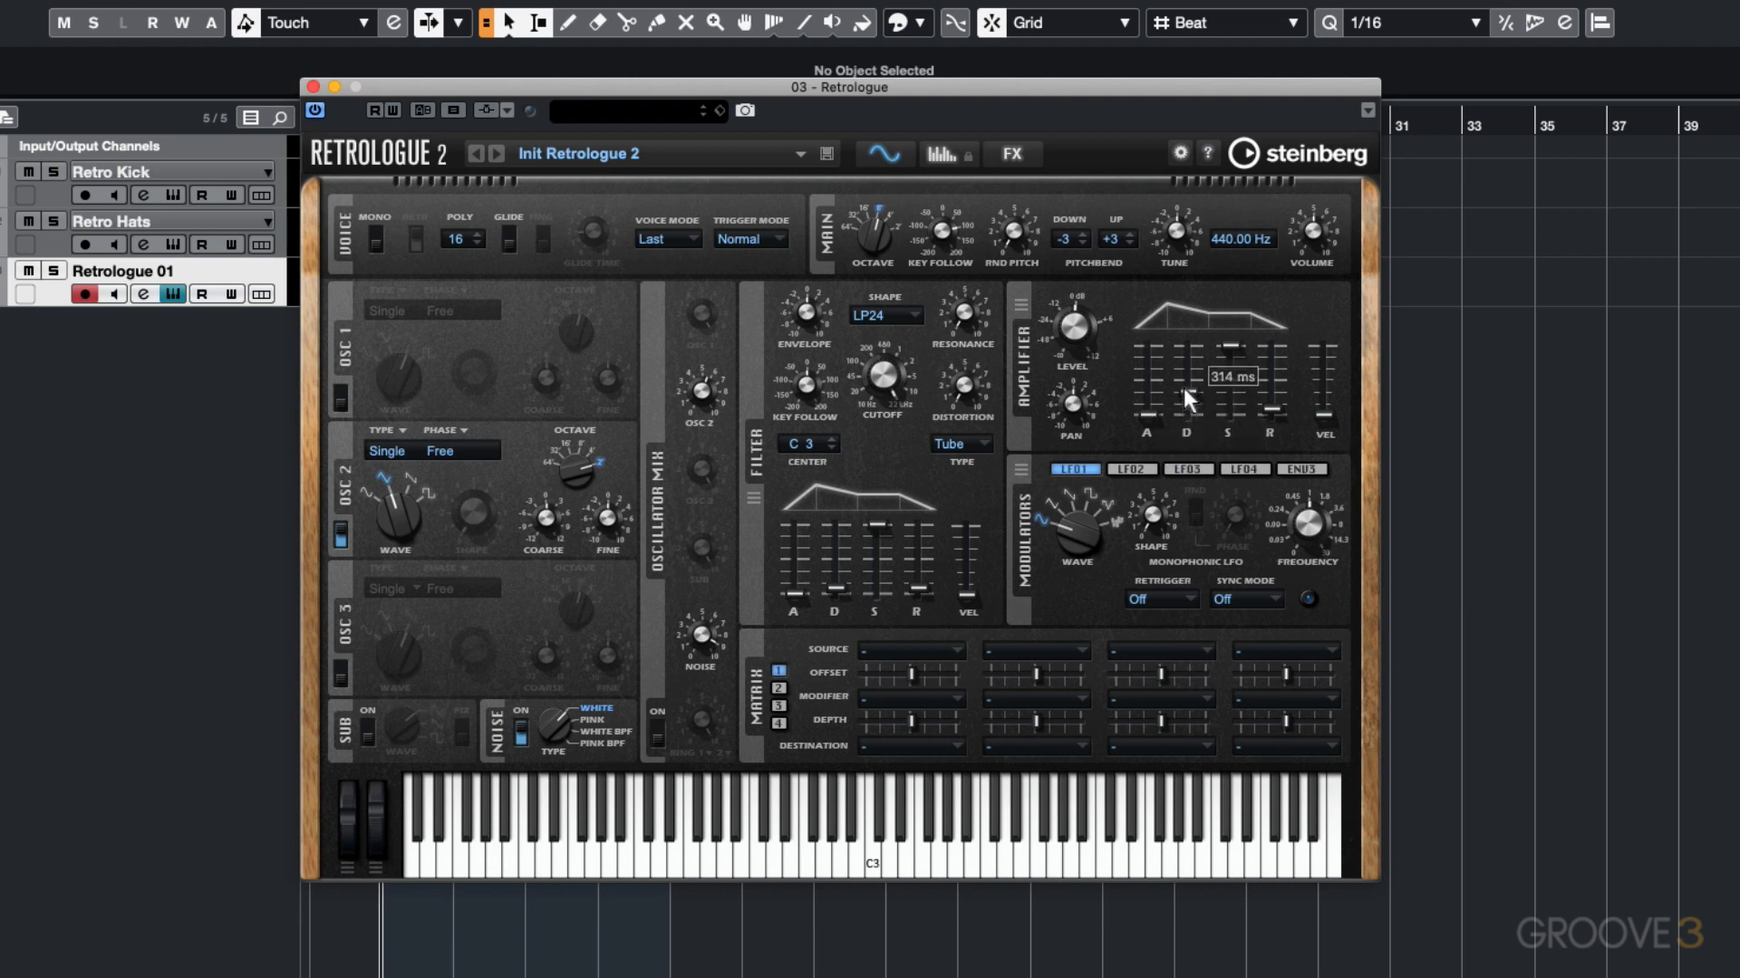
{"action": "left_click_drag", "start_coordinate": [1188, 399], "coordinate": [1188, 366]}
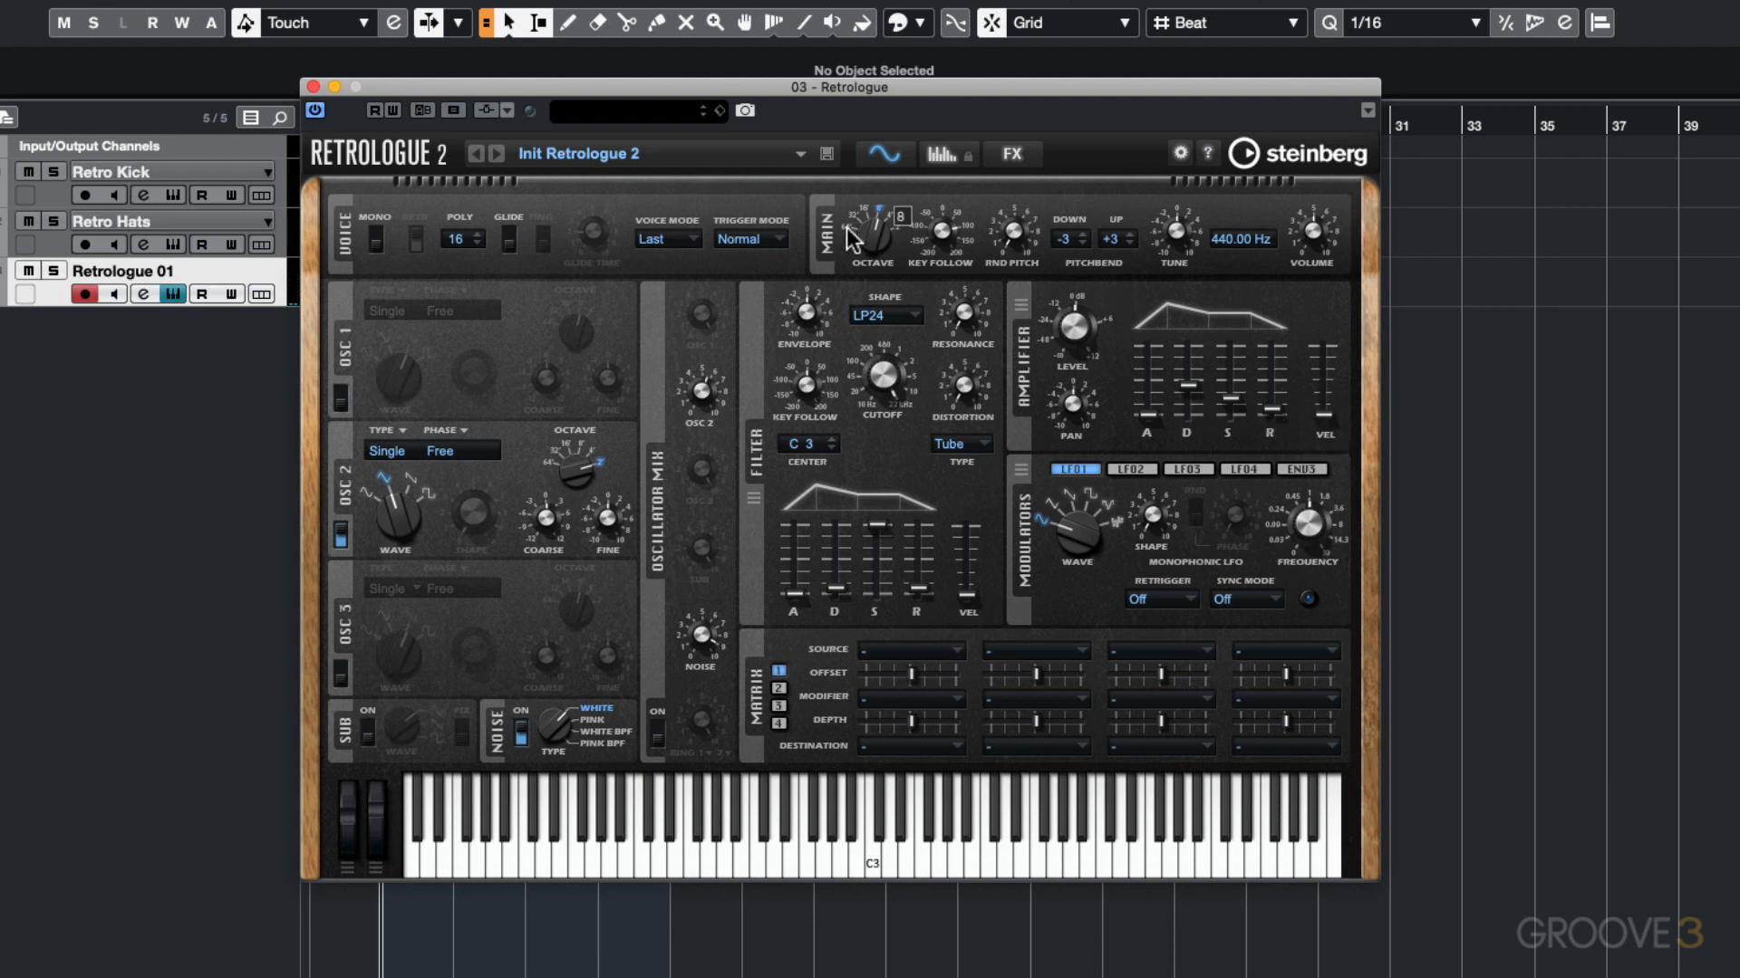
Set the filter shape to HP24 and filter envelope release and decay to 30 ms.
{"action": "left_click", "coordinate": [885, 316]}
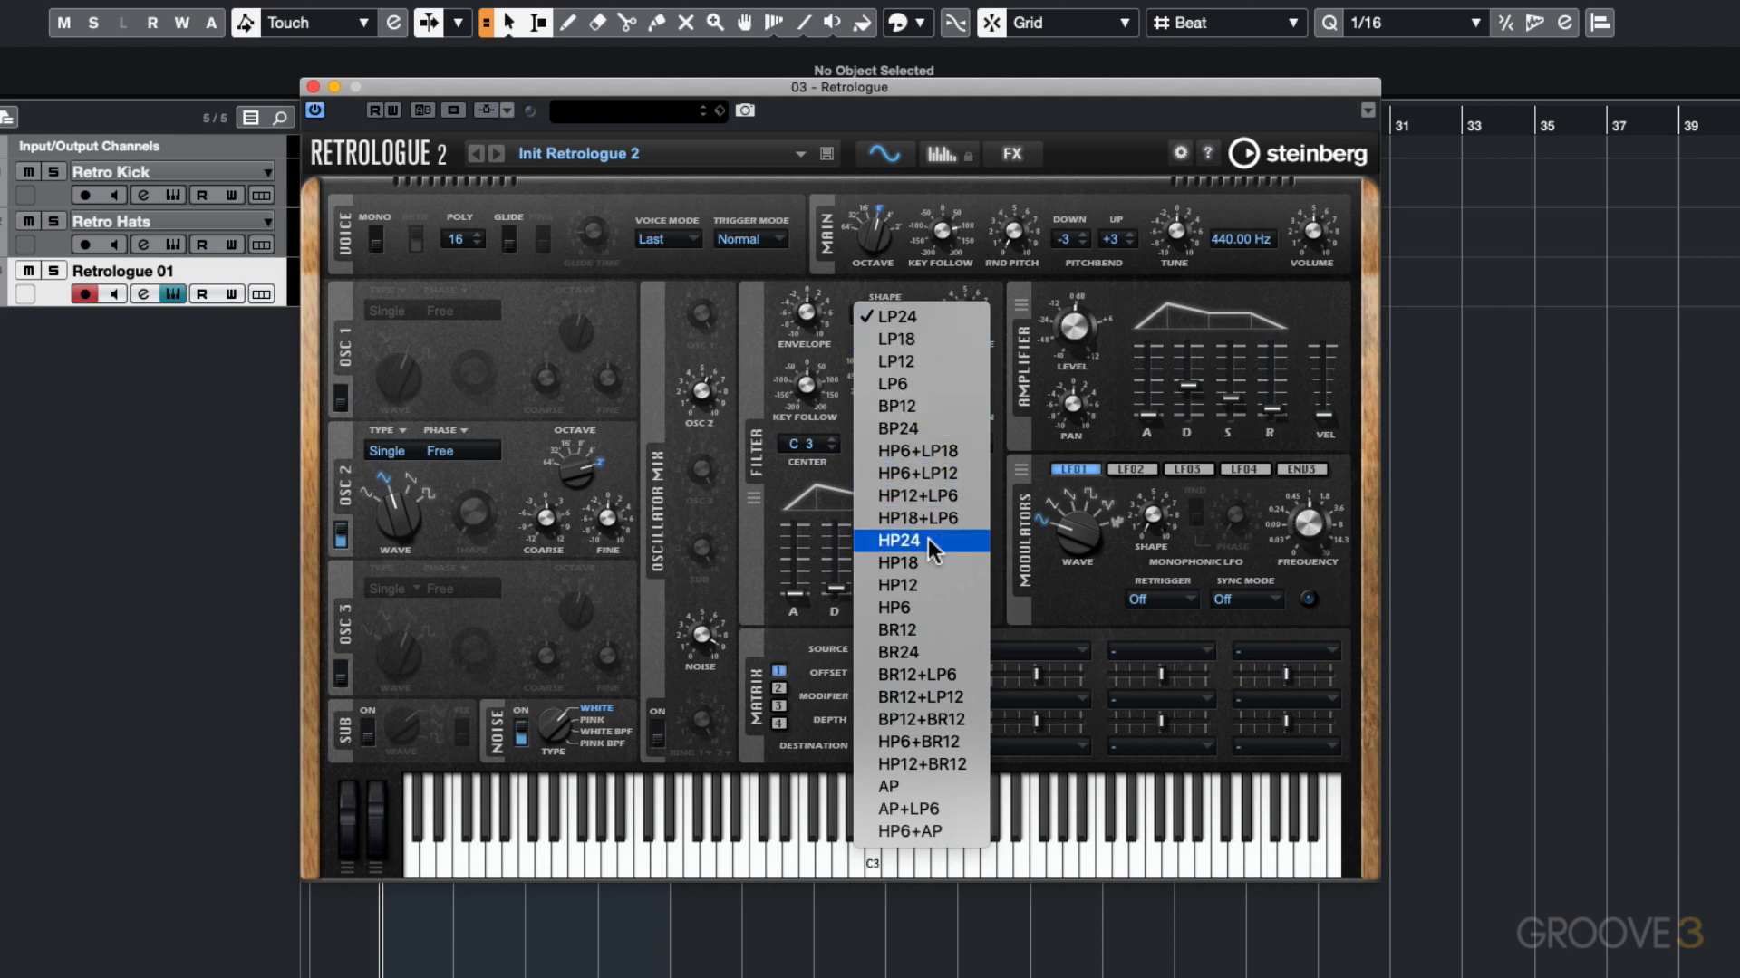
{"action": "left_click", "coordinate": [899, 540]}
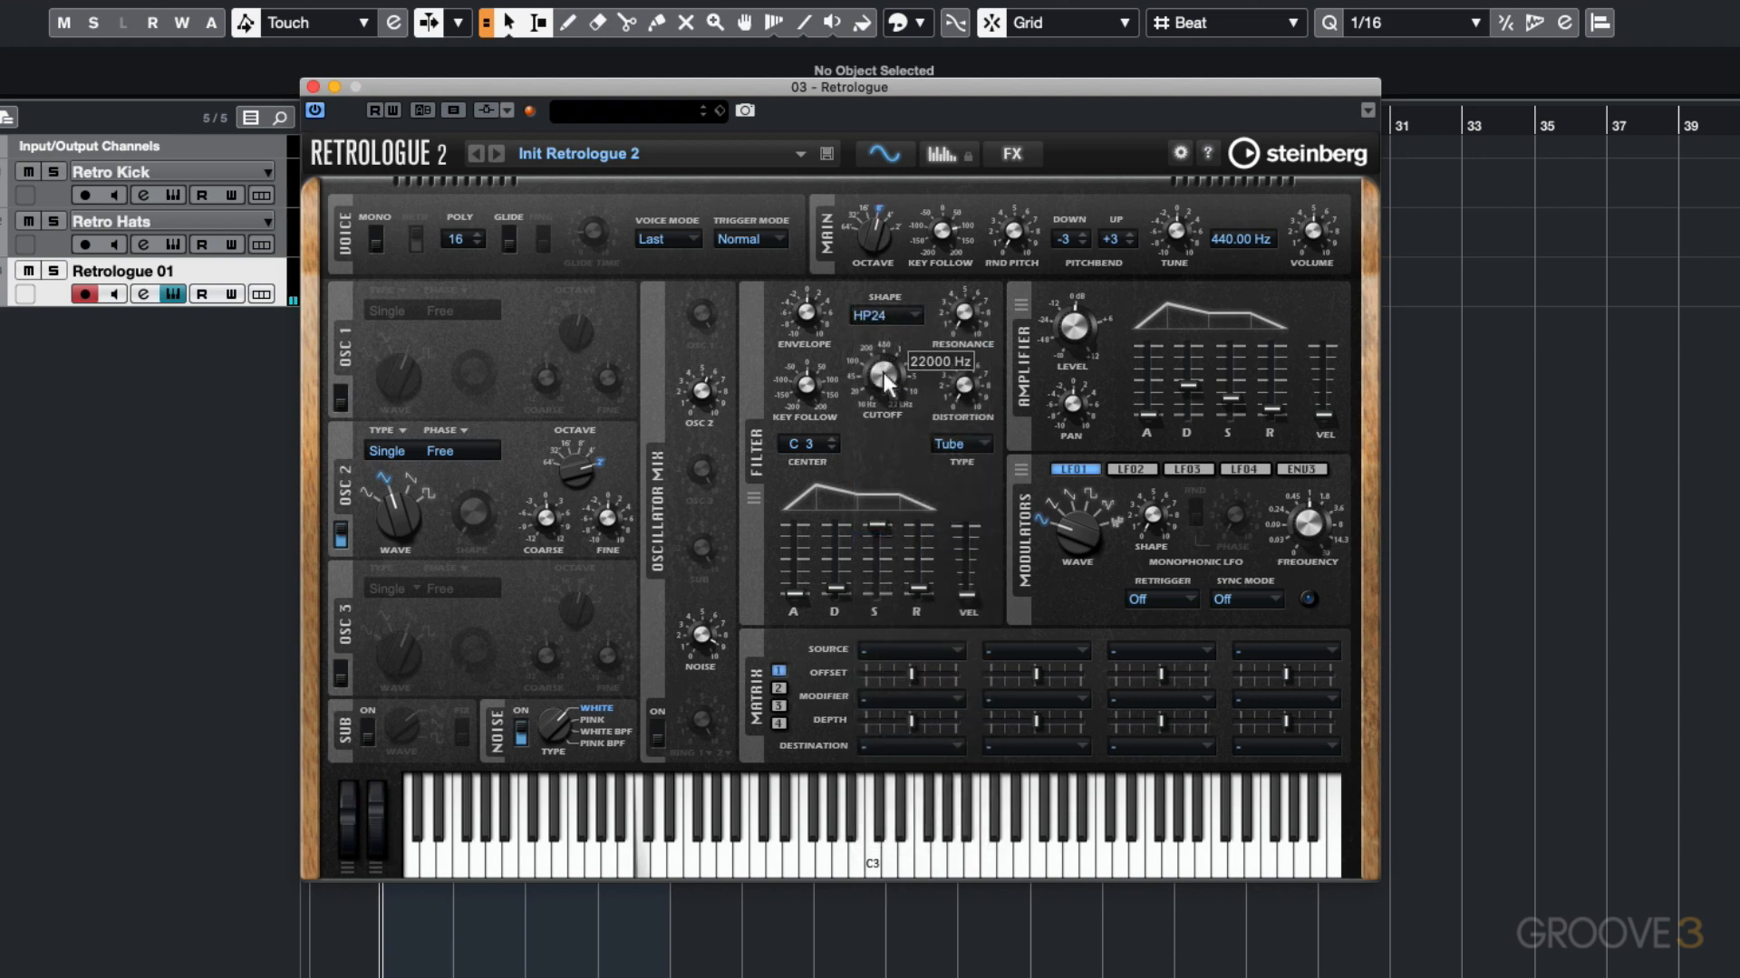
{"action": "mouse_move", "coordinate": [920, 554]}
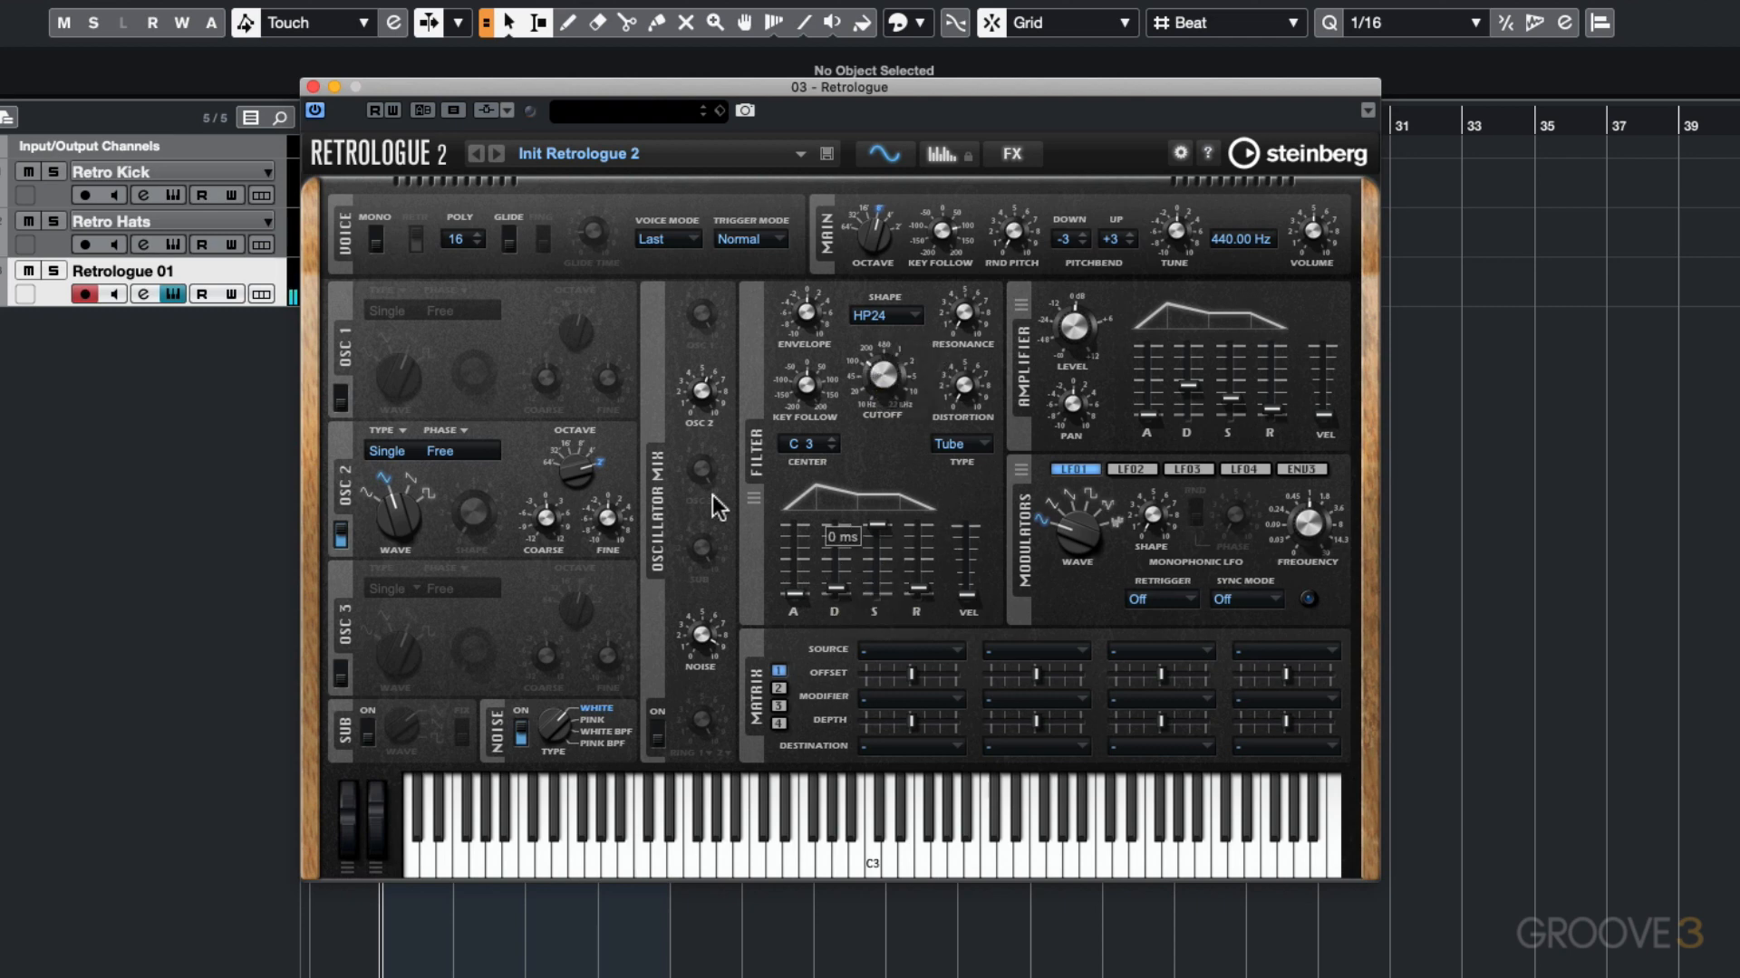
{"action": "left_click_drag", "start_coordinate": [874, 554], "coordinate": [874, 599]}
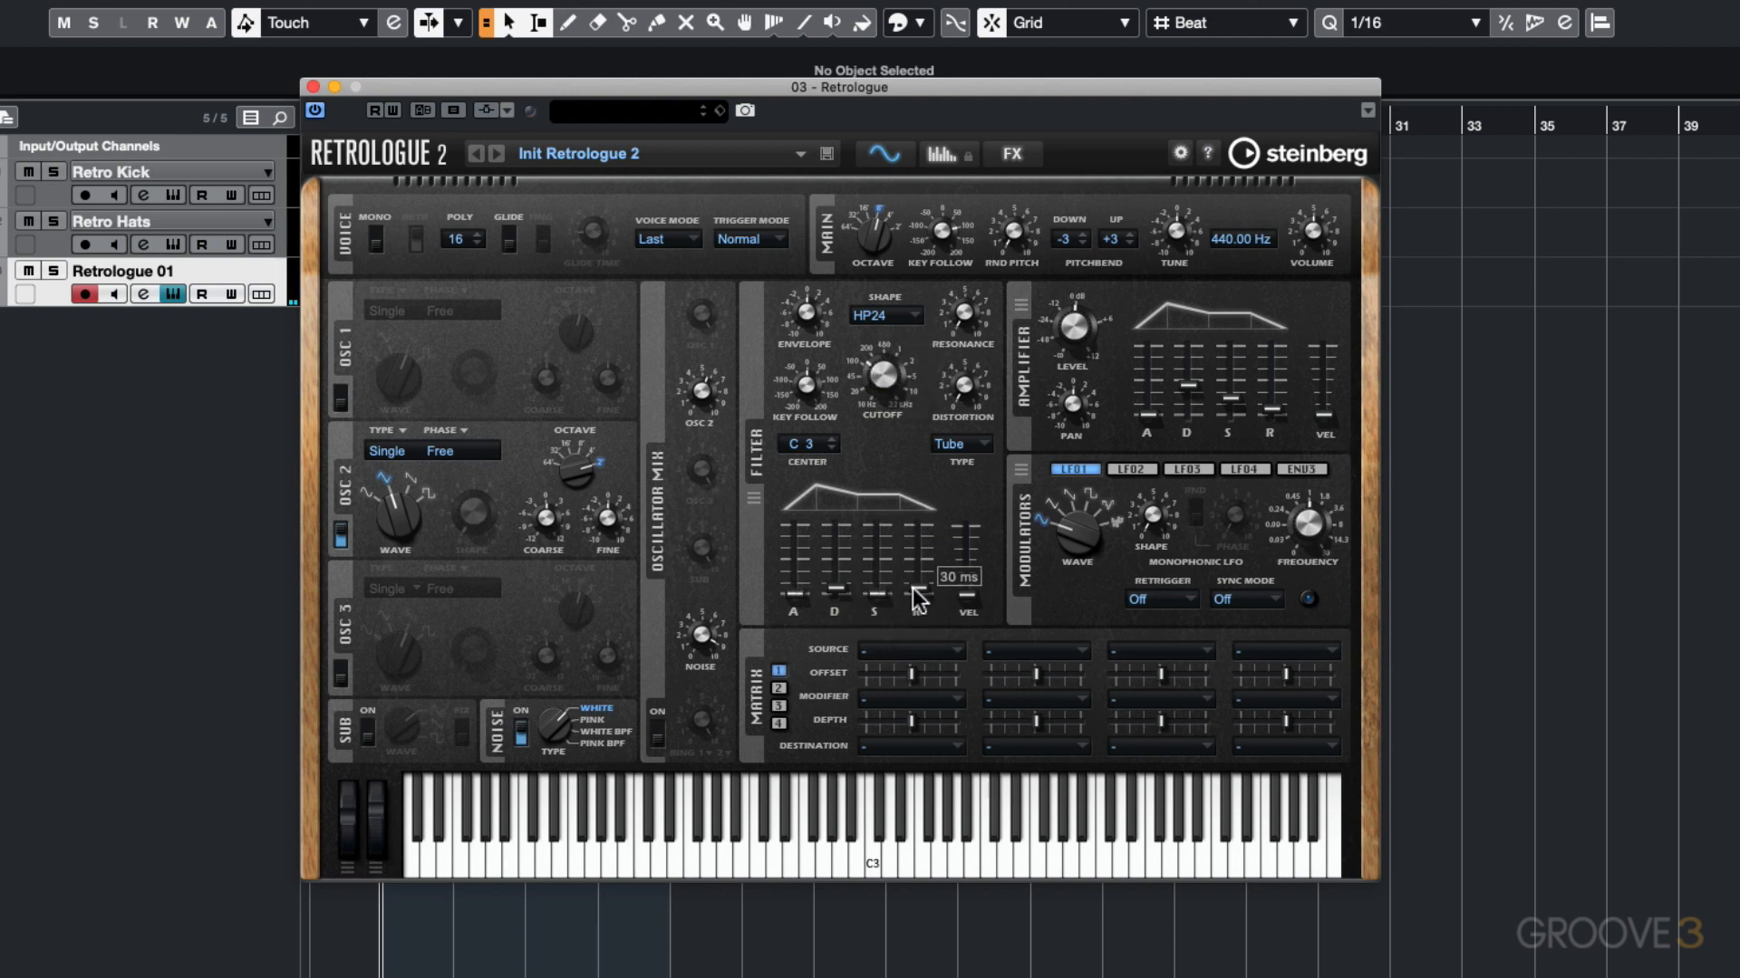
{"action": "mouse_move", "coordinate": [928, 599]}
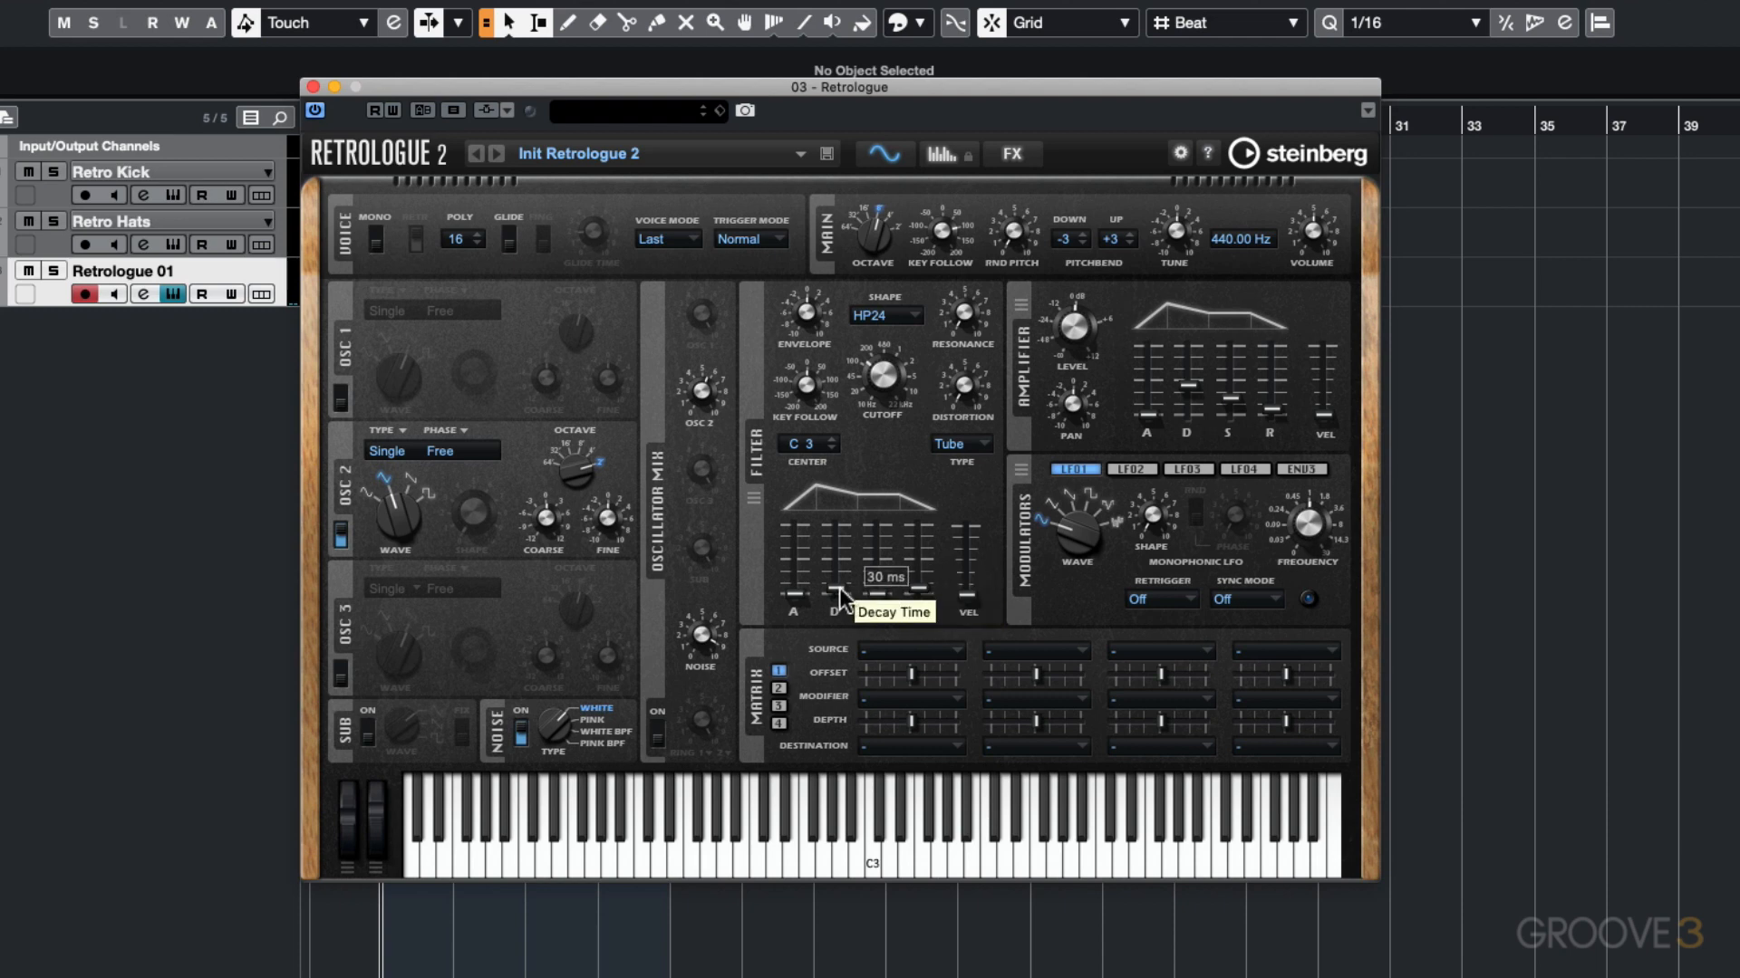
{"action": "left_click_drag", "start_coordinate": [832, 608], "coordinate": [838, 577]}
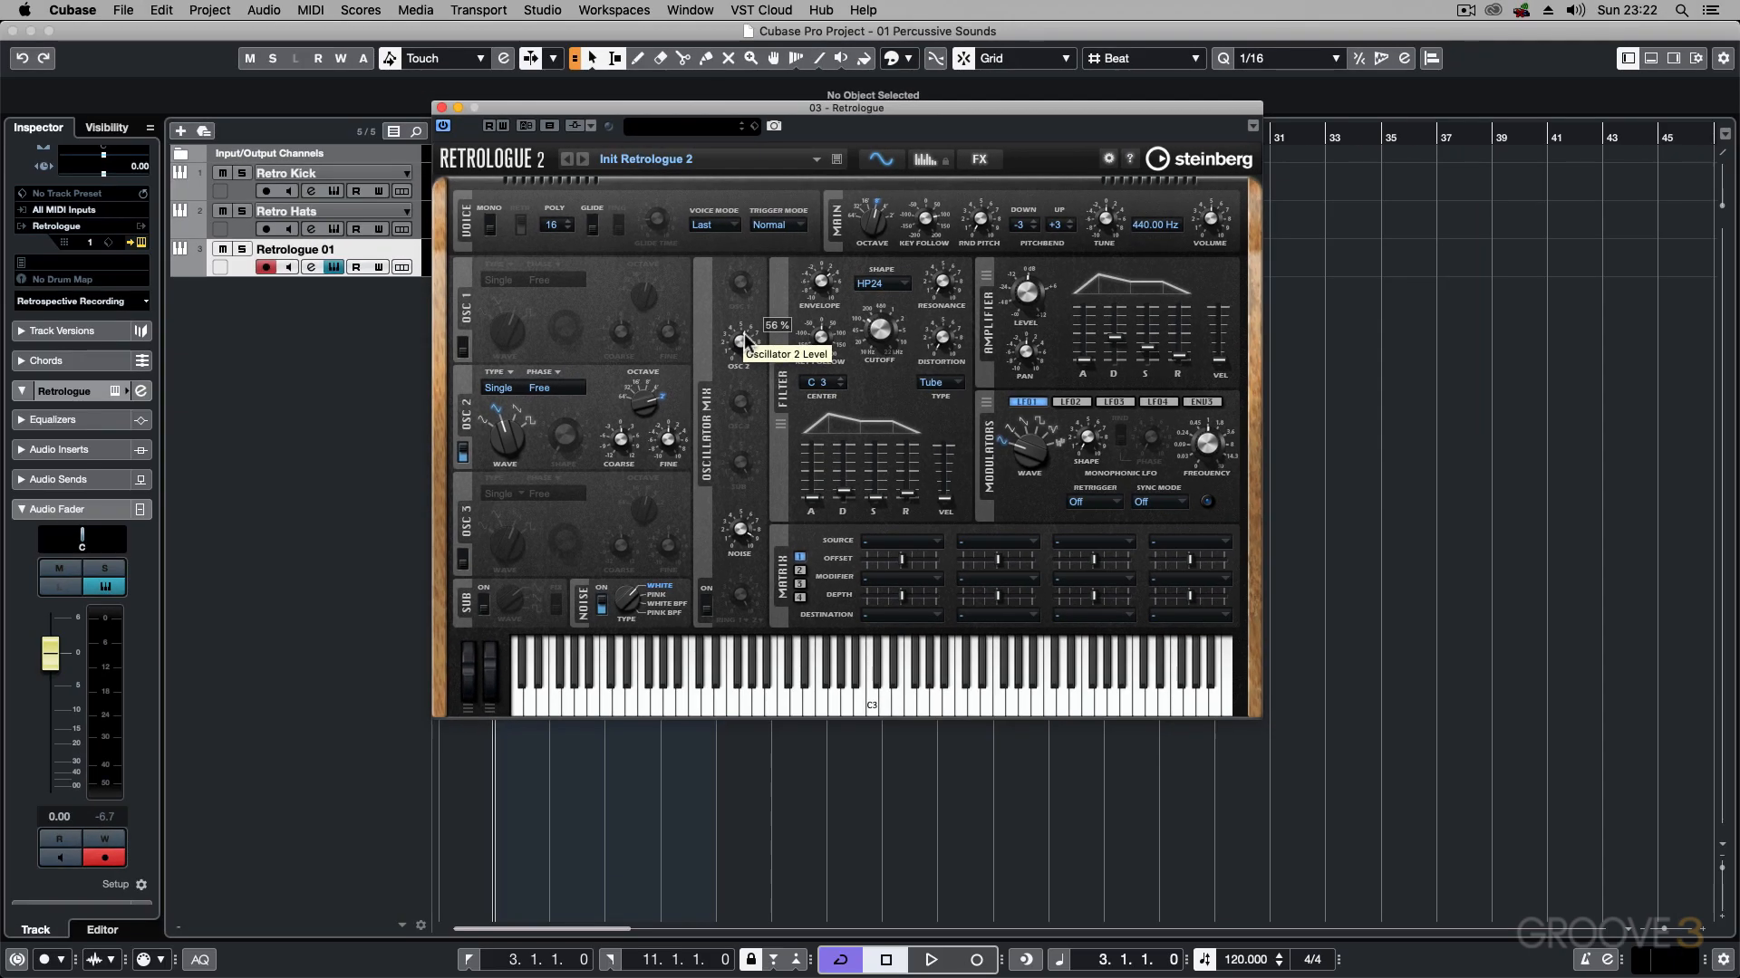
Close the Retrologue editor and rename the Retrologue 01 track to 'Retro Snare'.
{"action": "left_click", "coordinate": [443, 107]}
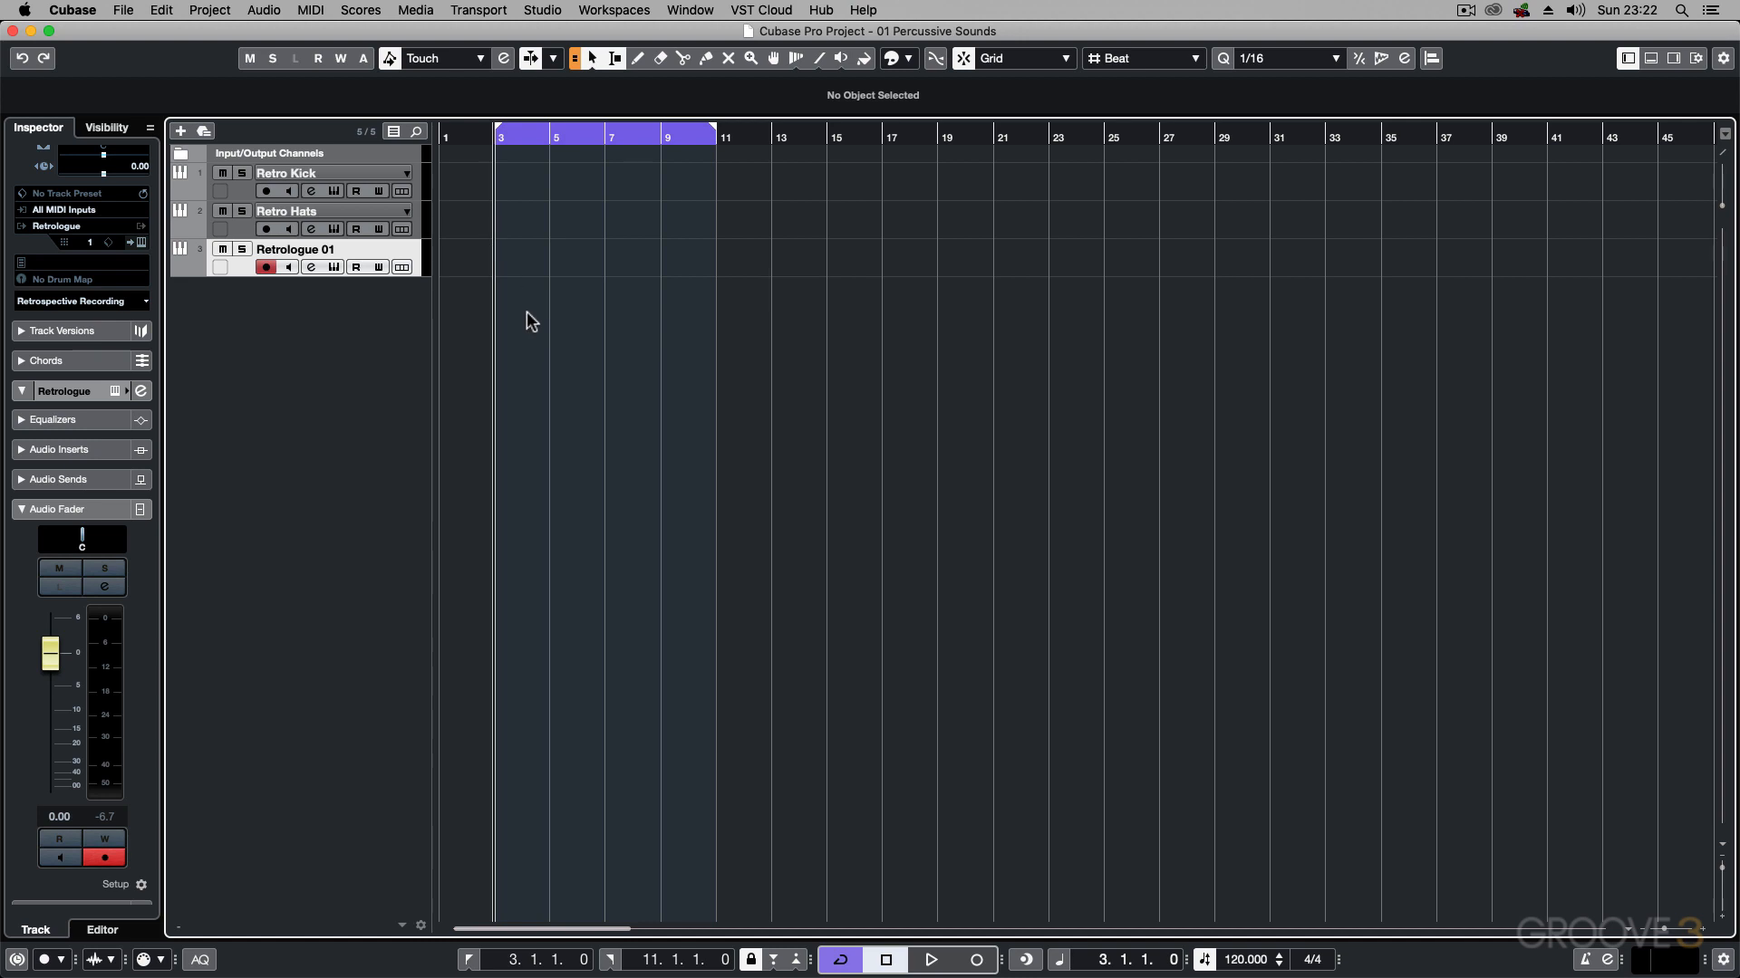
{"action": "double_click", "coordinate": [293, 248]}
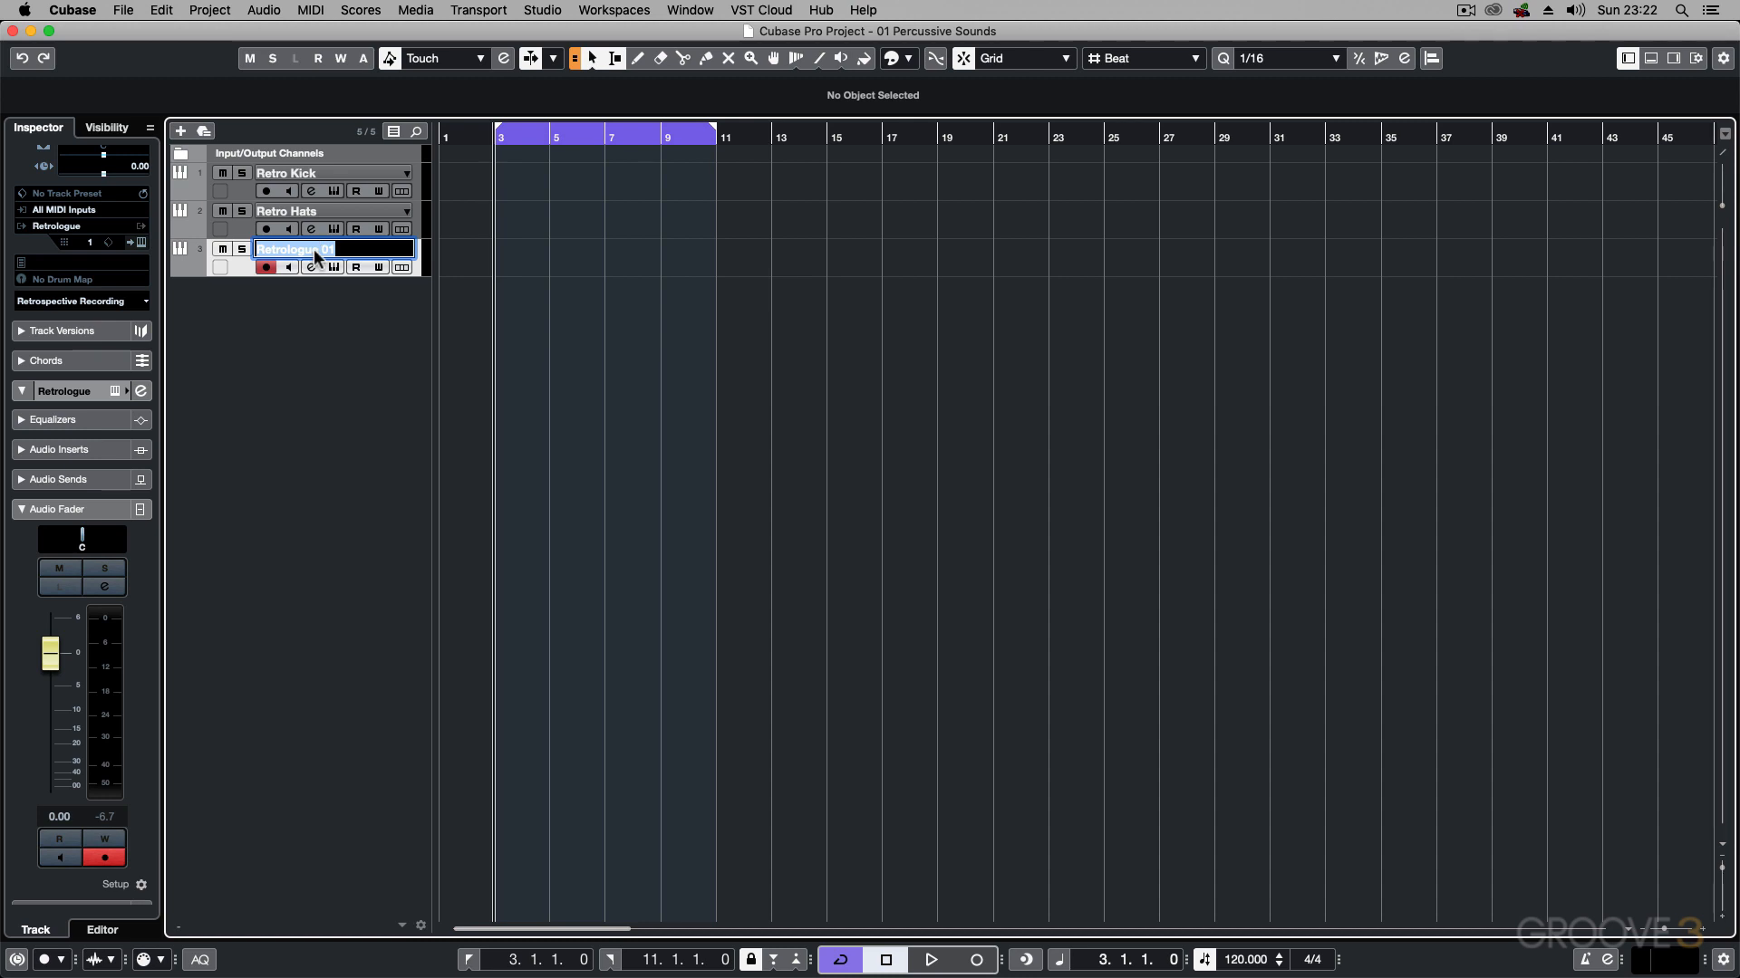
{"action": "type", "text": "Retro Snare"}
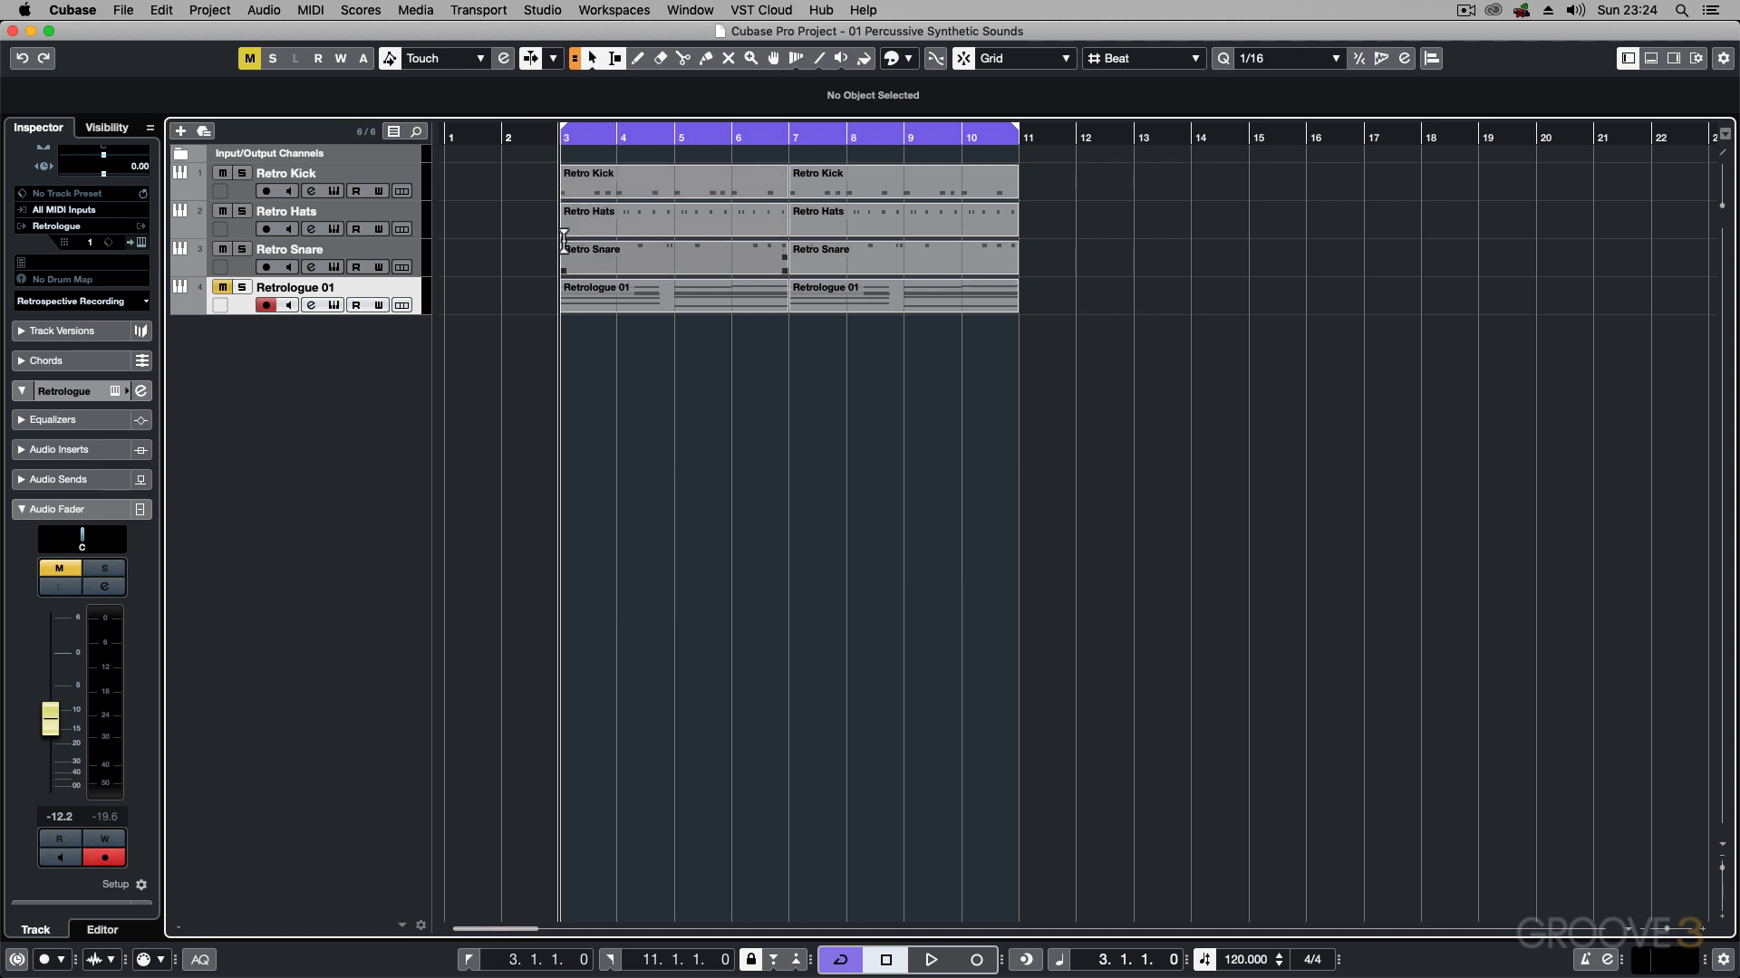
Start playback of the drum pattern and unmute the Retrologue 01 pad track.
{"action": "left_click", "coordinate": [929, 959]}
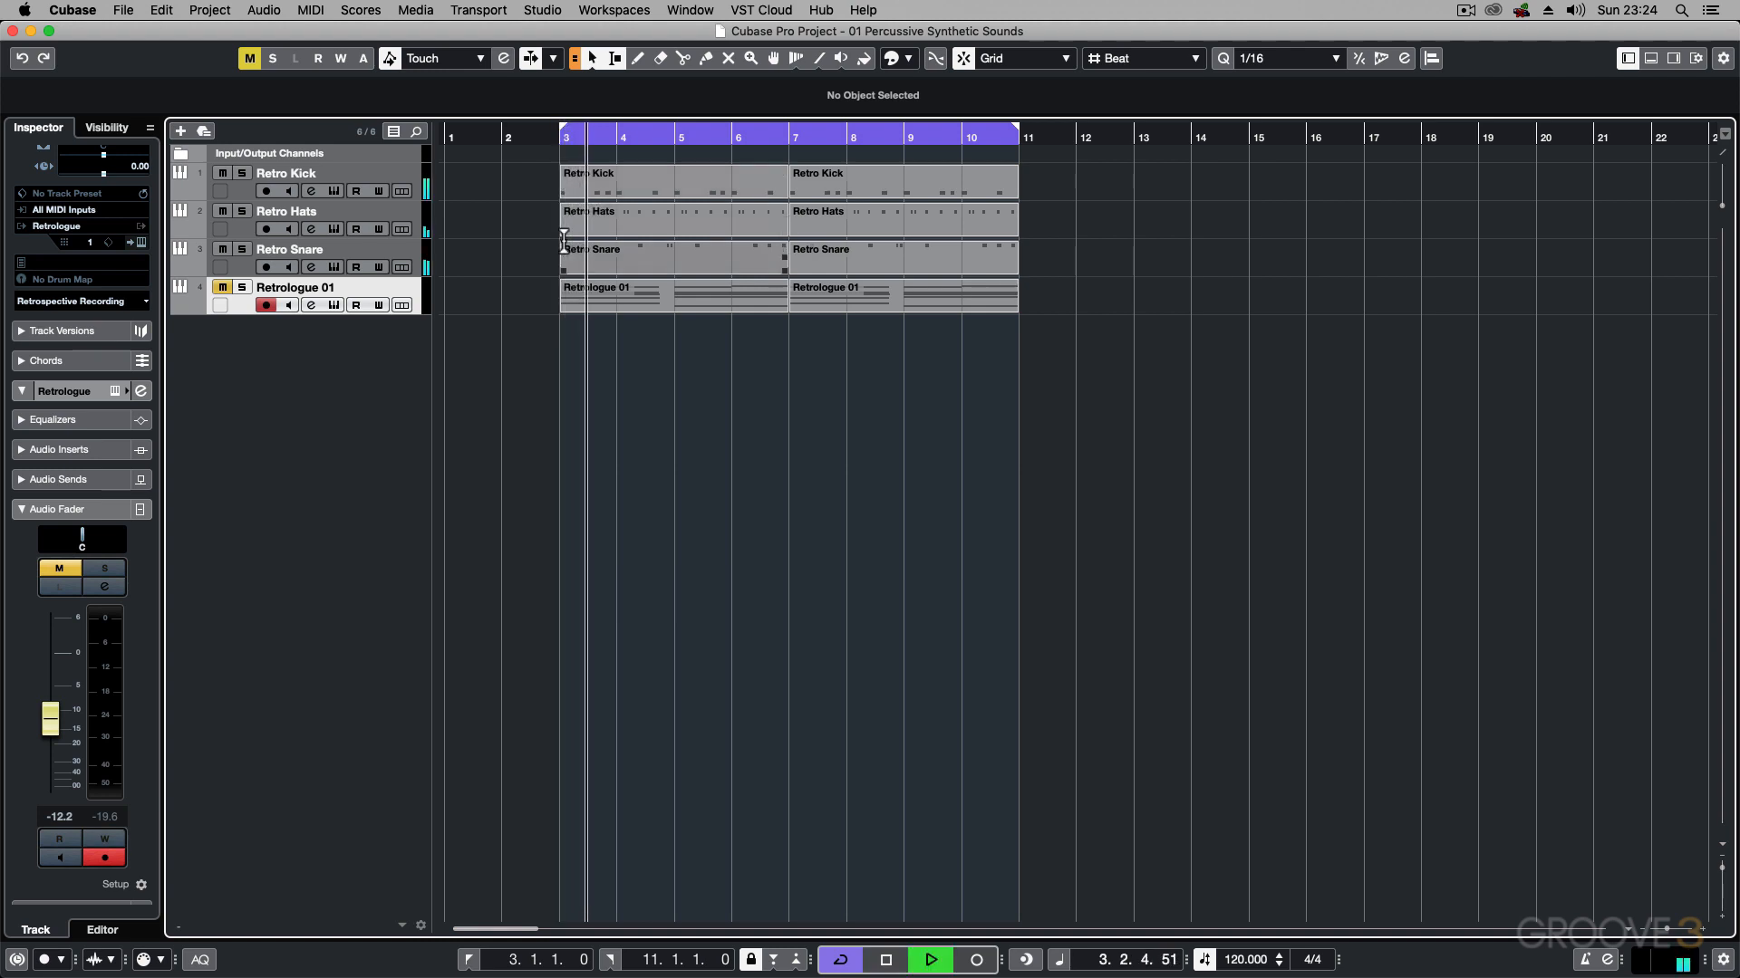
{"action": "left_click", "coordinate": [929, 960]}
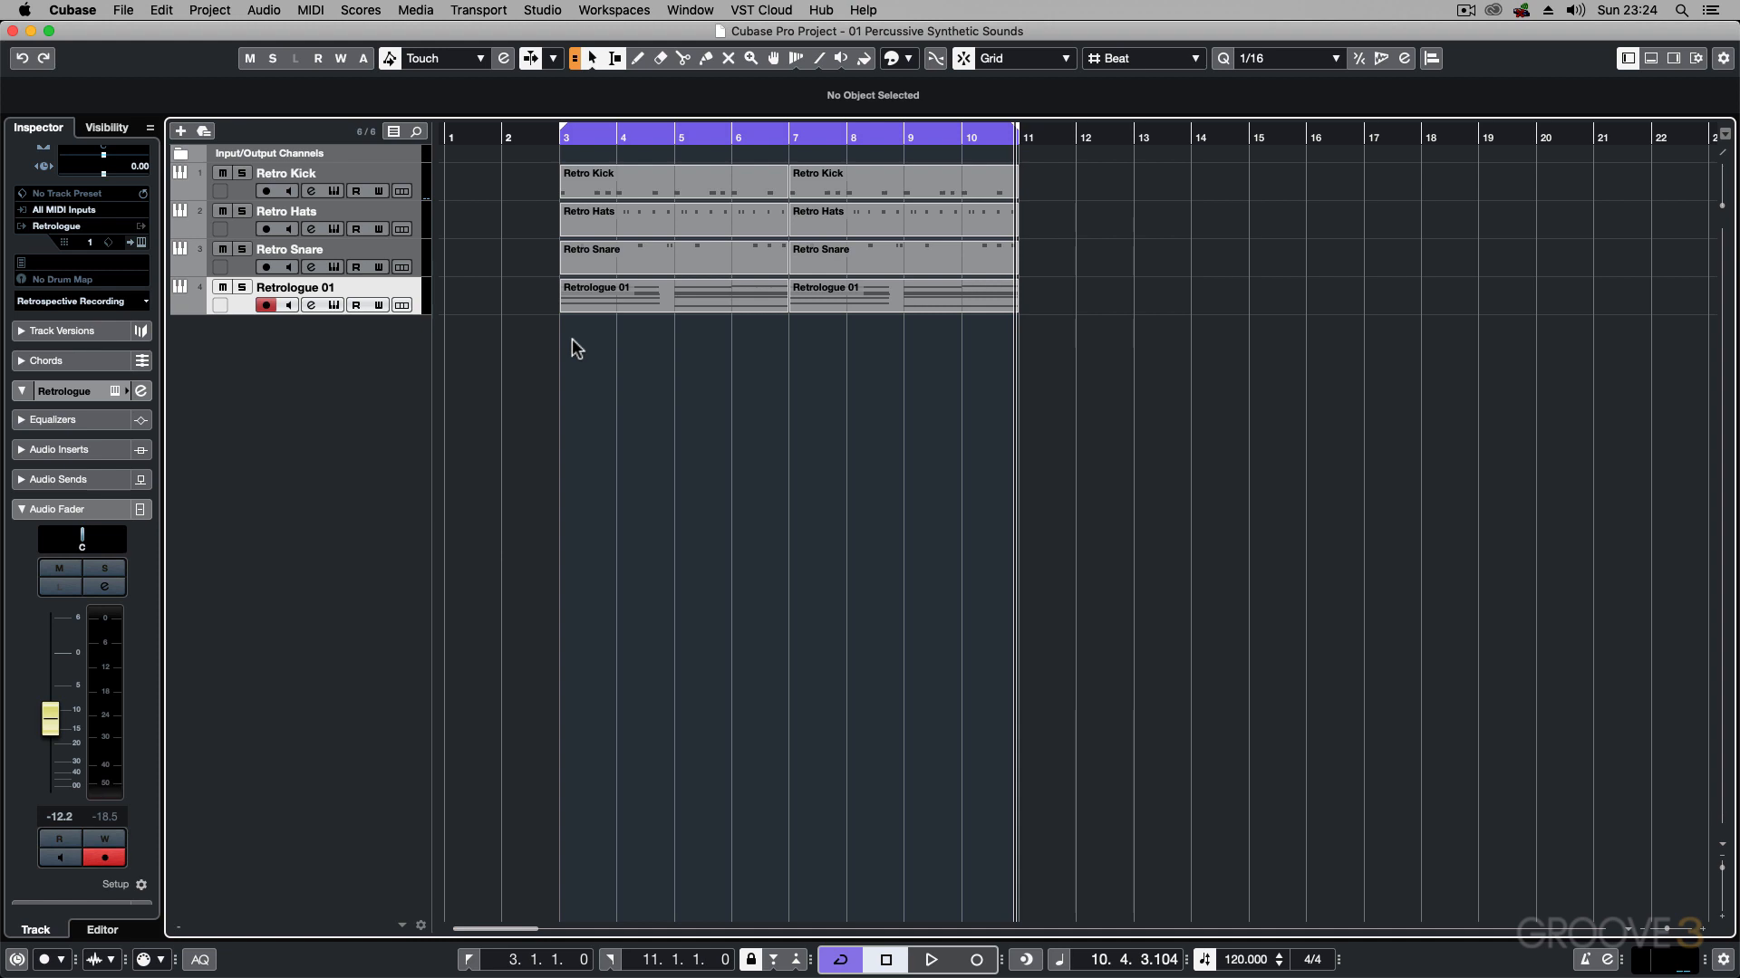
{"action": "mouse_move", "coordinate": [547, 202]}
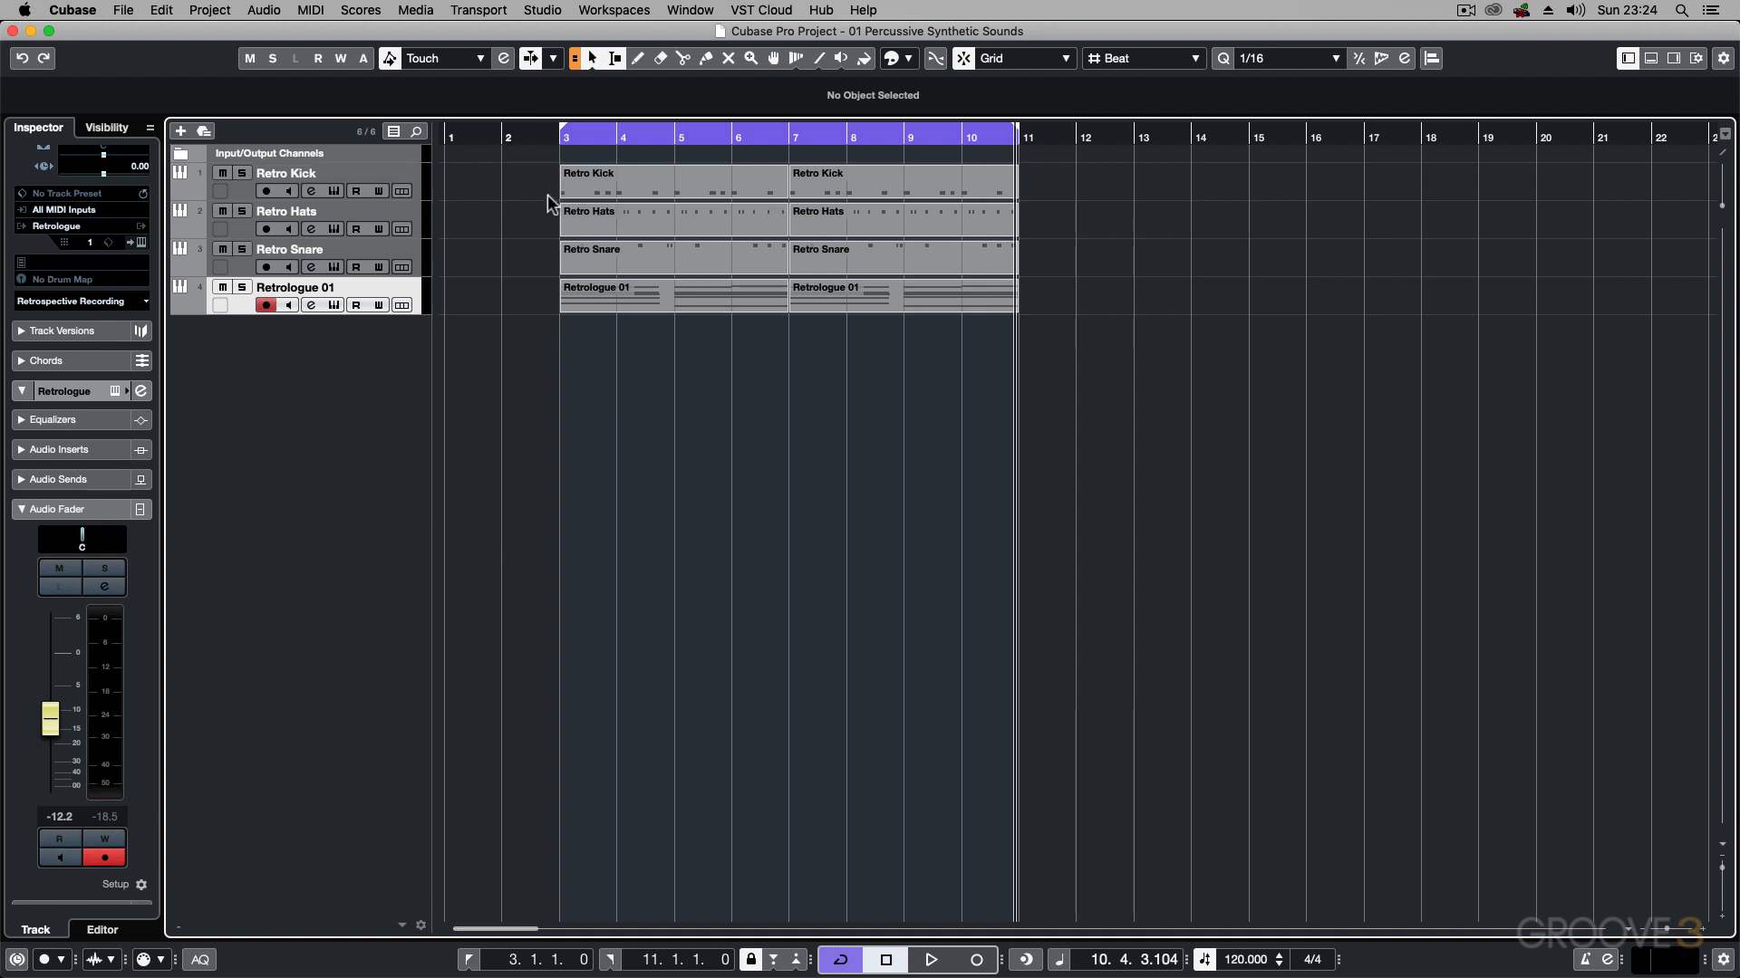